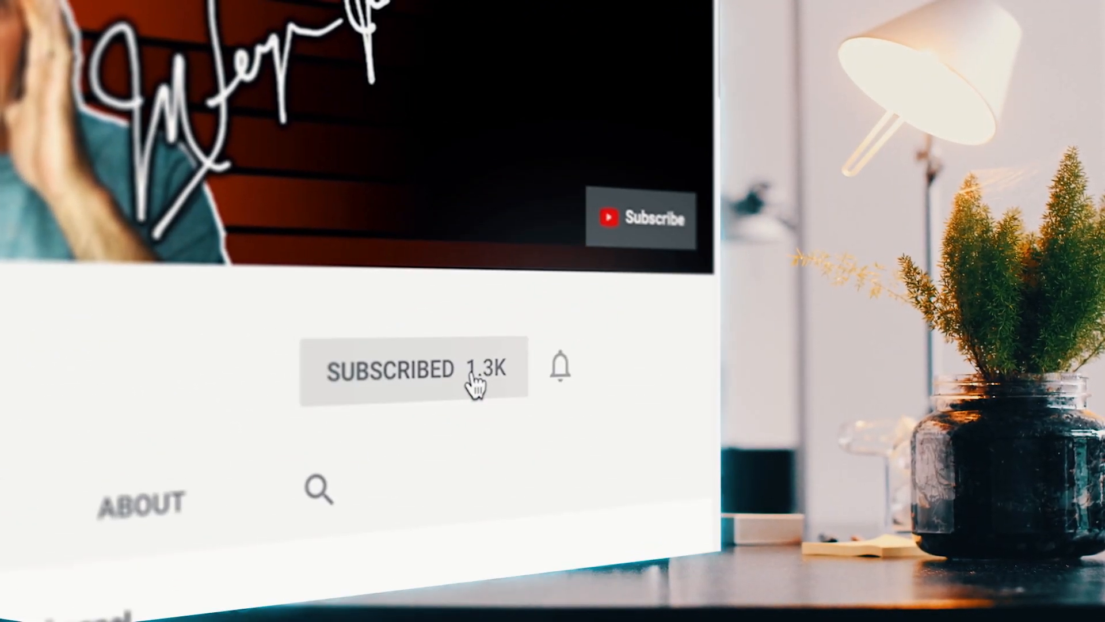
mouse_move(562, 368)
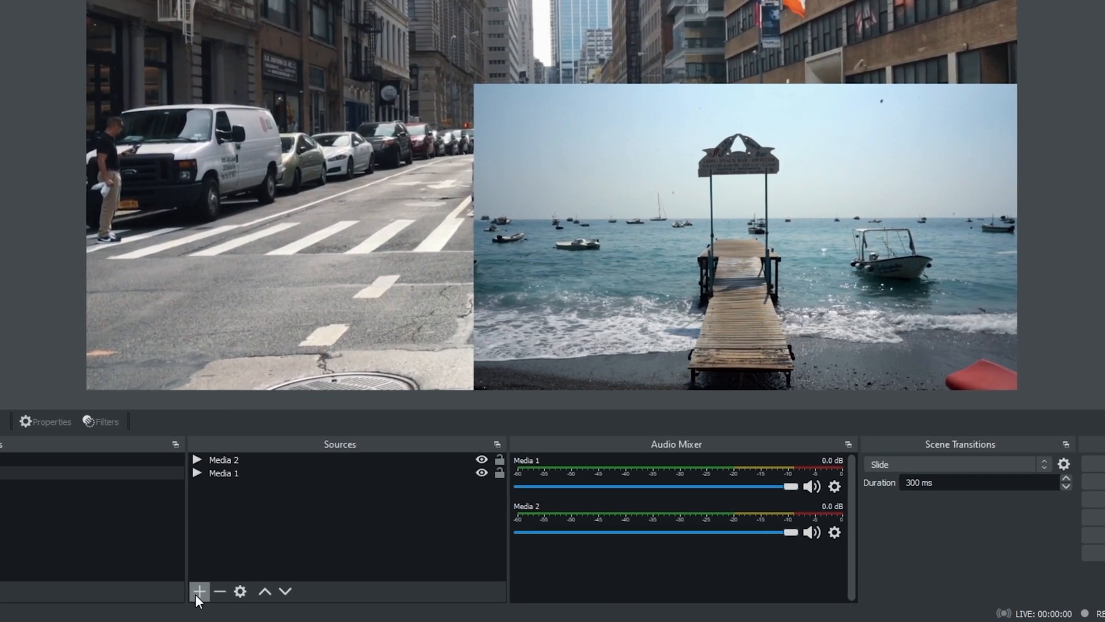
Add a Text (GDI+) source with its default name and open its properties
left_click(198, 590)
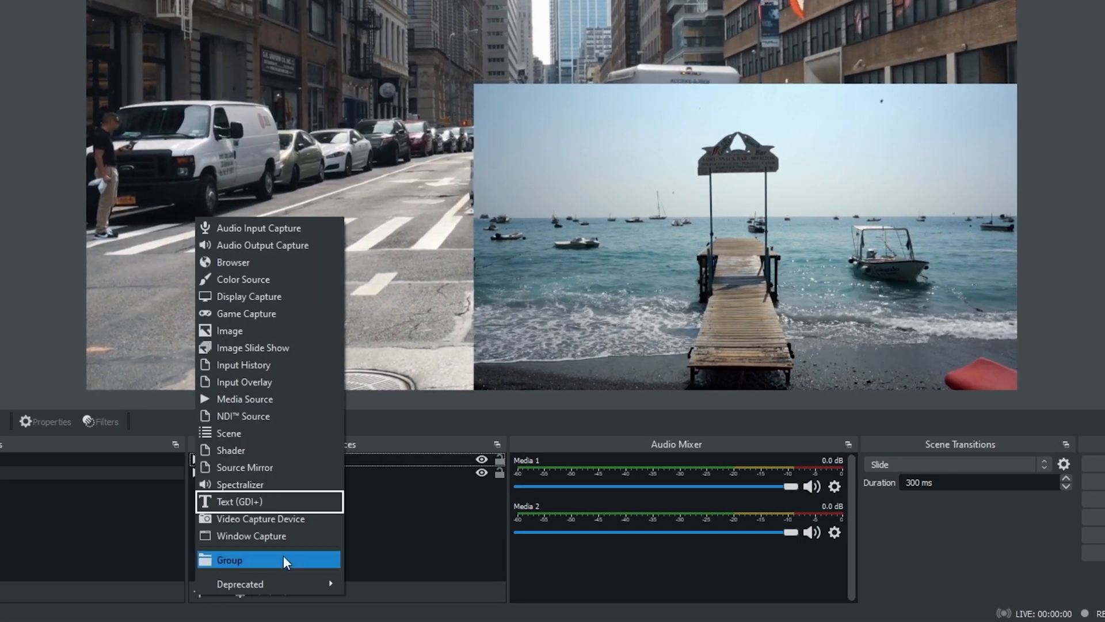
left_click(239, 501)
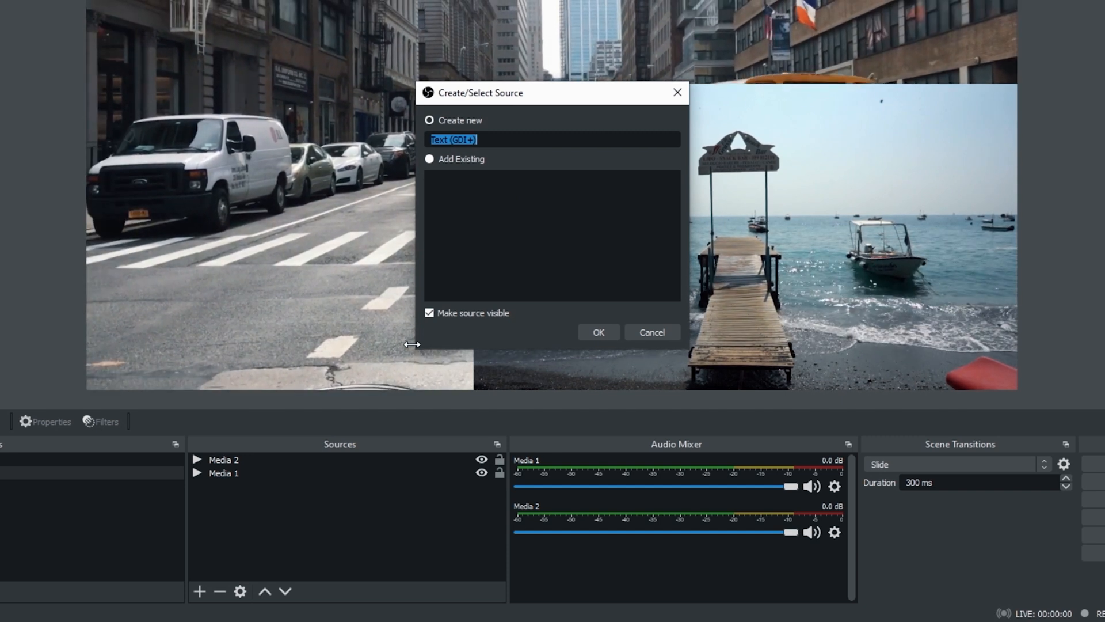
left_click(597, 332)
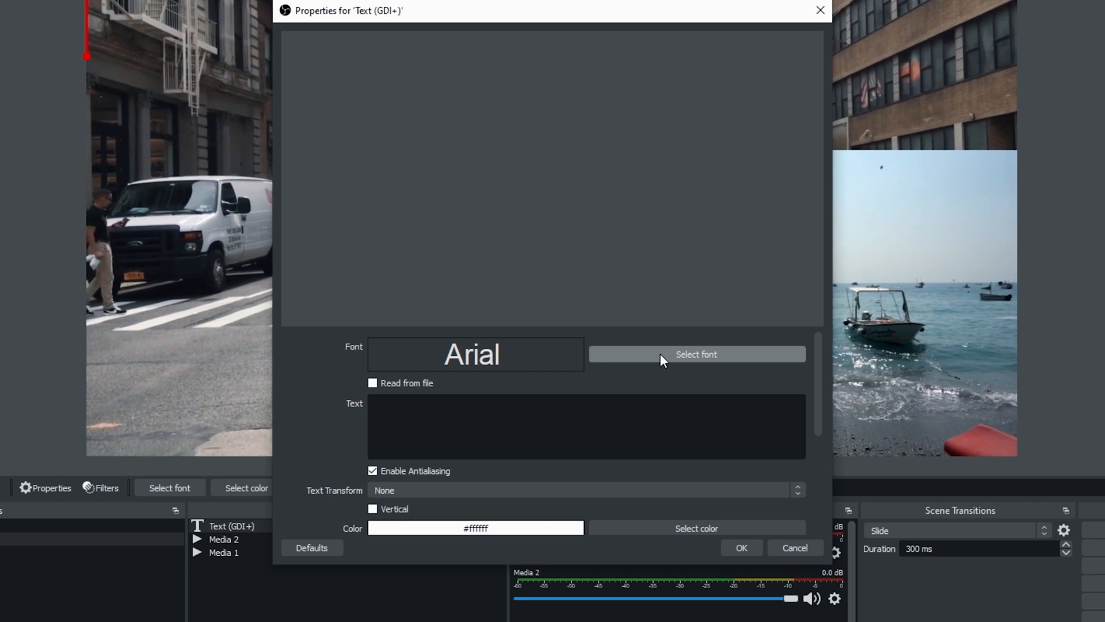
In the font picker, preview Bold, Bold Italic and Black, then return to Regular
left_click(696, 353)
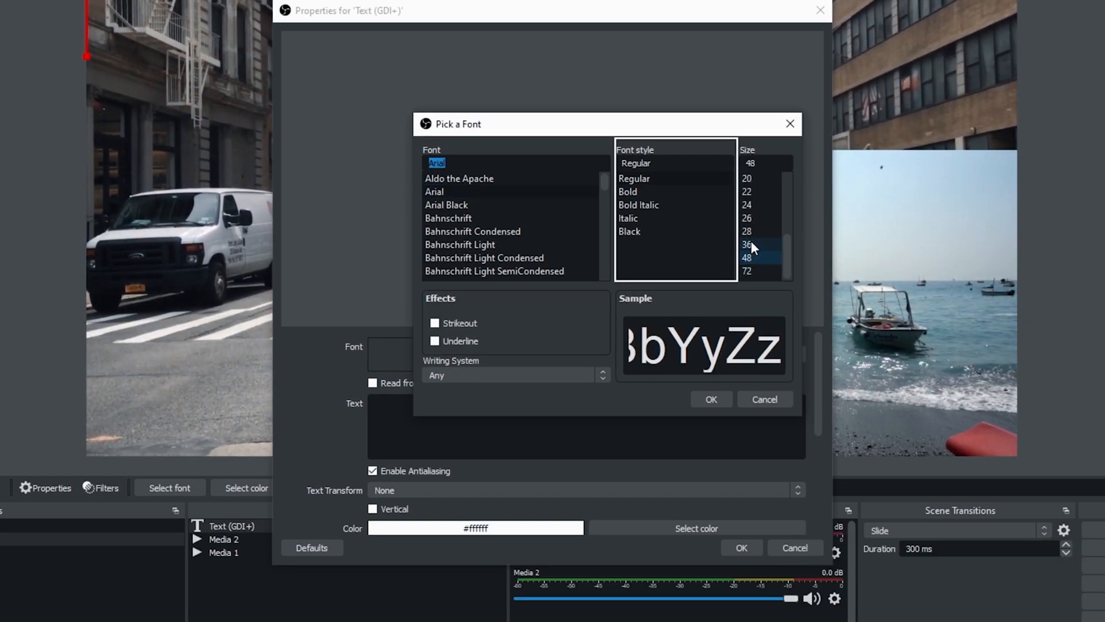
left_click(628, 191)
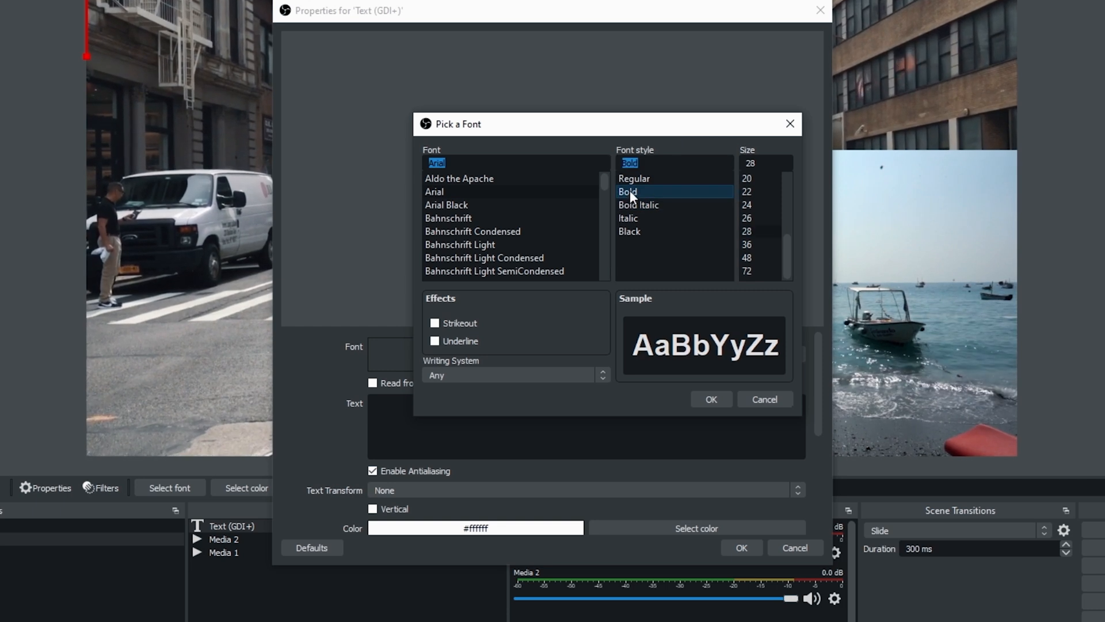
left_click(637, 205)
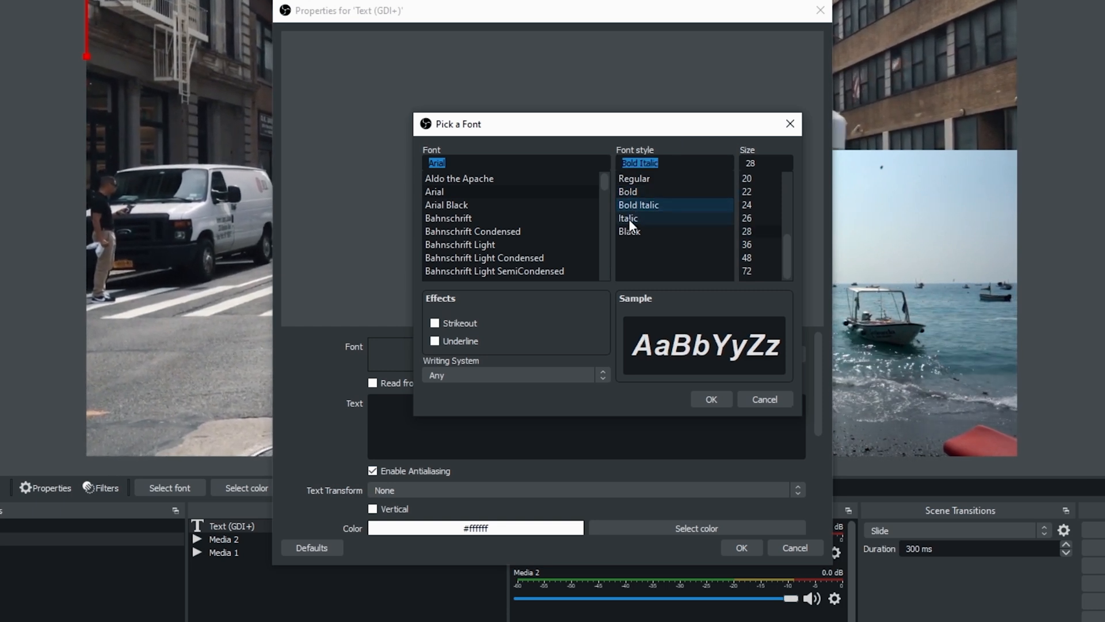
left_click(629, 231)
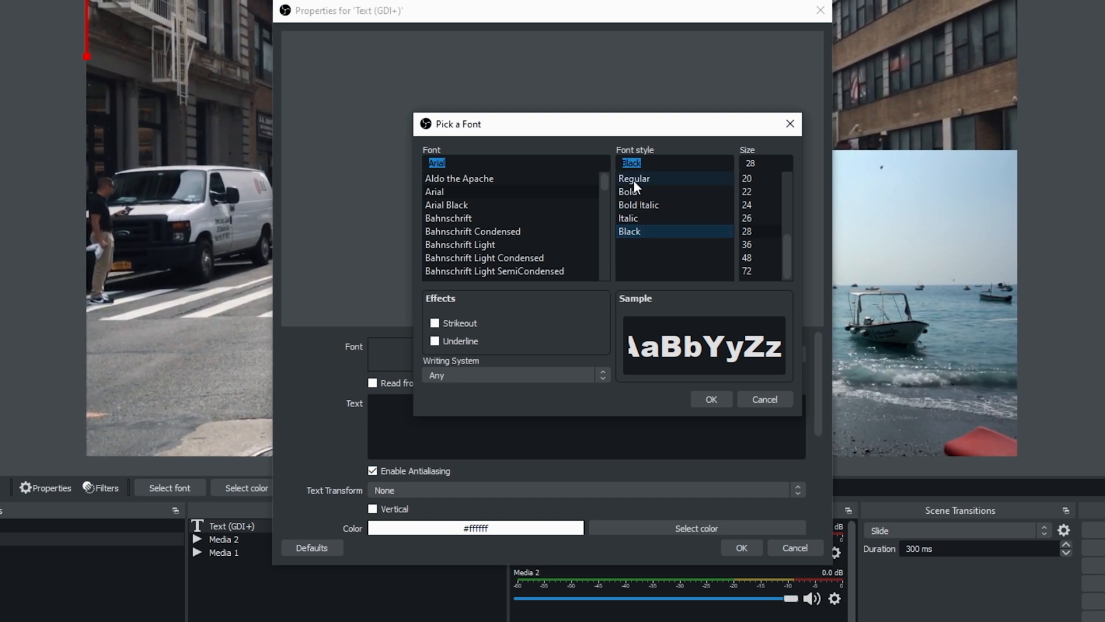
left_click(634, 178)
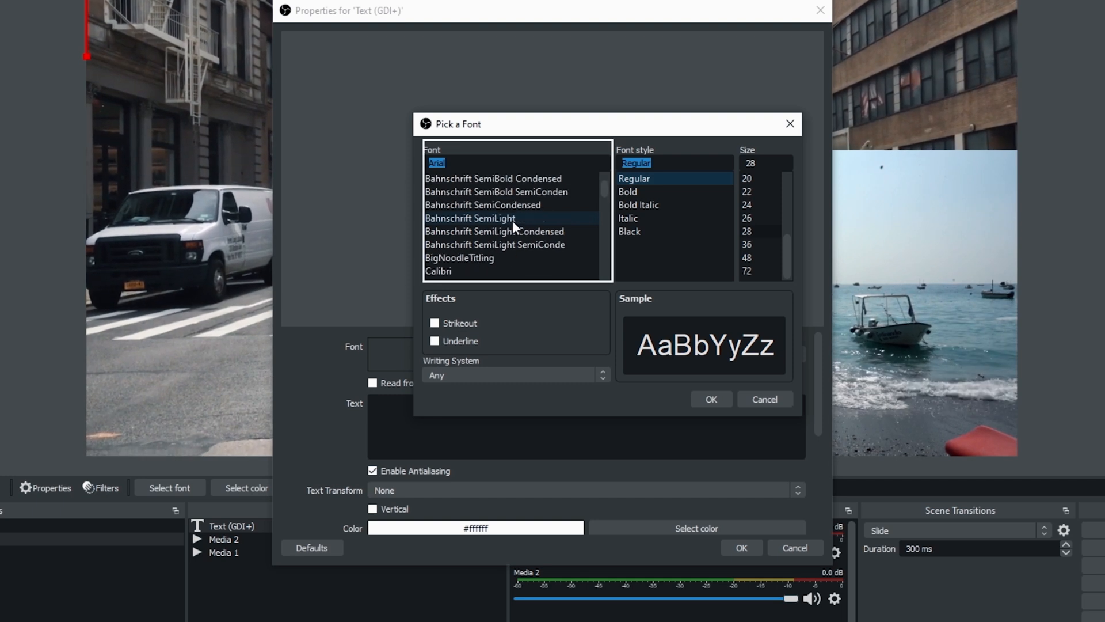
scroll("down", 3)
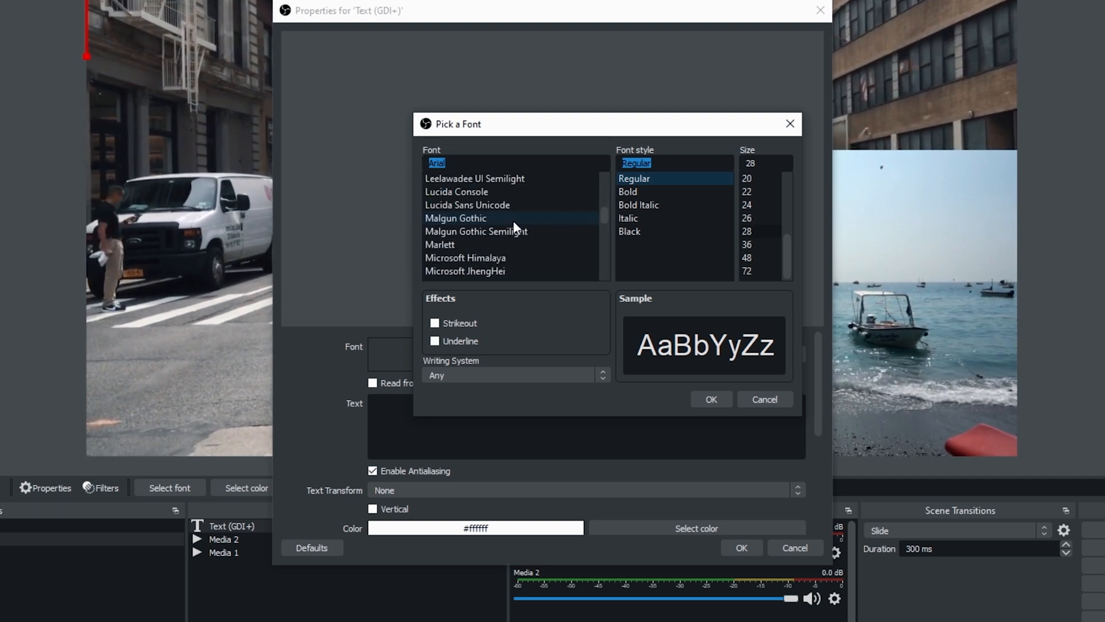
scroll("down", 3)
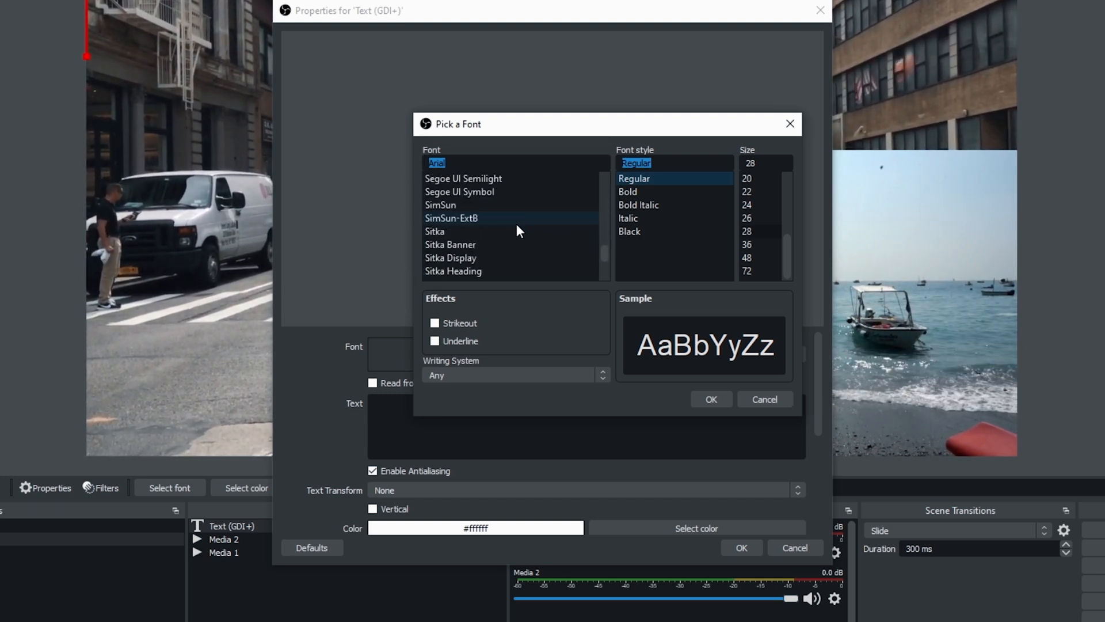
scroll("down", 3)
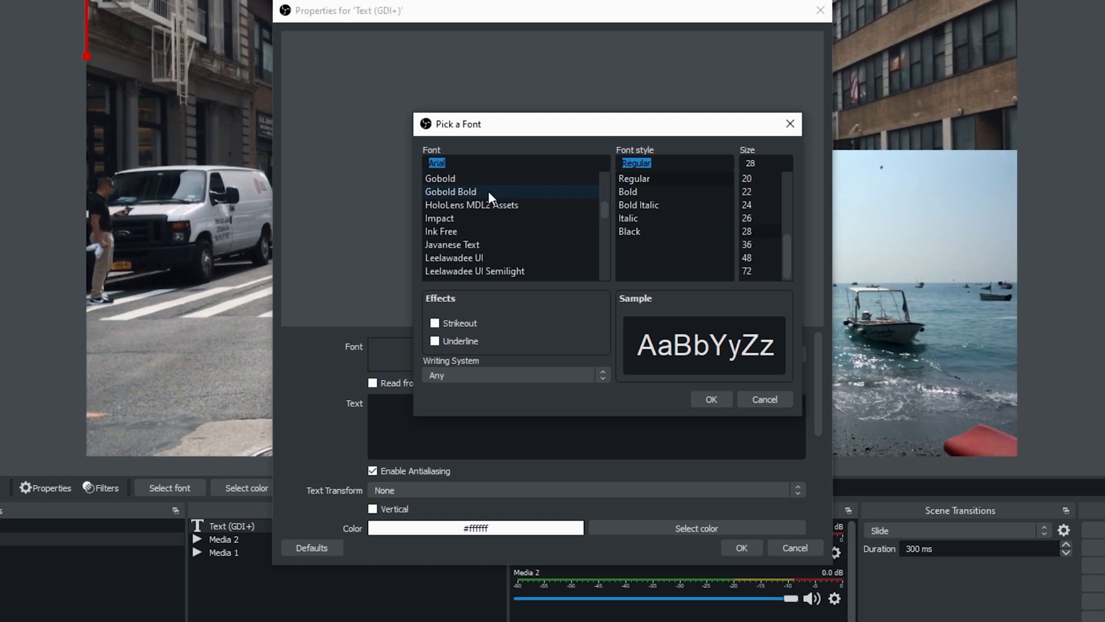
Choose Gobold Bold at size 48, leaving Strikeout and Underline unticked
left_click(450, 191)
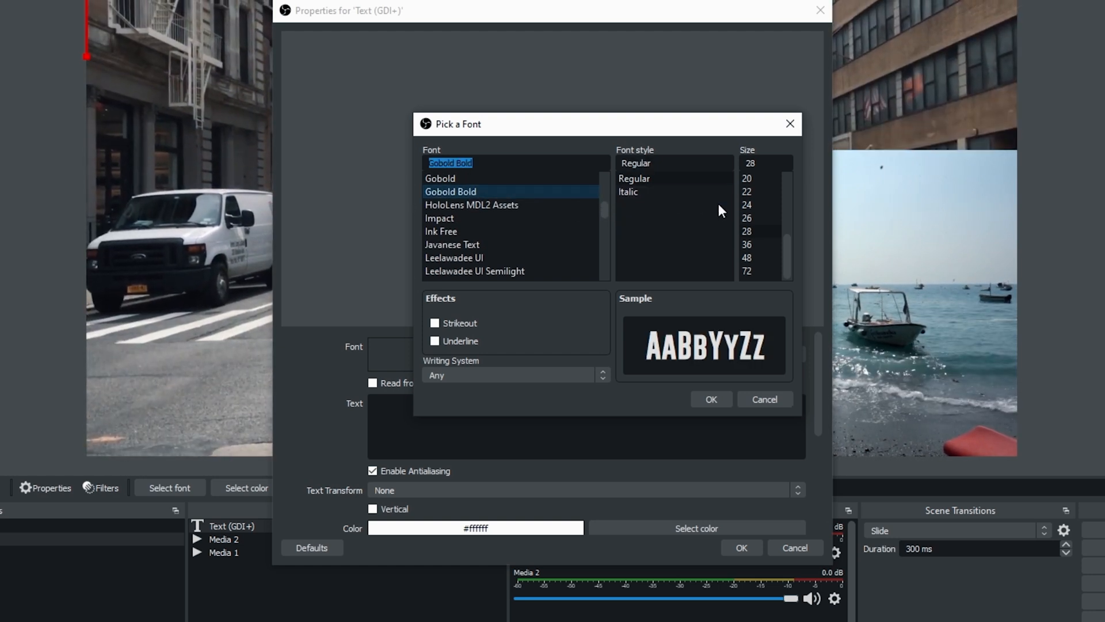
left_click(747, 231)
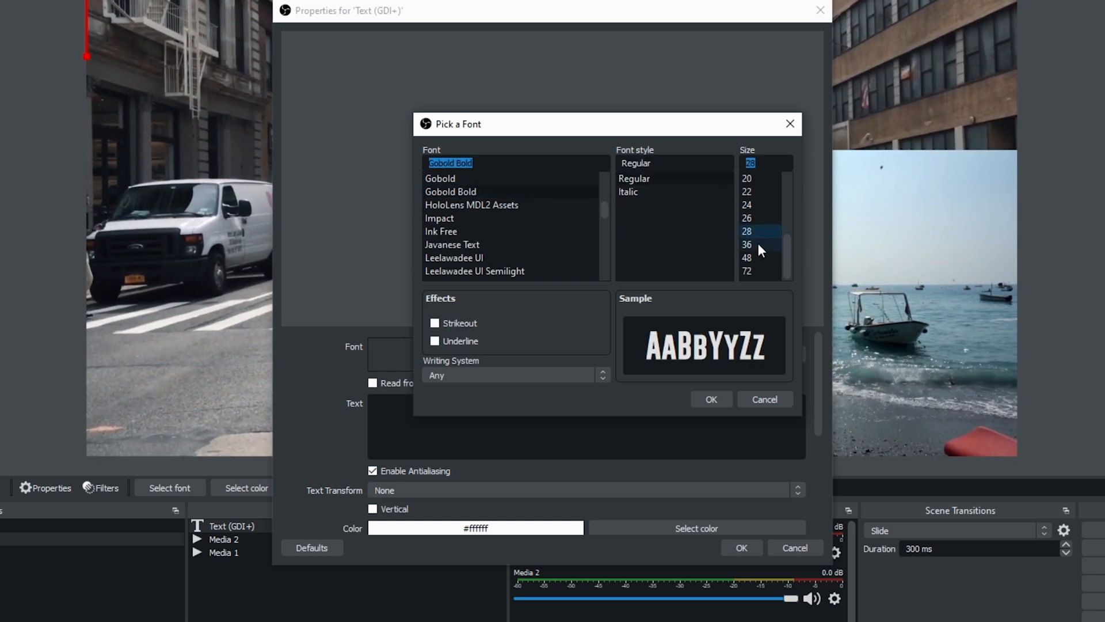
left_click(746, 245)
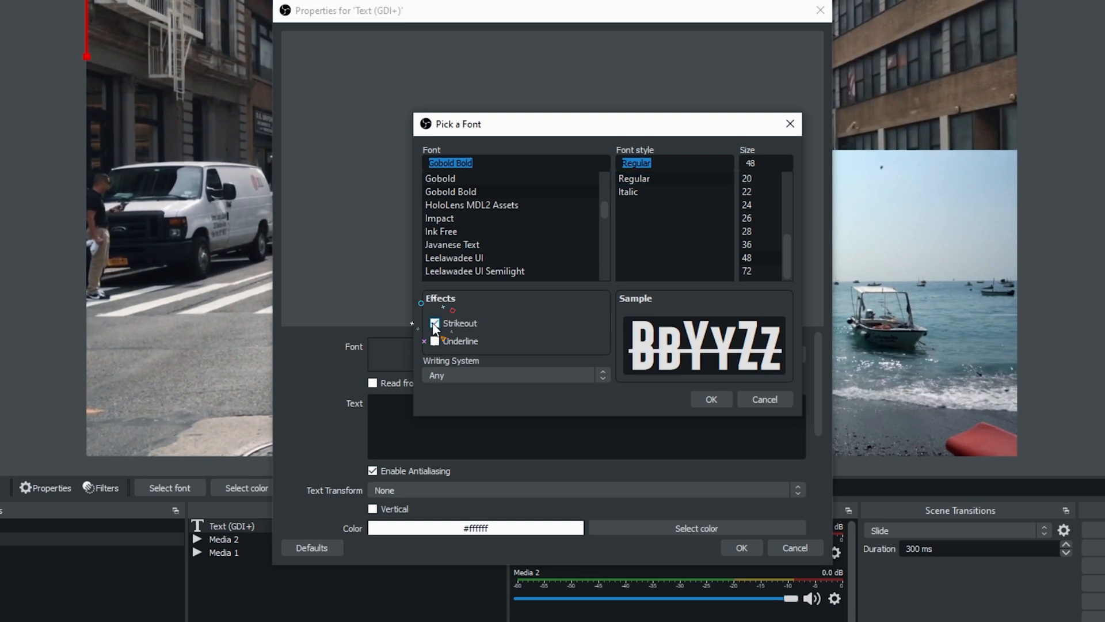
left_click(434, 323)
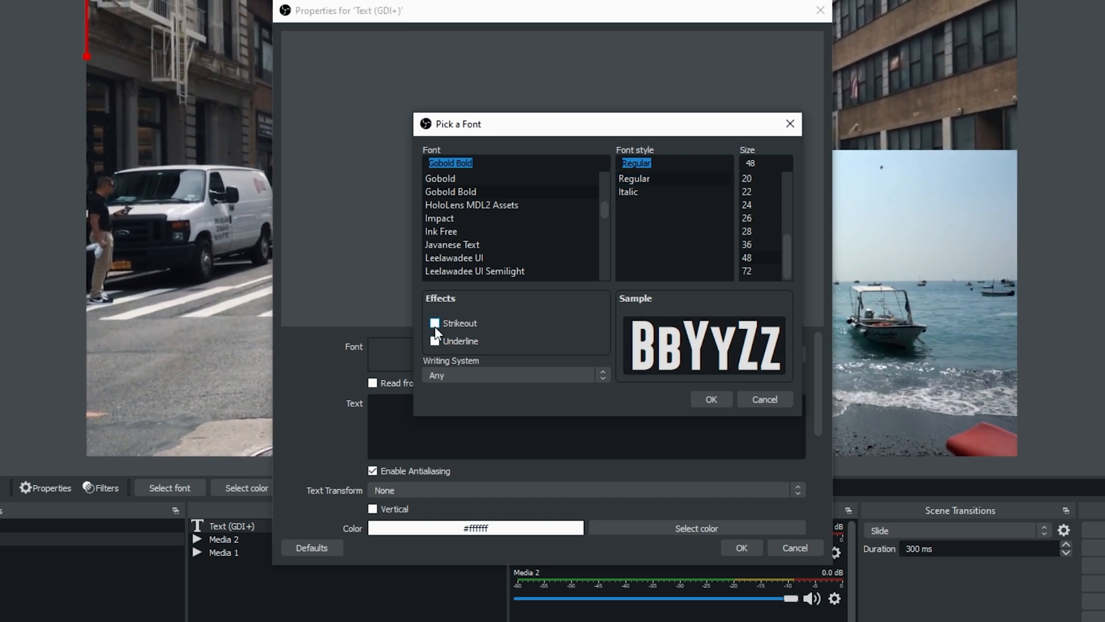
left_click(434, 340)
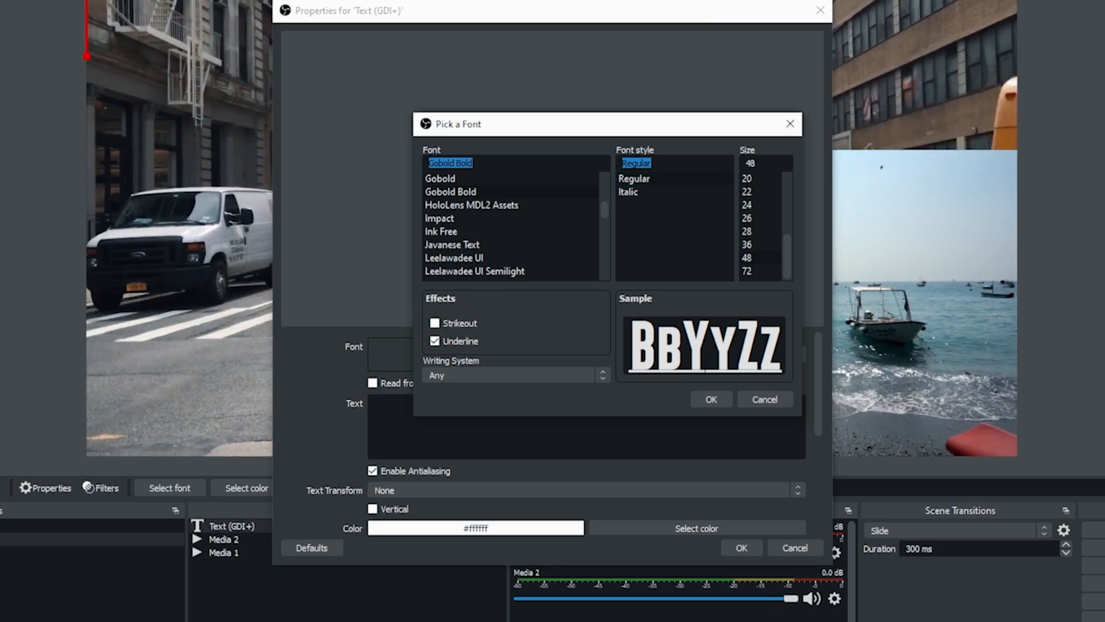
left_click(434, 341)
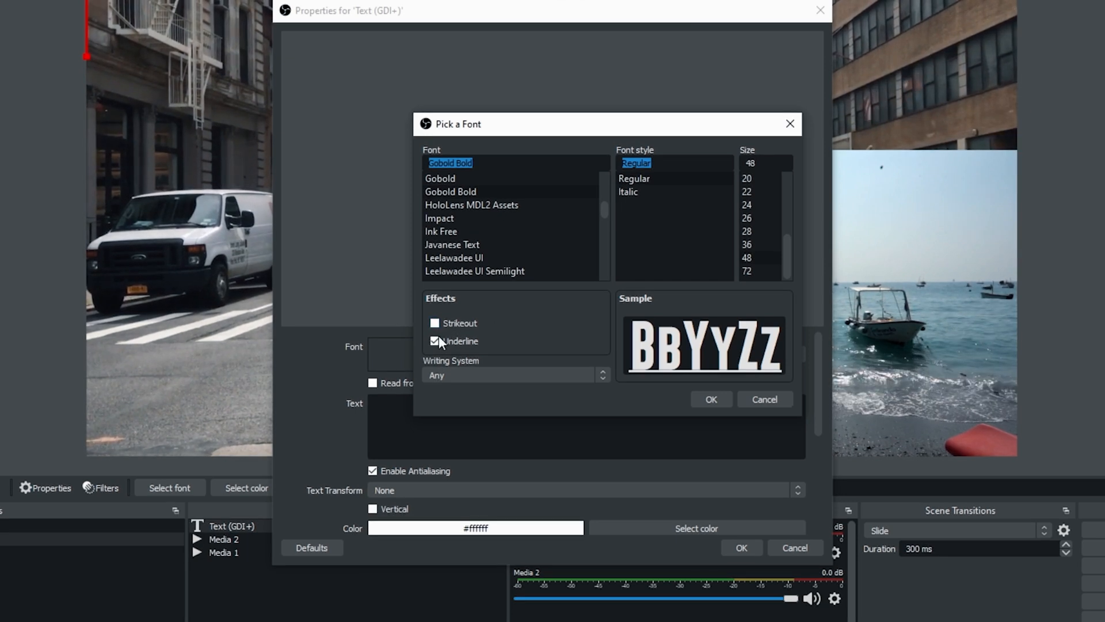
left_click(512, 375)
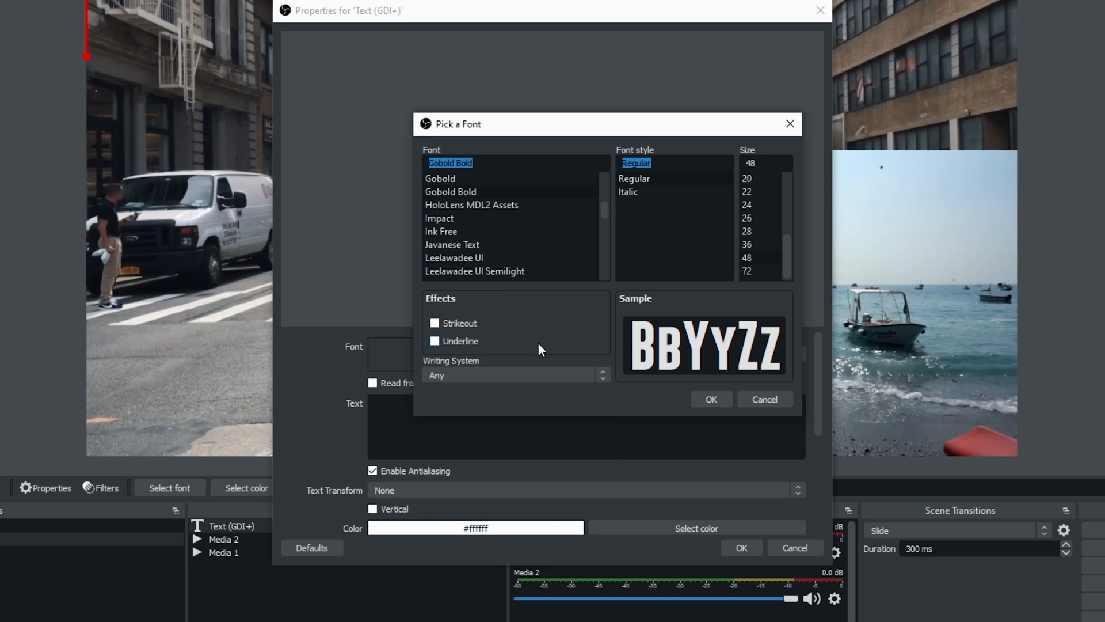
Apply the Gobold Bold font, enter 'Michael' as the text, and toggle antialiasing
left_click(710, 399)
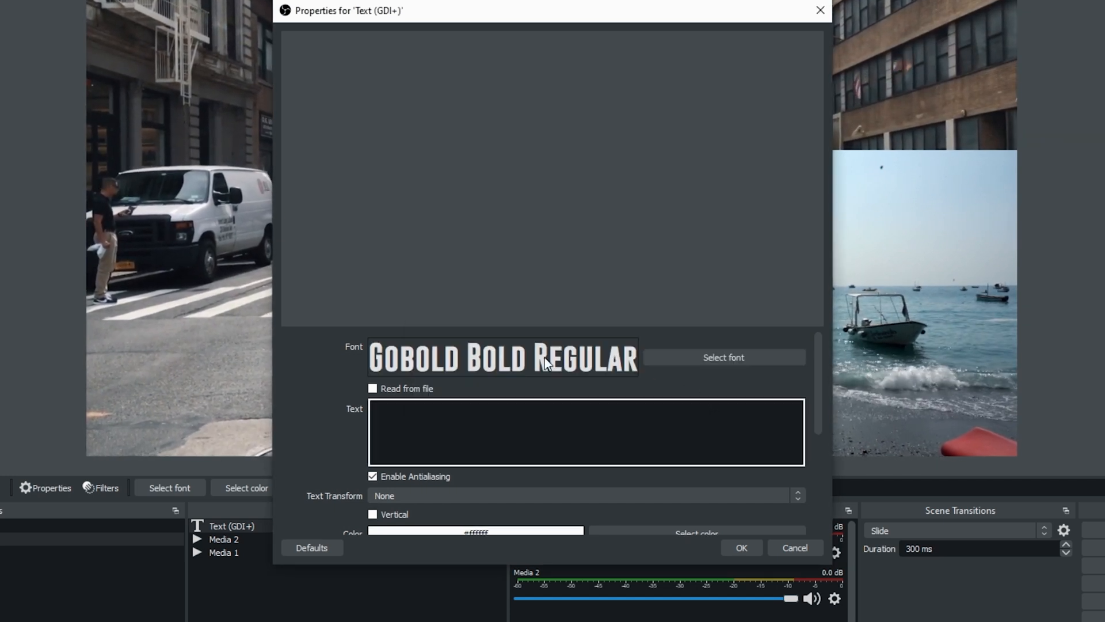
scroll("down", 3)
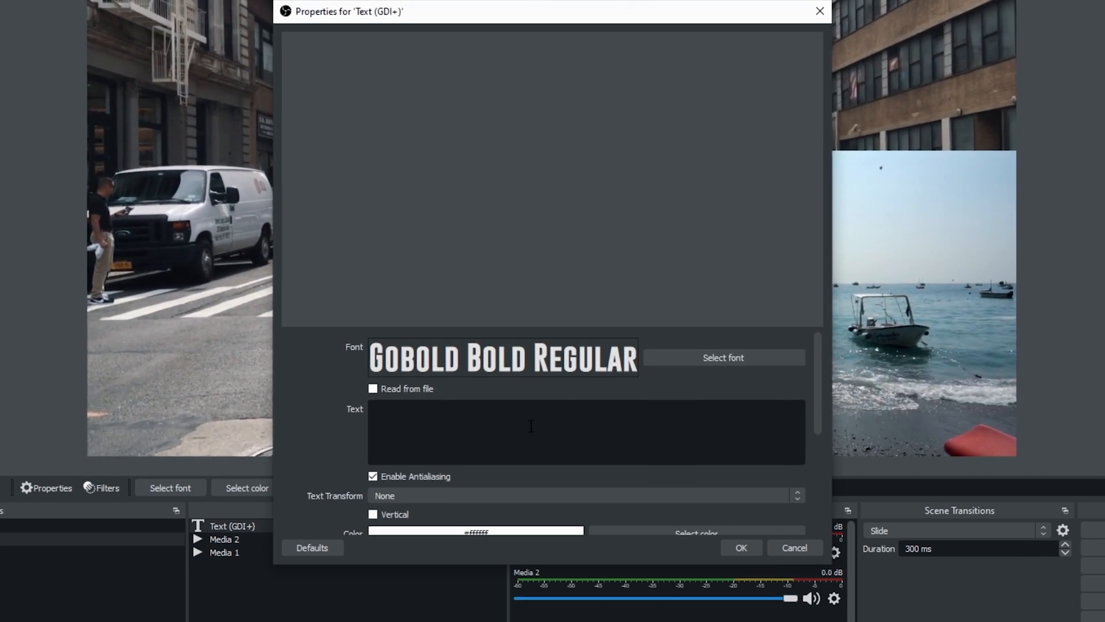
type("Michael Feyrer Jr")
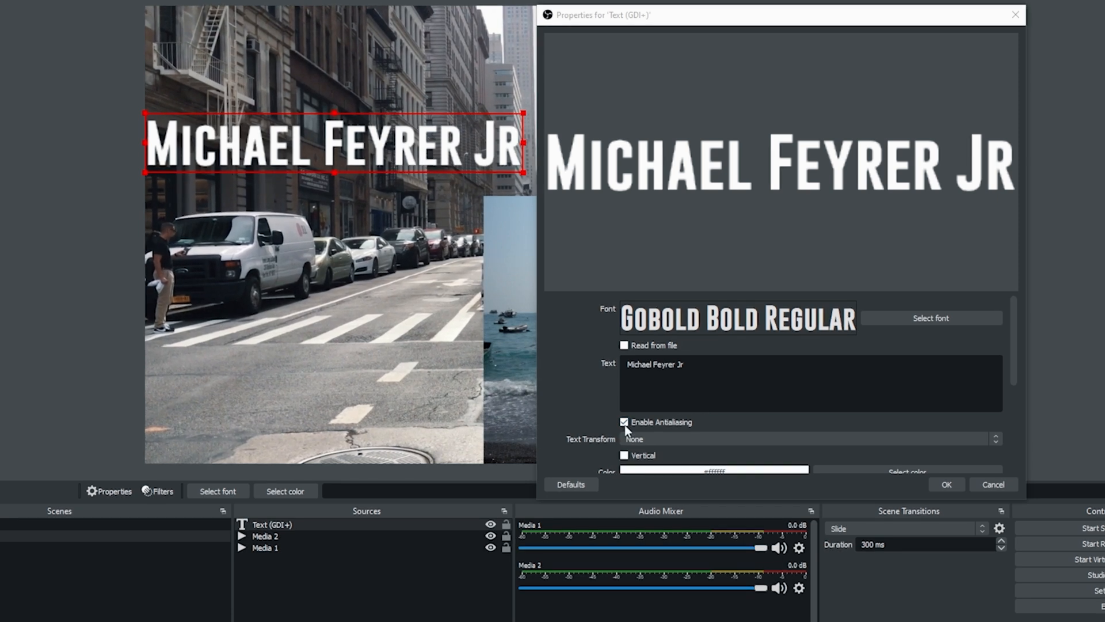
left_click(623, 421)
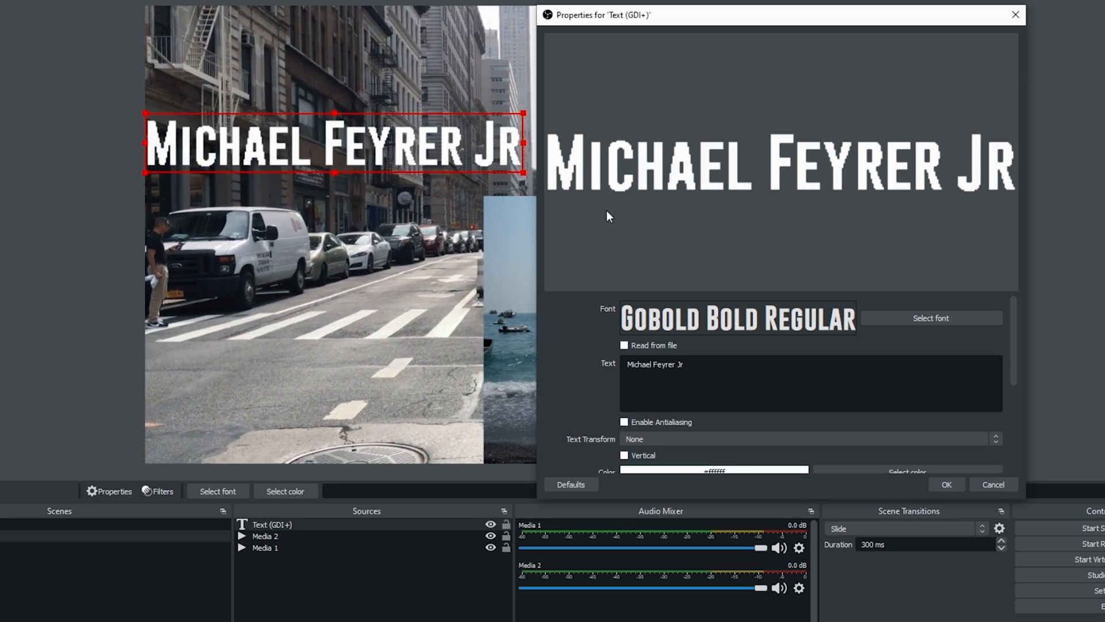
mouse_move(566, 161)
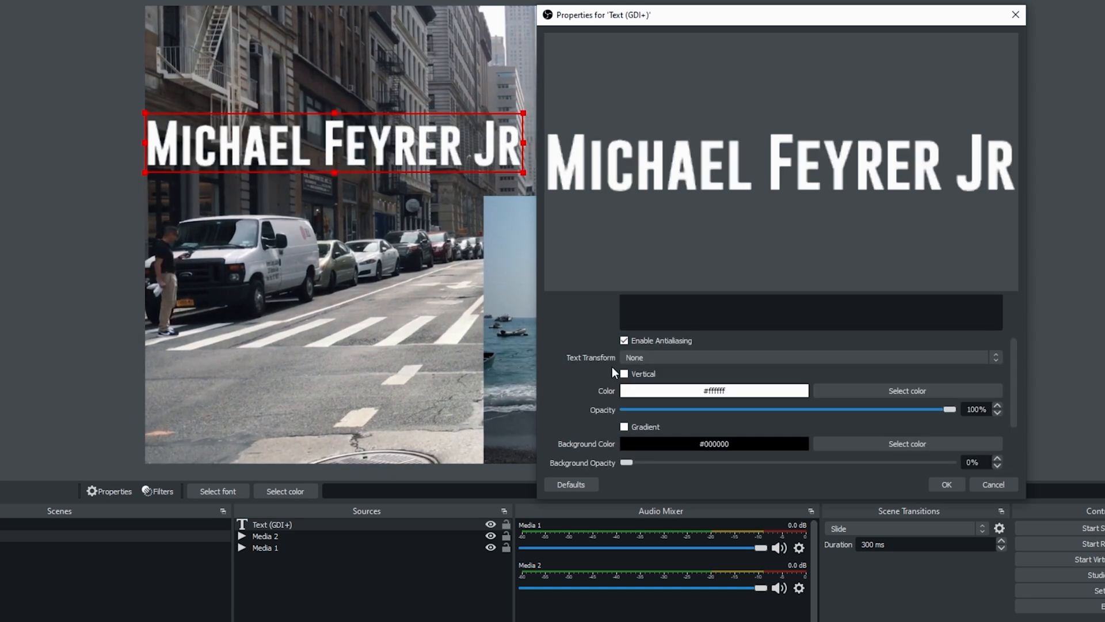
Preview uppercase, lowercase and start case text transforms, then turn Vertical off
left_click(807, 357)
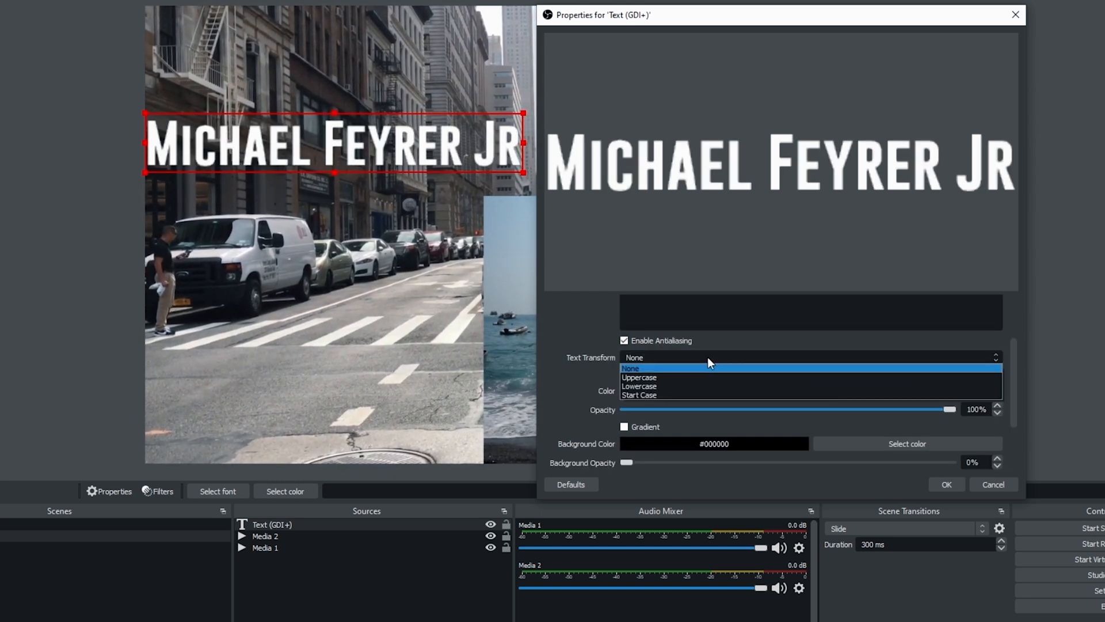
left_click(638, 377)
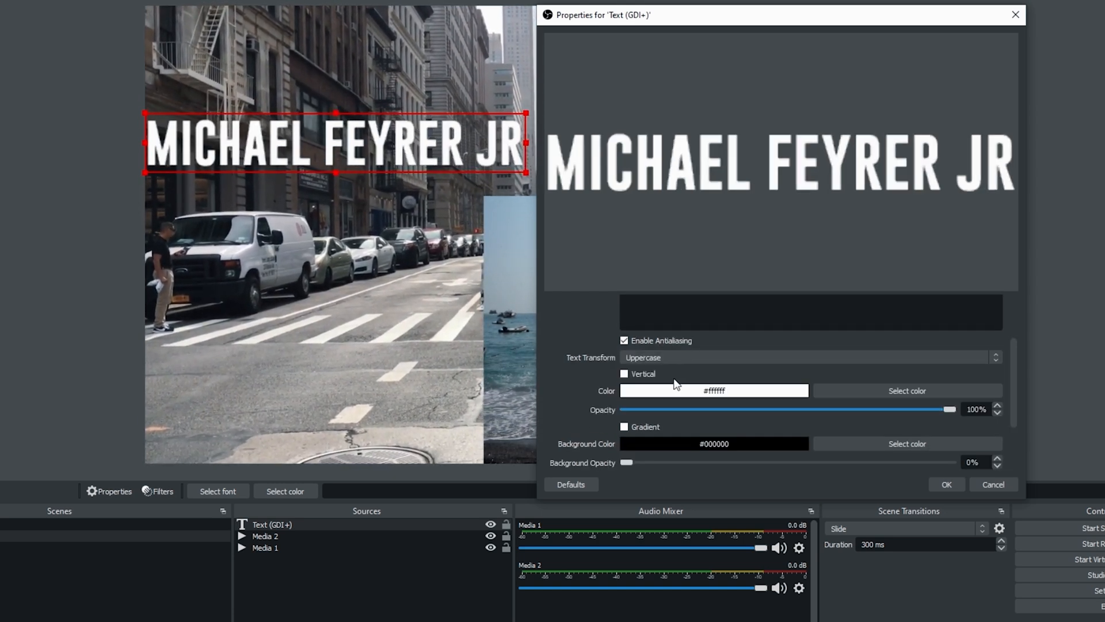
left_click(807, 358)
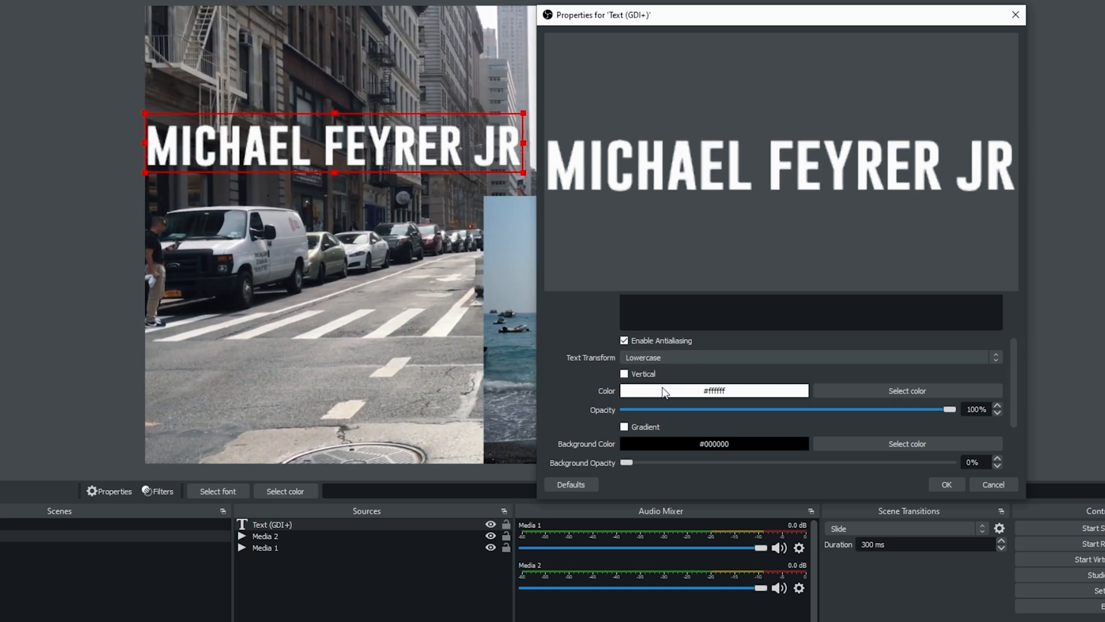
left_click(803, 358)
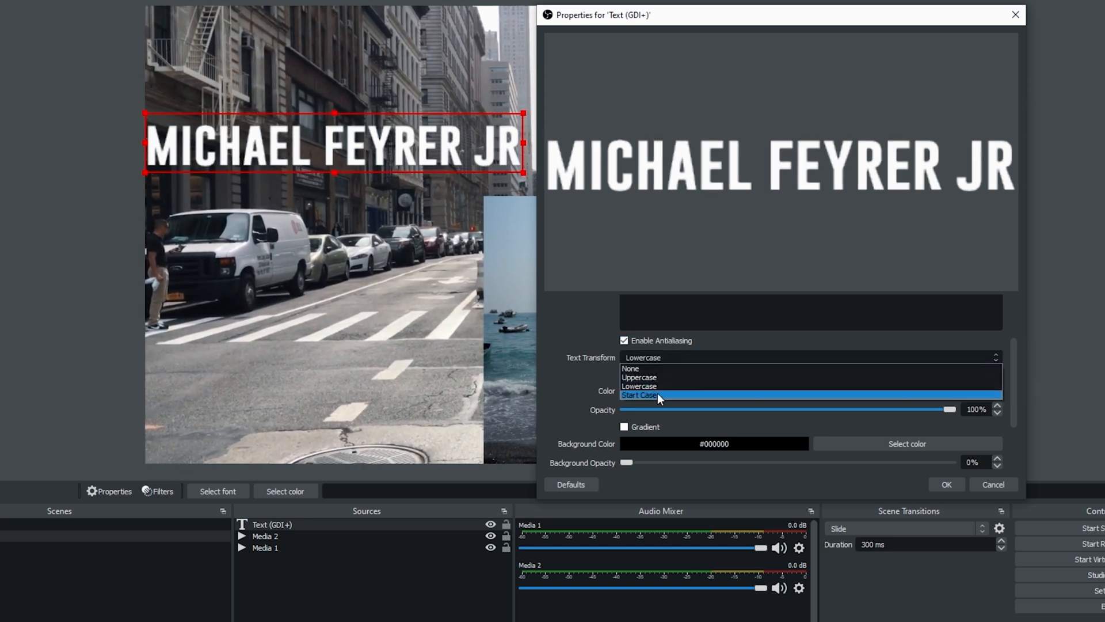
left_click(640, 395)
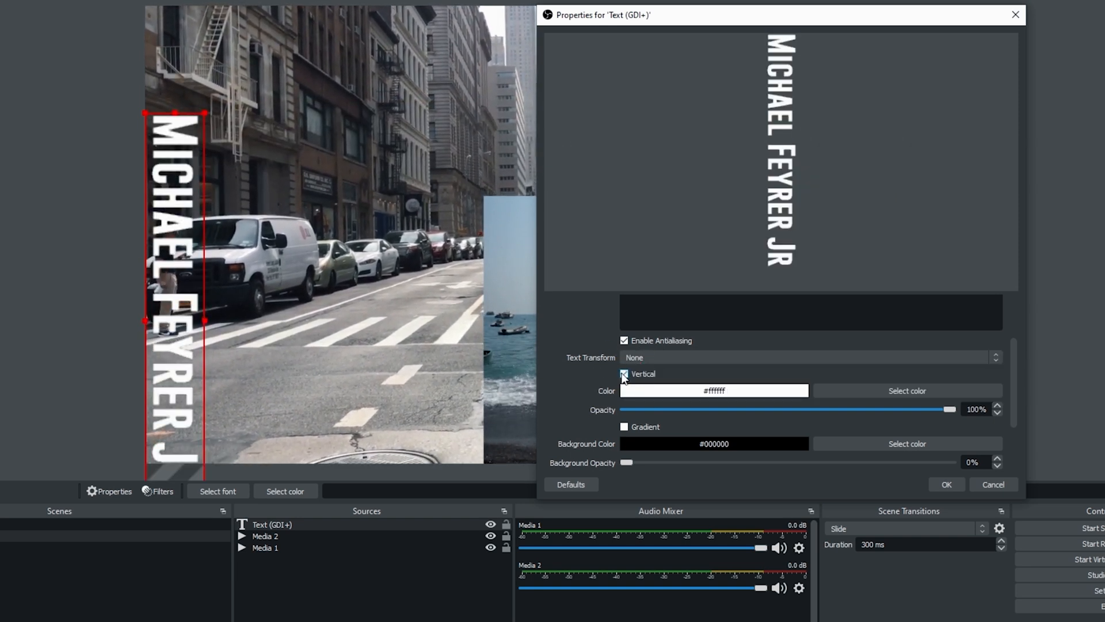
left_click(622, 374)
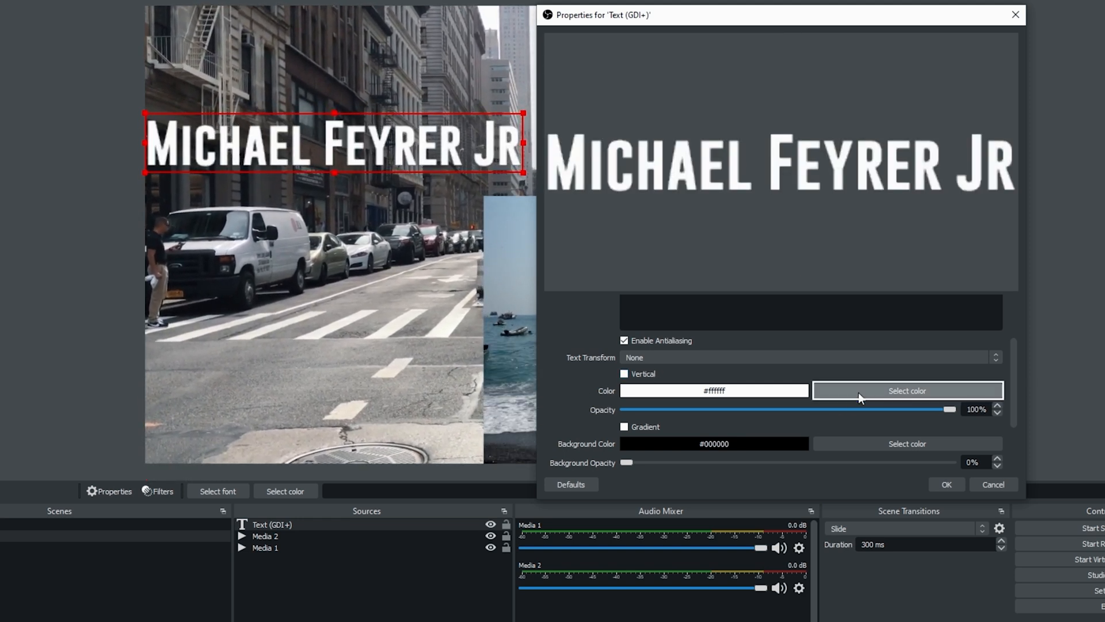
left_click(907, 391)
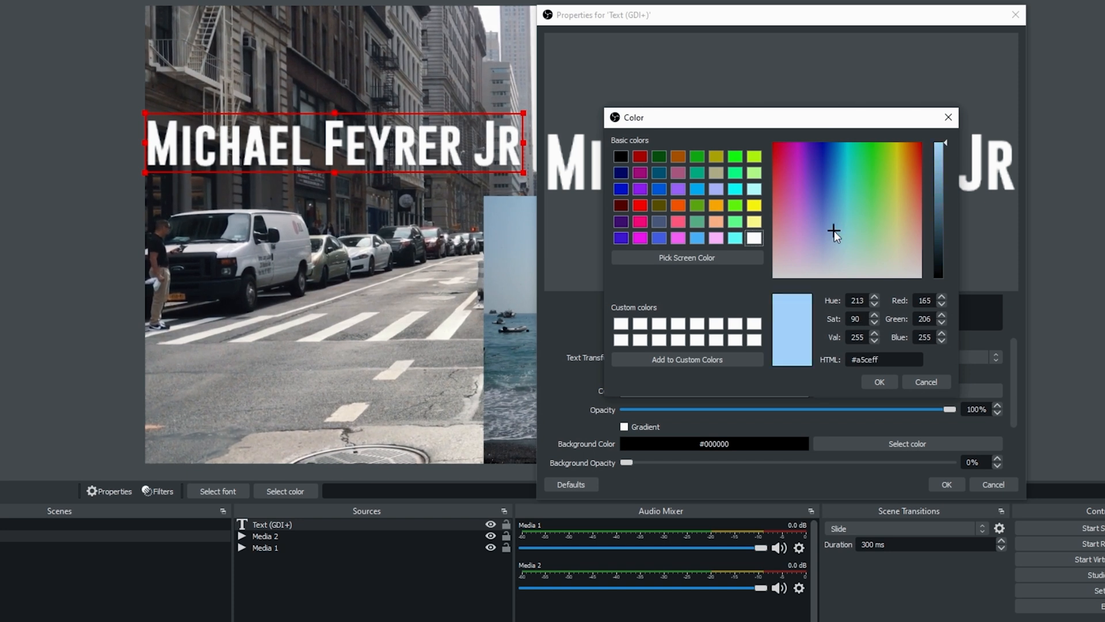
left_click(822, 204)
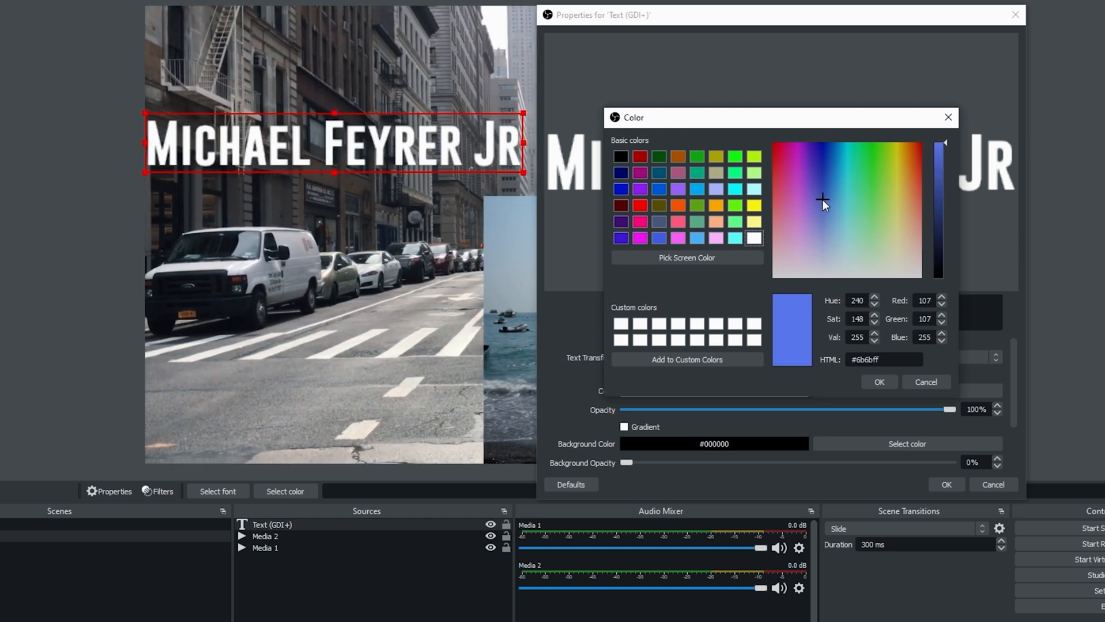
left_click(825, 159)
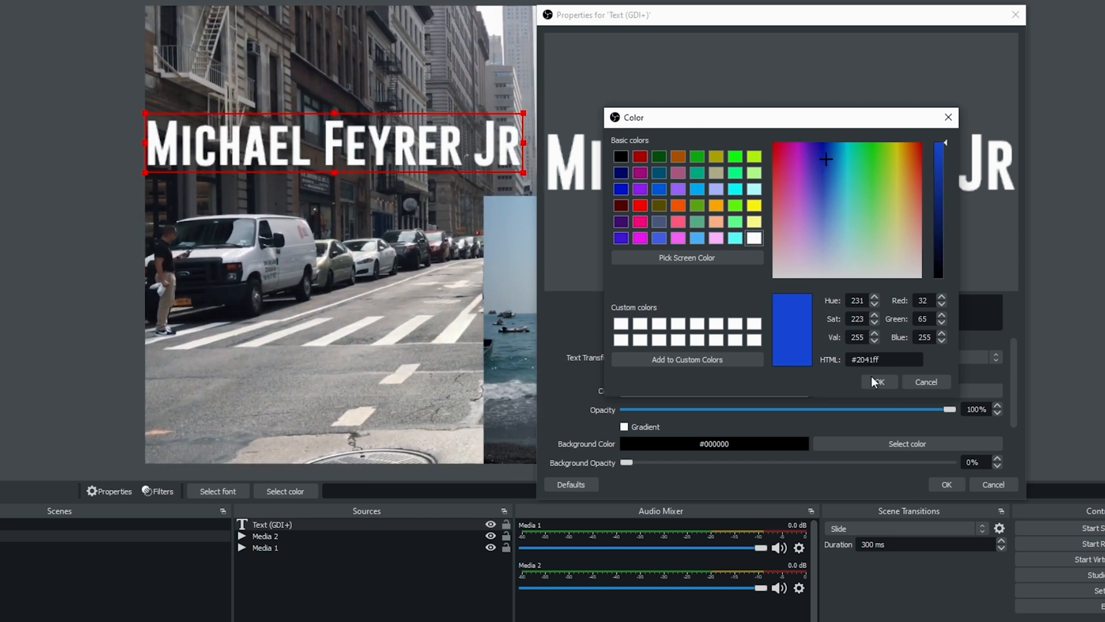
left_click(878, 380)
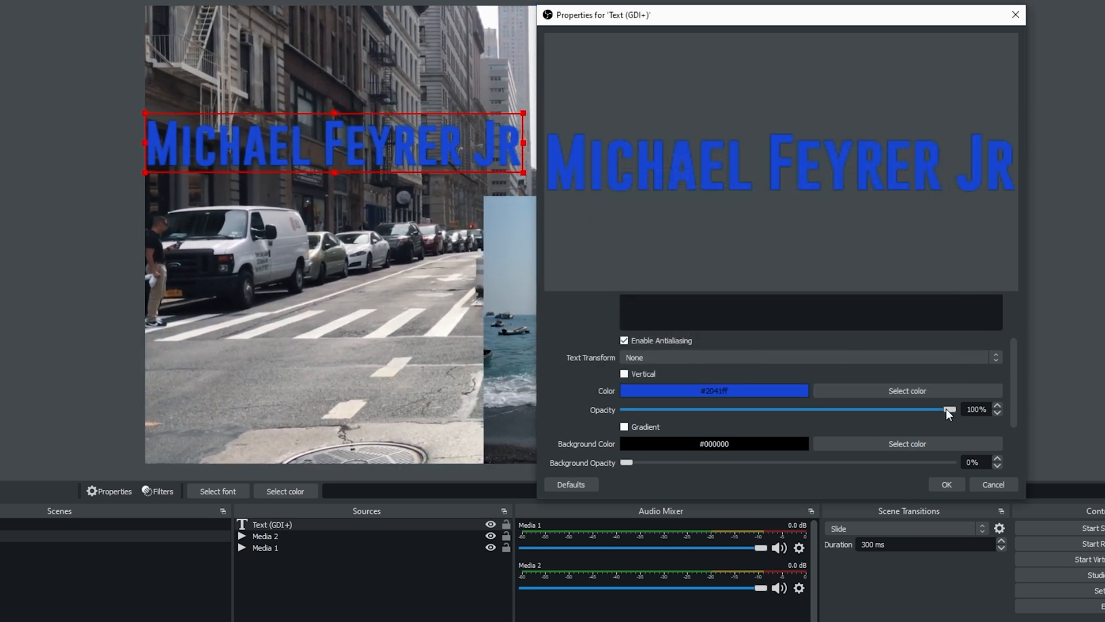
left_click_drag(948, 408, 687, 409)
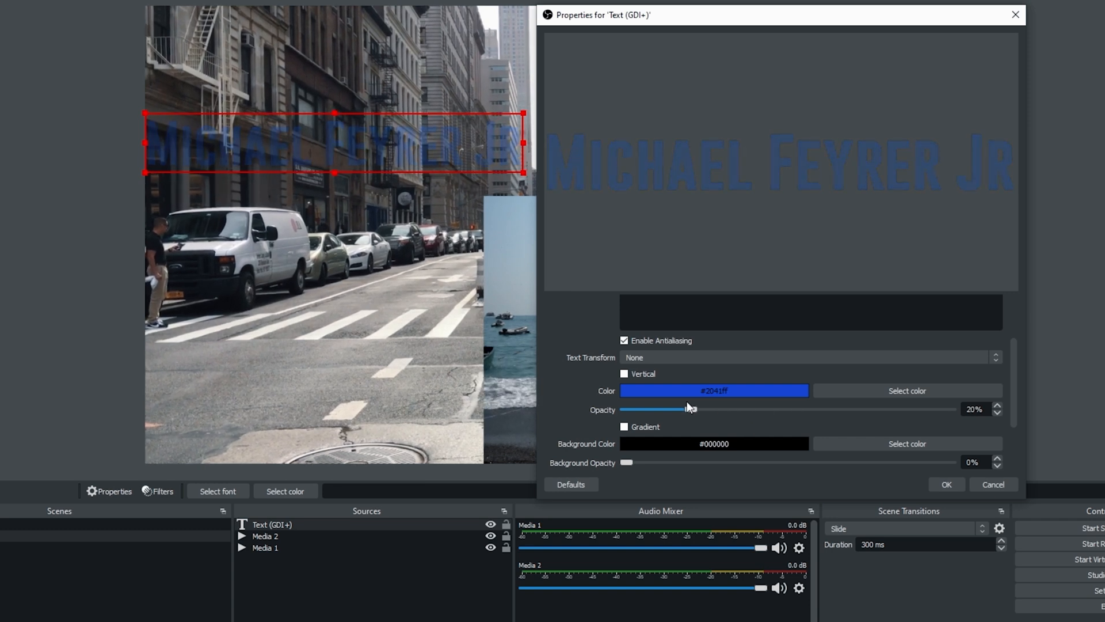
left_click_drag(684, 408, 704, 409)
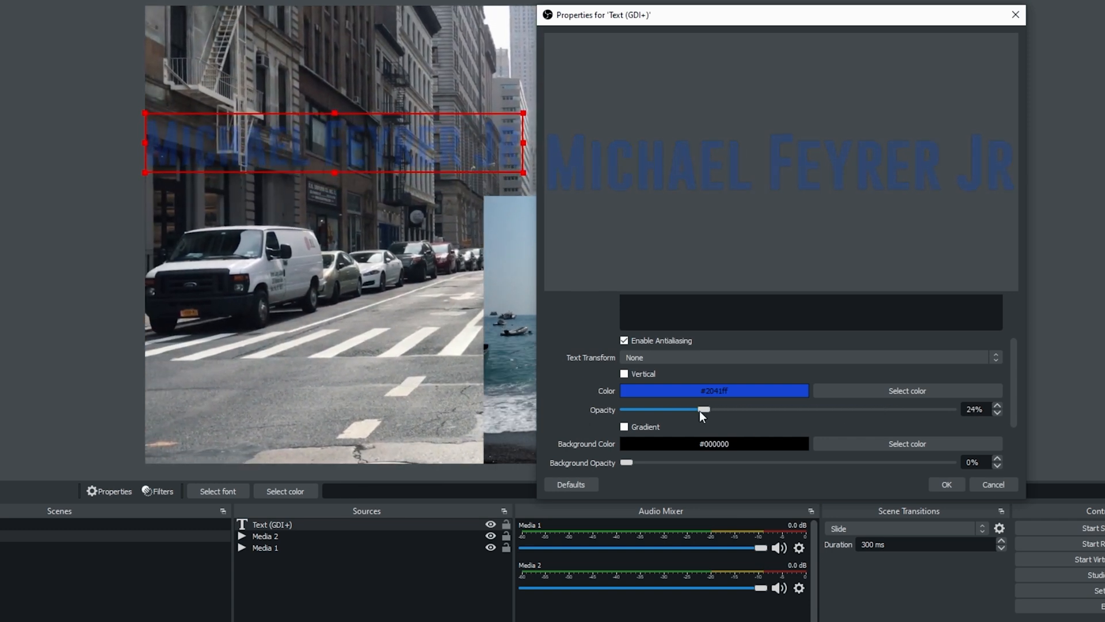
left_click_drag(705, 409, 948, 409)
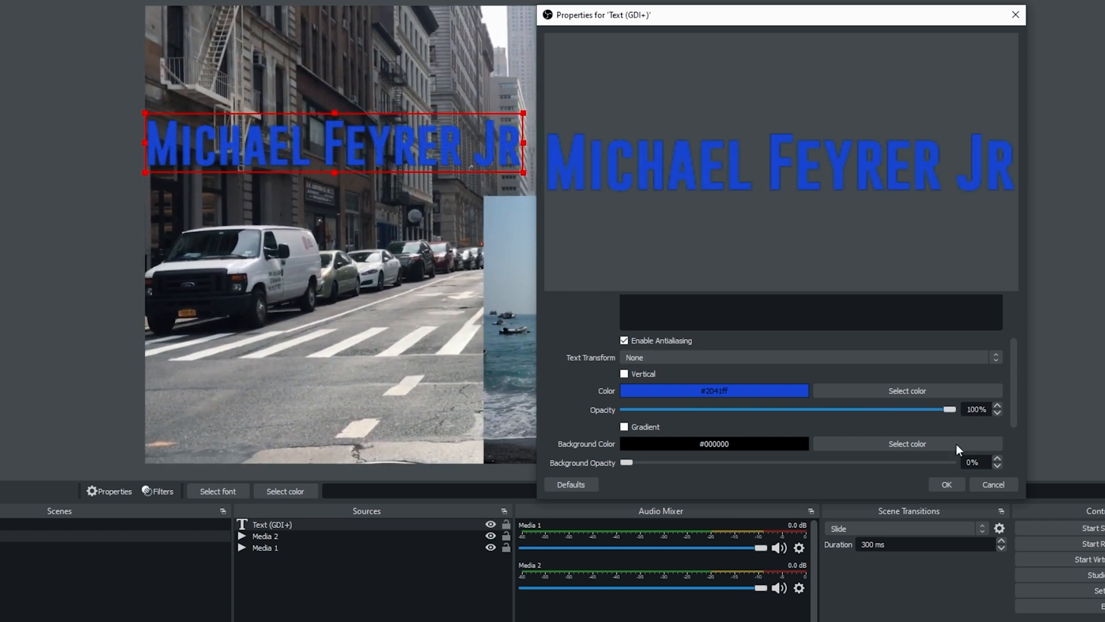
left_click(906, 391)
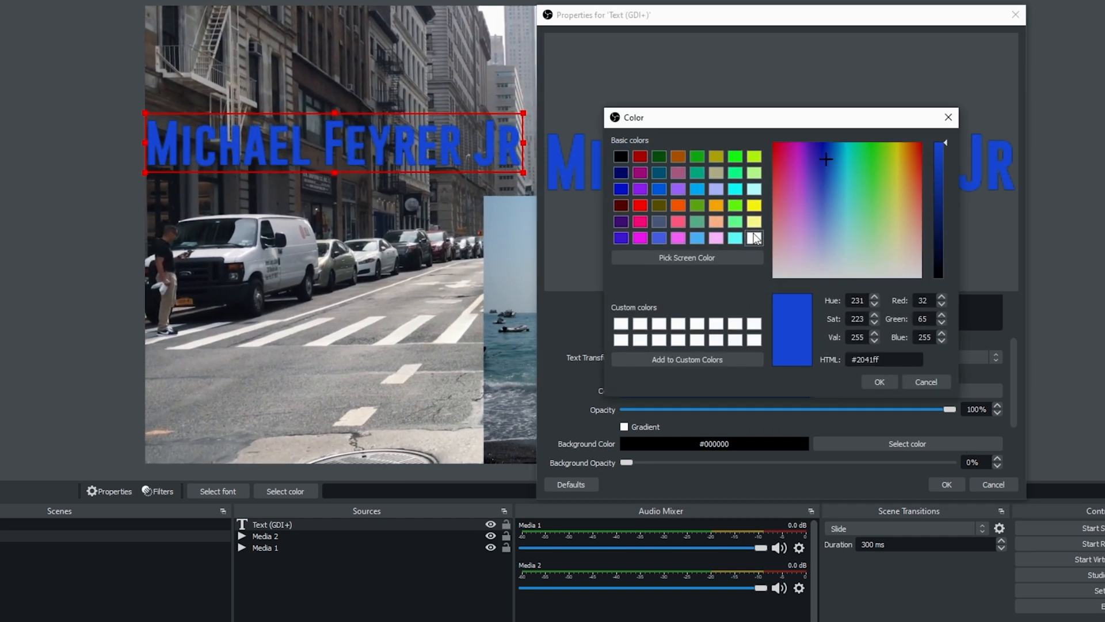
left_click(879, 381)
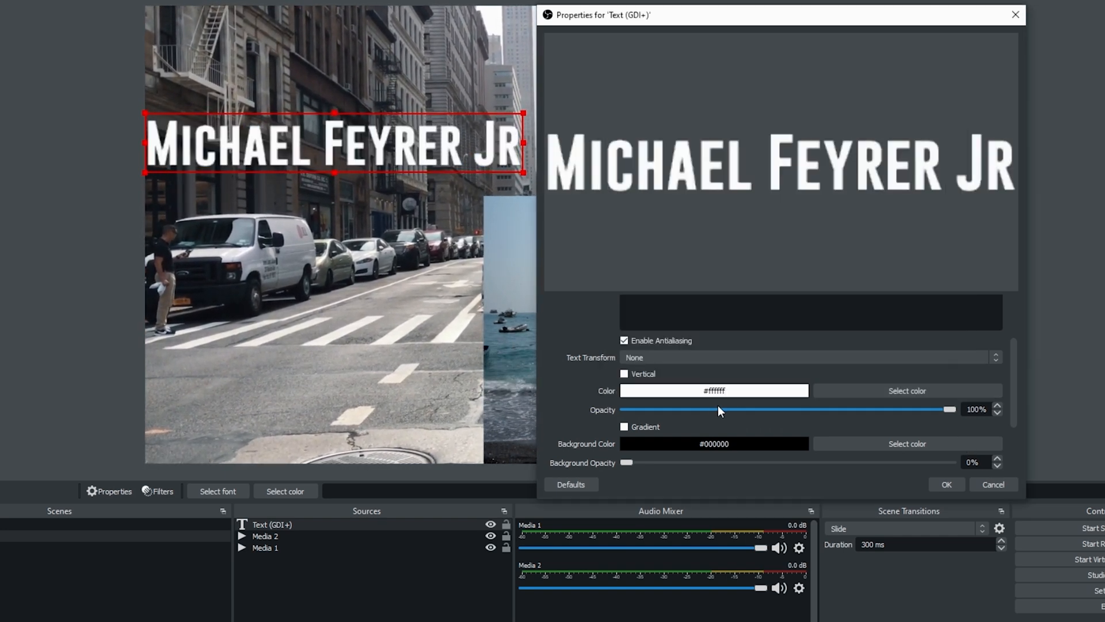
Enable Gradient and set the gradient colour to blue #2b8aff
scroll("down", 3)
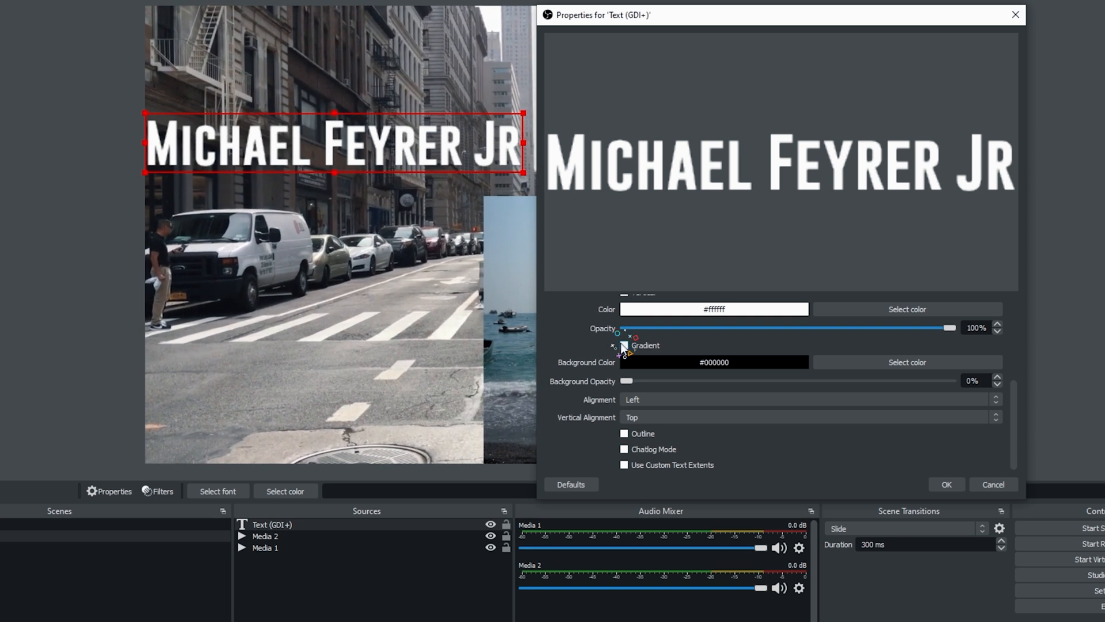
left_click(623, 346)
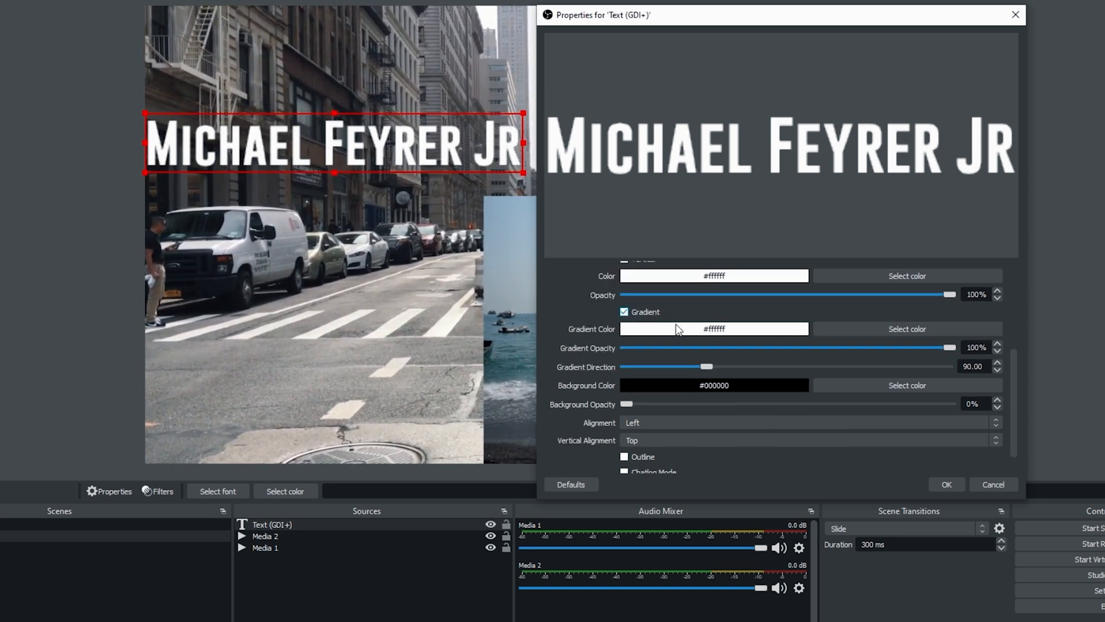
left_click(907, 329)
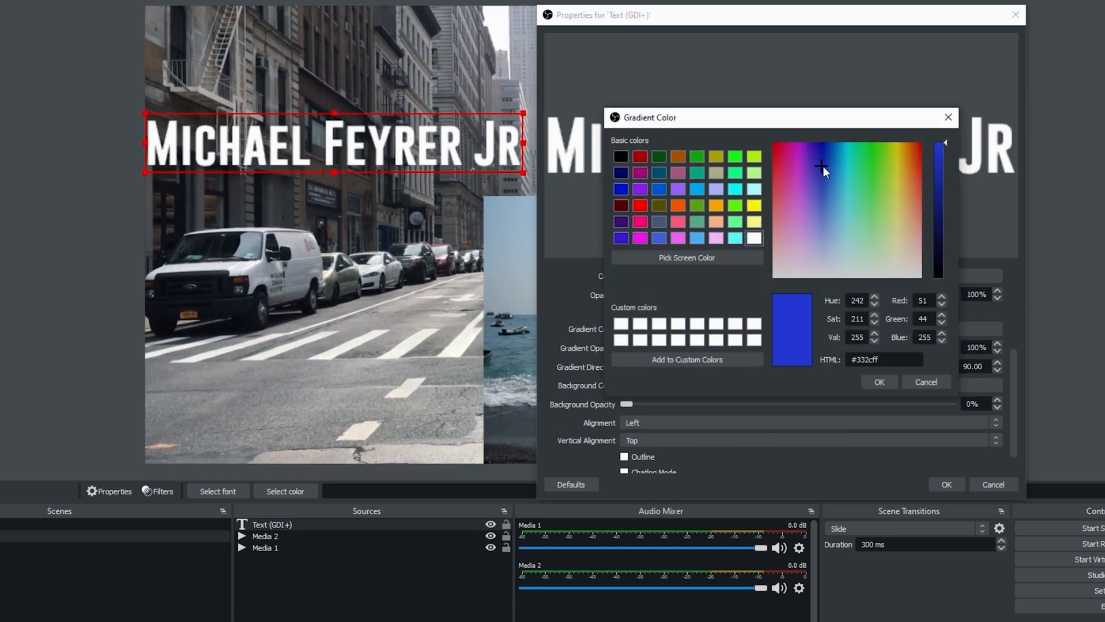
left_click(826, 168)
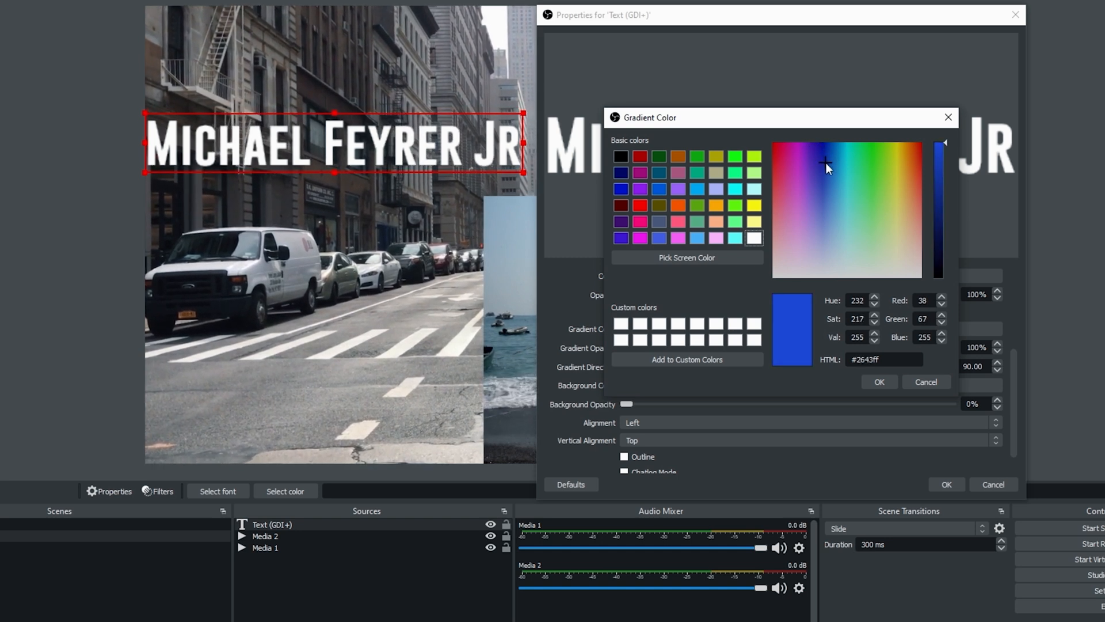
left_click(832, 165)
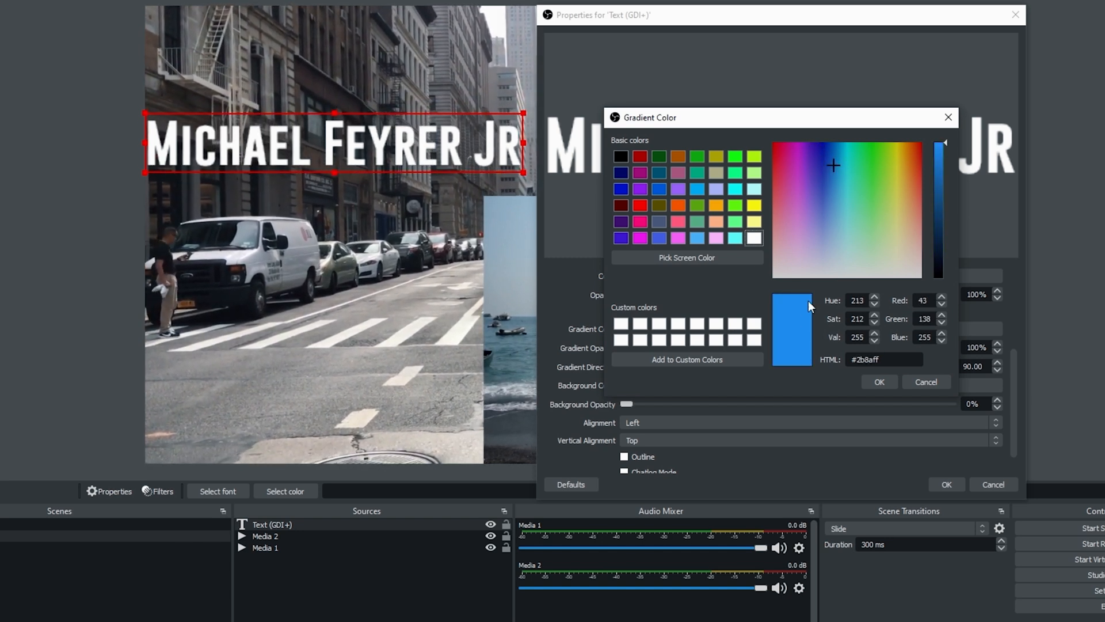
left_click(879, 381)
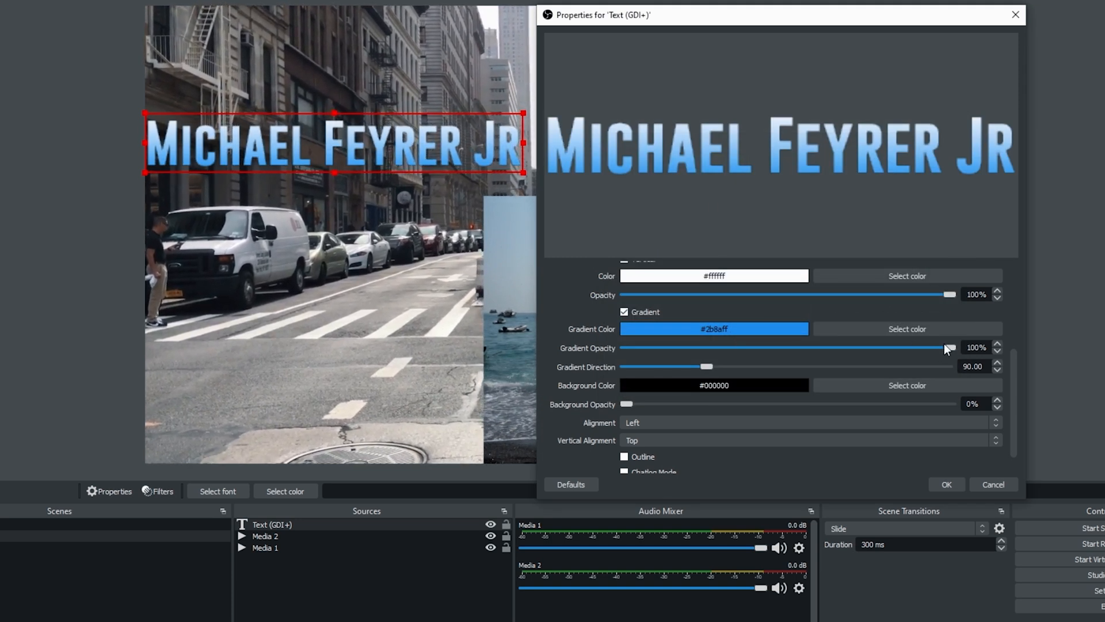
Test Gradient Opacity, leaving it at full, and set Gradient Direction to about 87
left_click_drag(948, 347, 879, 347)
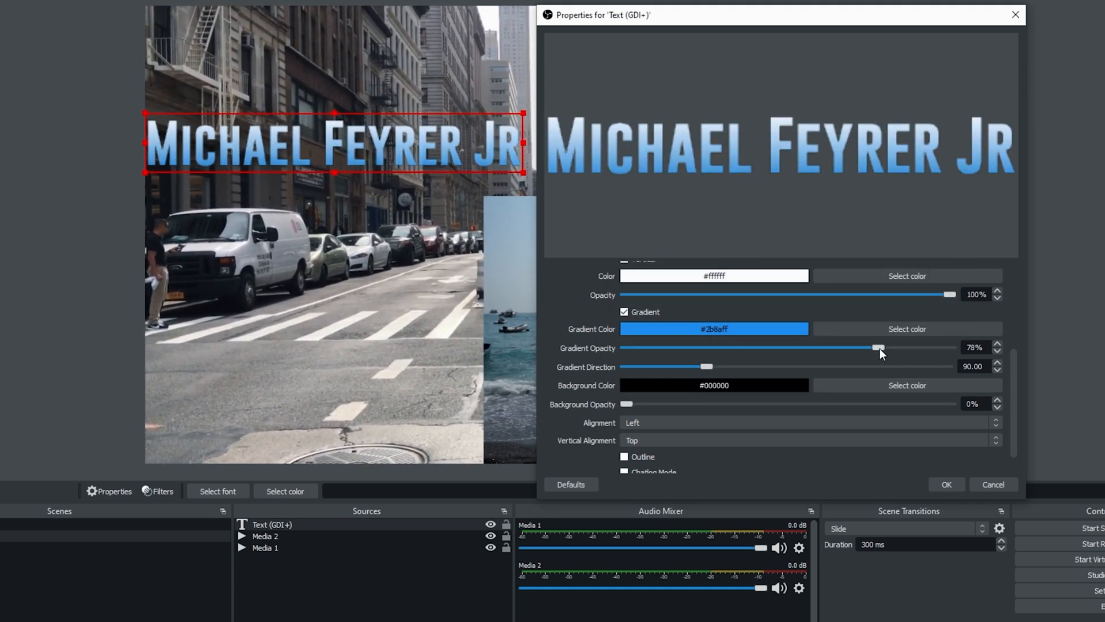
left_click_drag(879, 348, 624, 348)
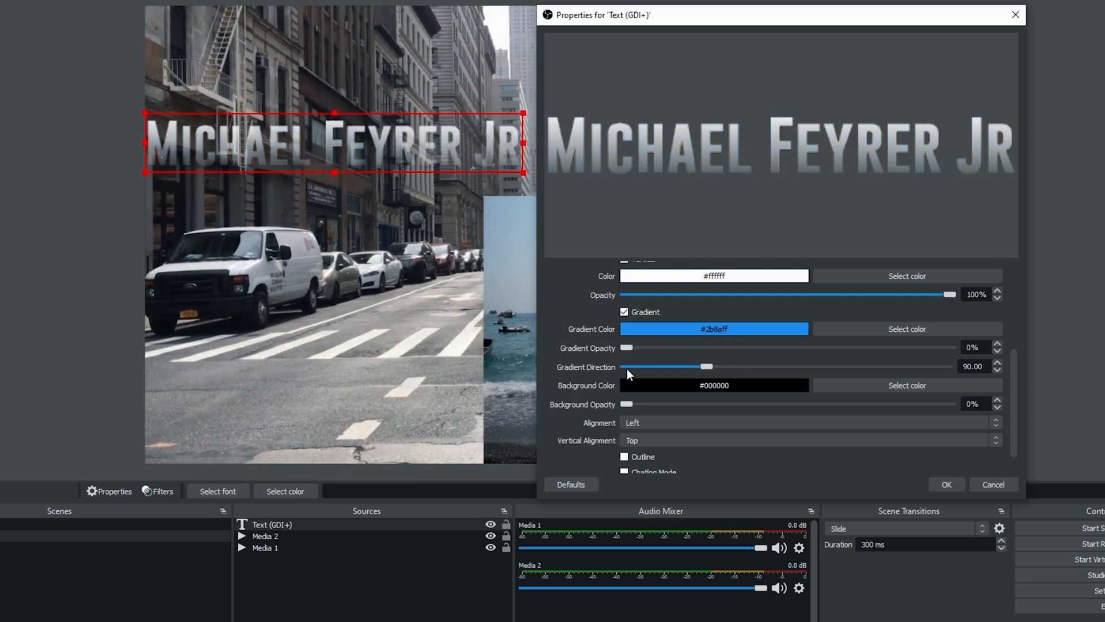
left_click_drag(625, 348, 948, 348)
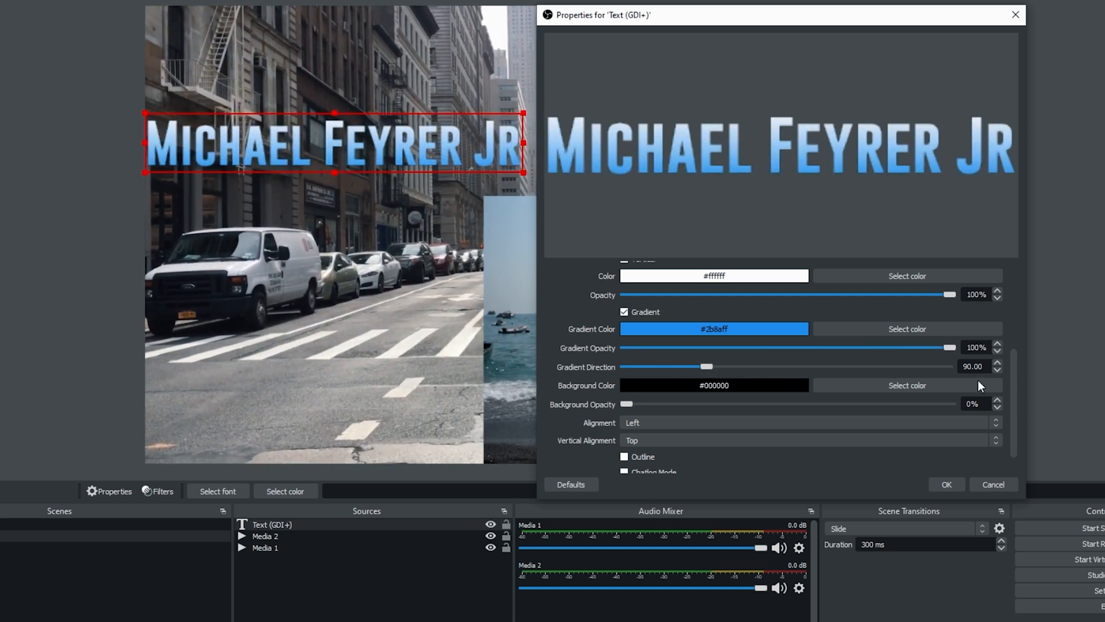
left_click_drag(688, 366, 812, 366)
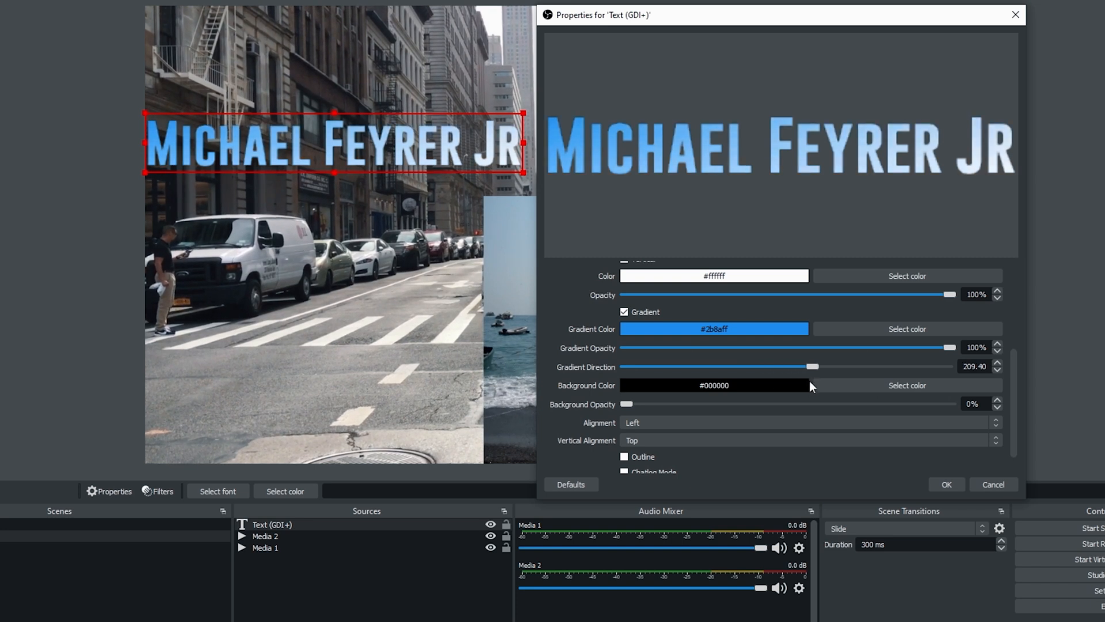
left_click_drag(812, 366, 853, 366)
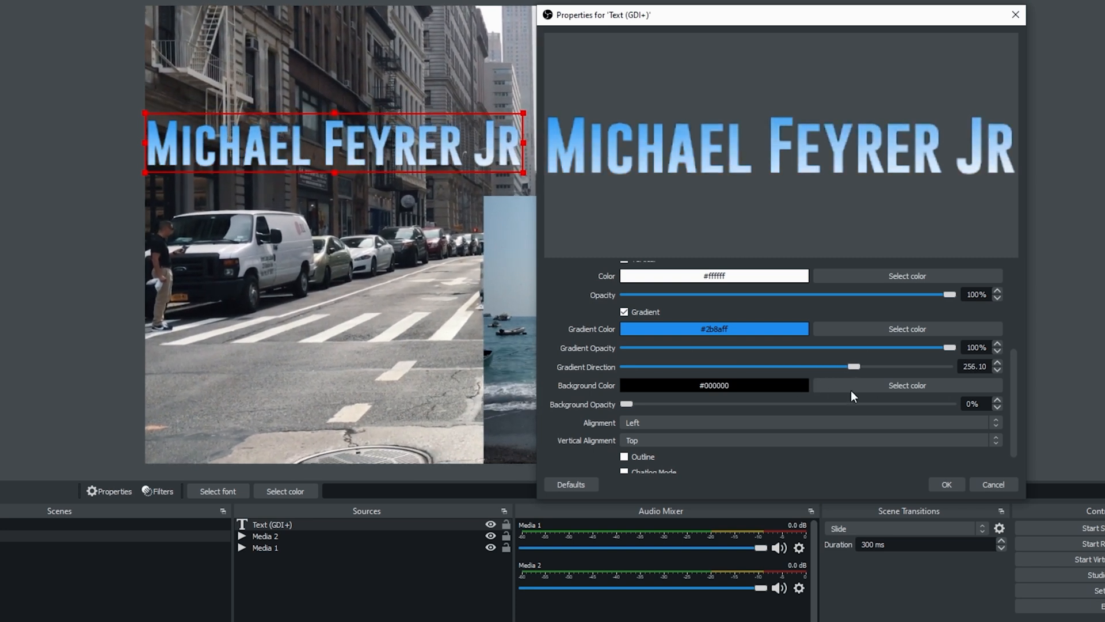
left_click_drag(853, 366, 794, 366)
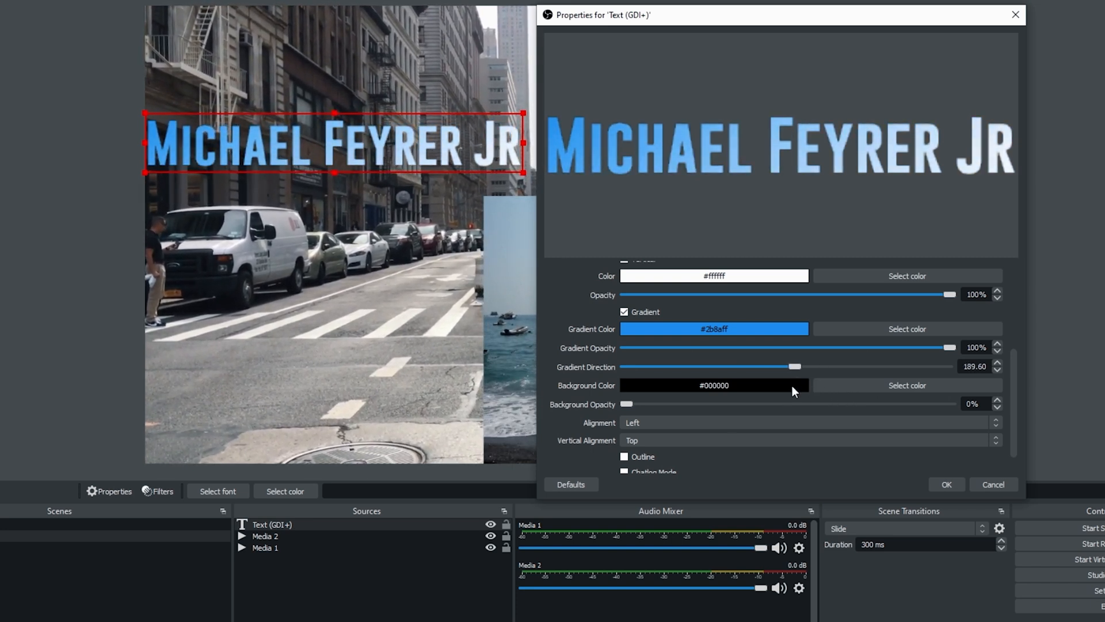
left_click_drag(793, 366, 720, 366)
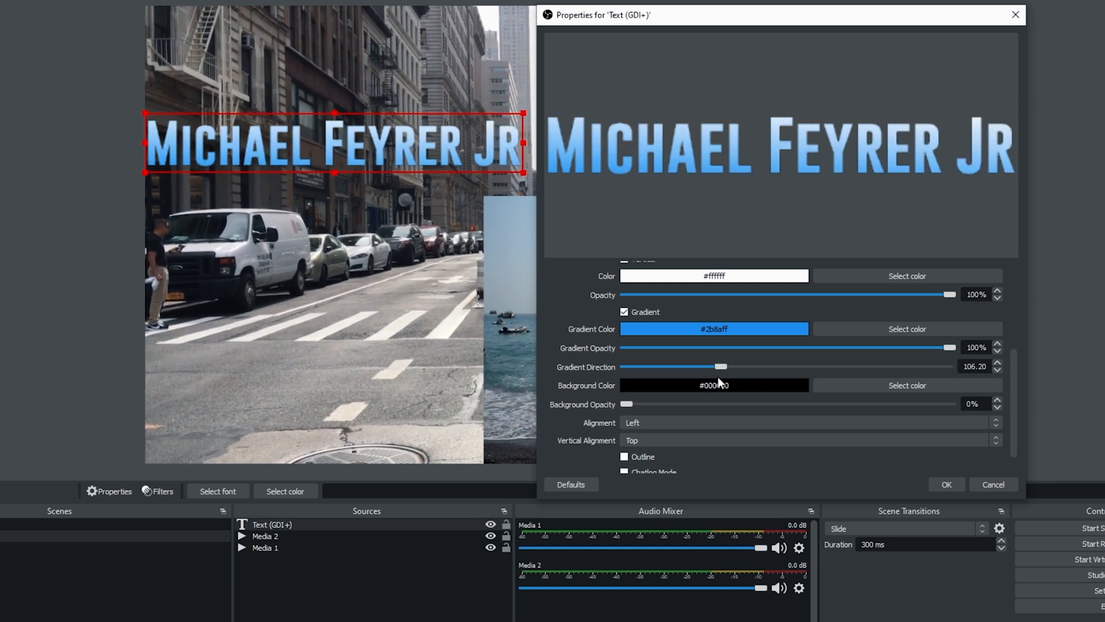
left_click_drag(722, 366, 706, 366)
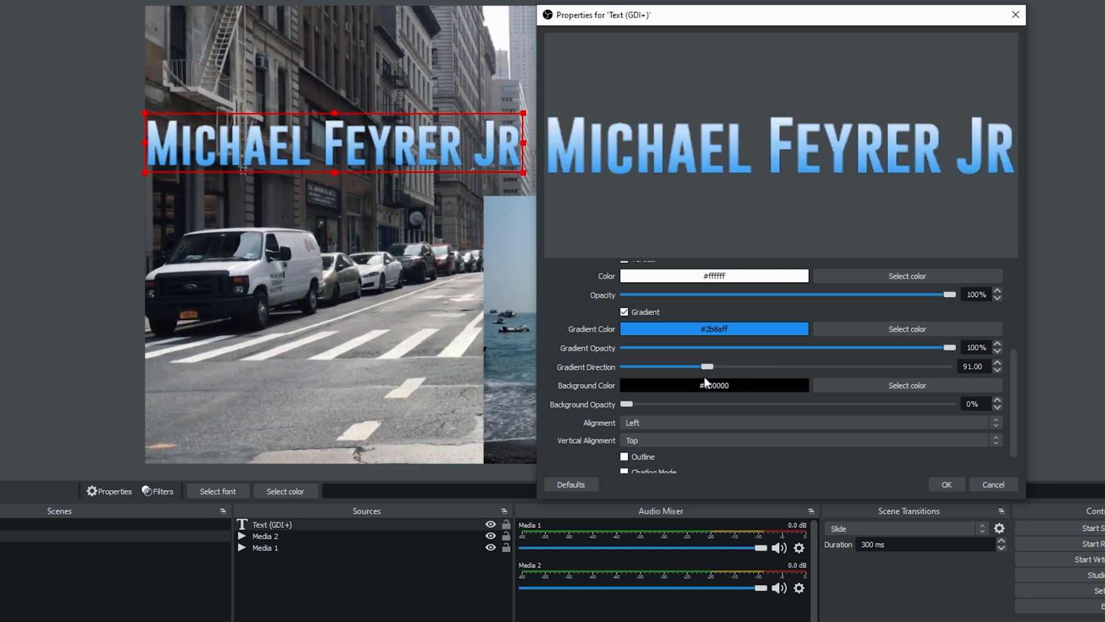
left_click_drag(710, 366, 704, 366)
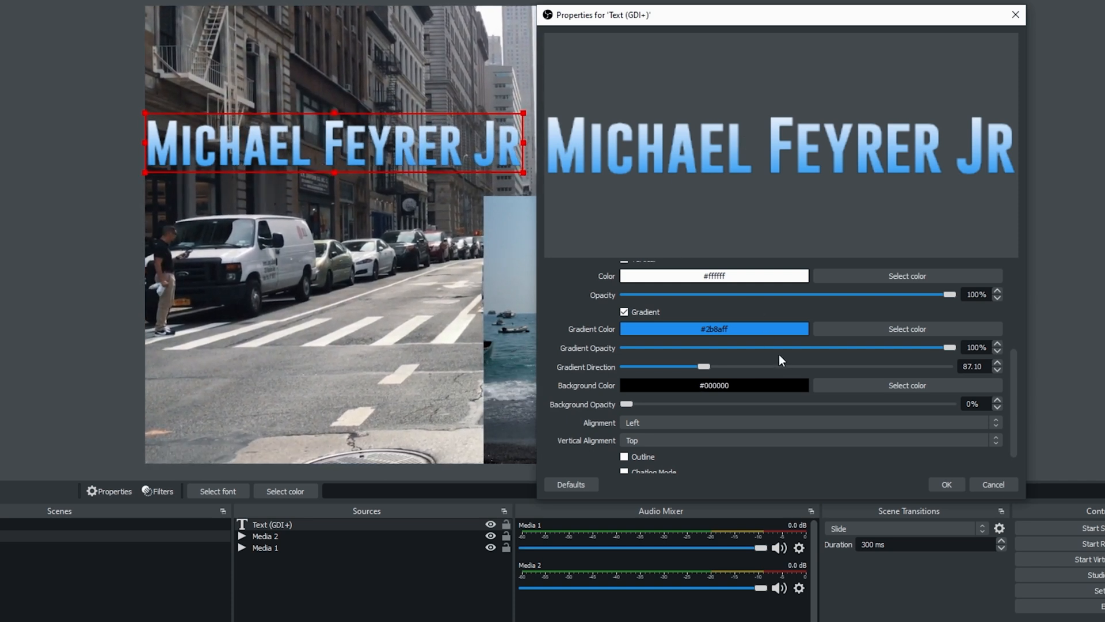
scroll("down", 3)
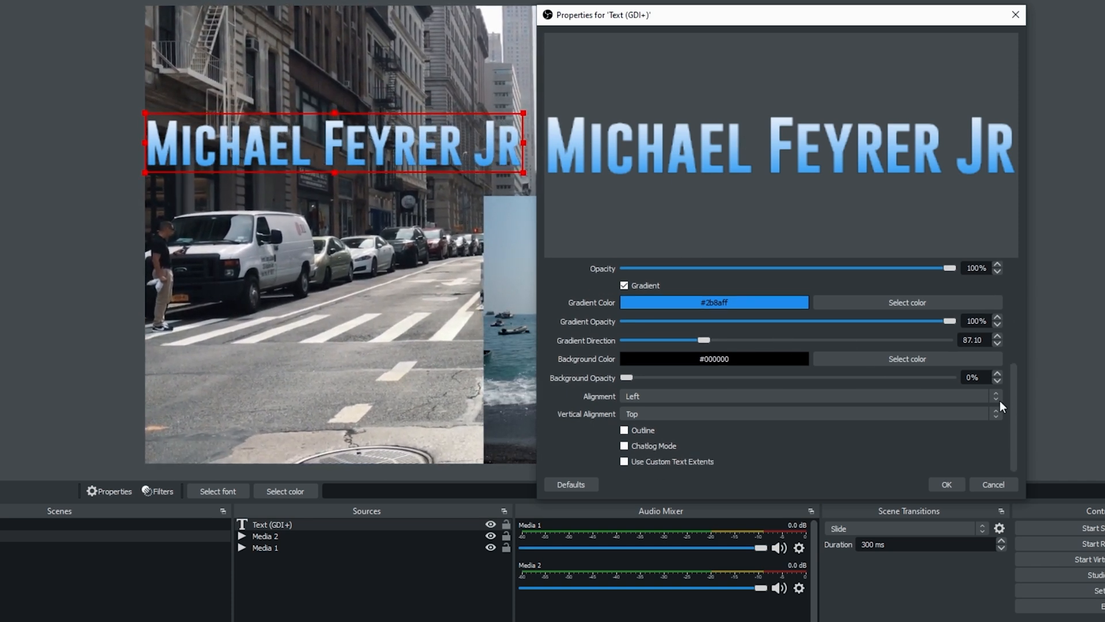
Sample orange #c8730c from the screen as the background colour
left_click(906, 358)
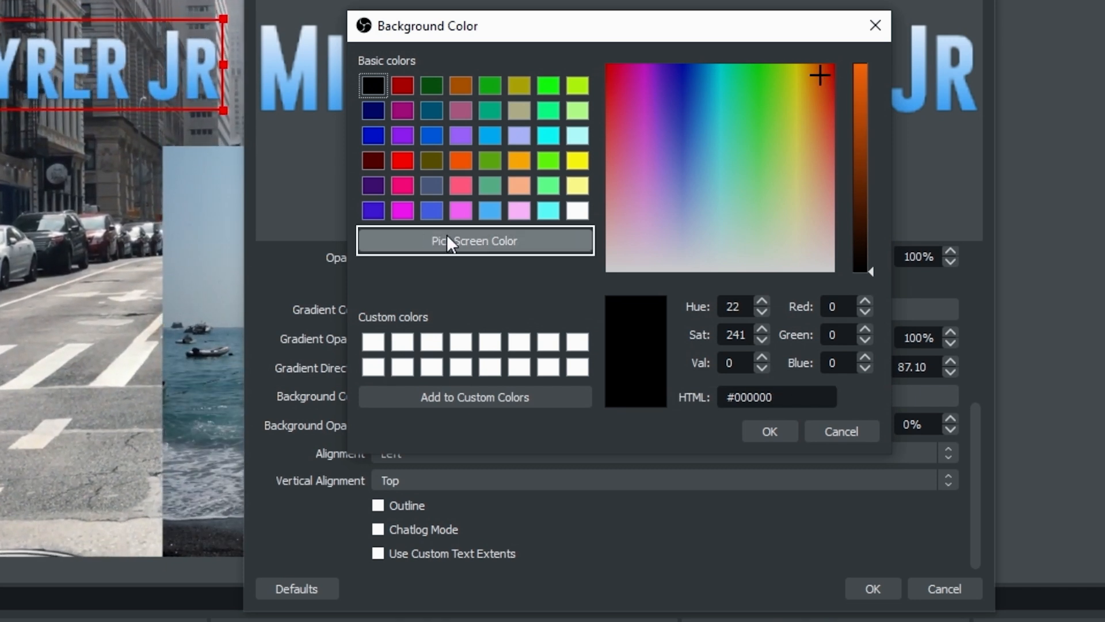
left_click(474, 241)
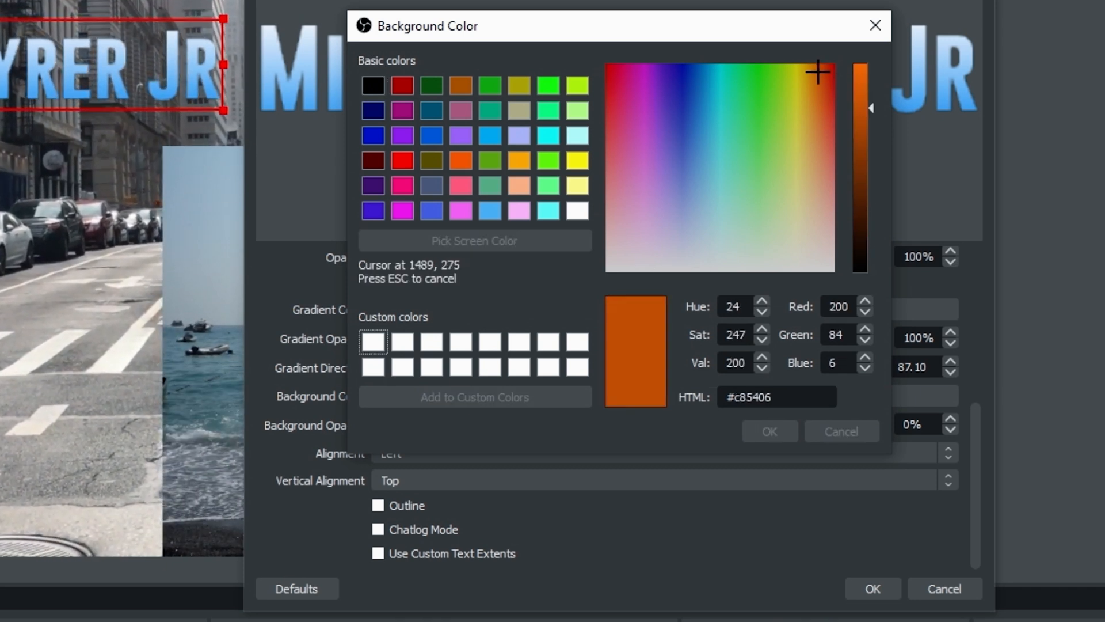
left_click(814, 75)
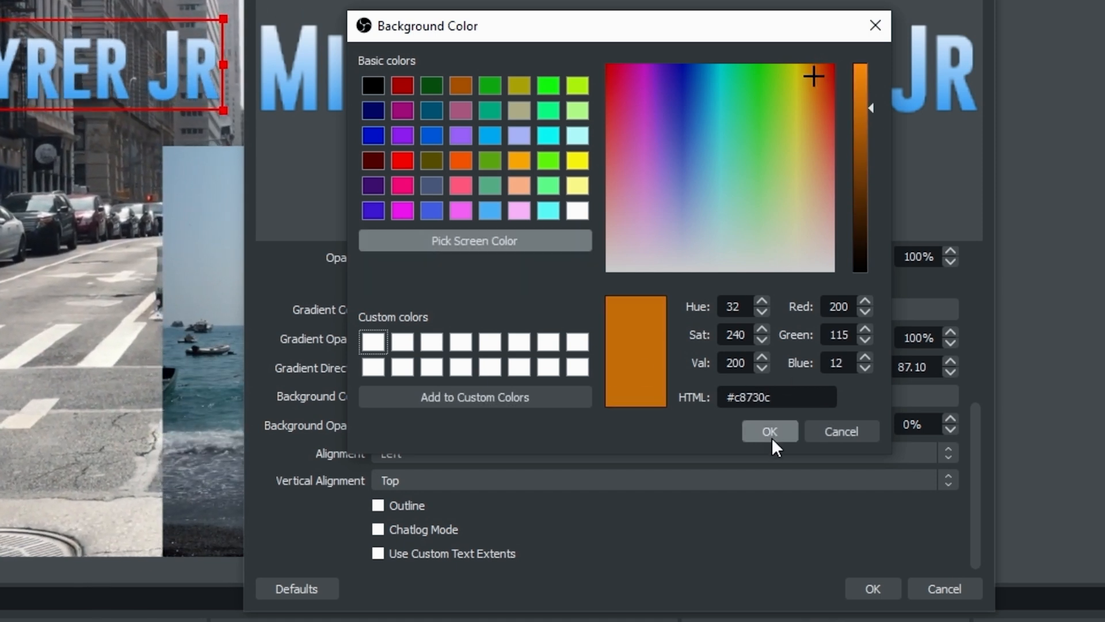
left_click(769, 431)
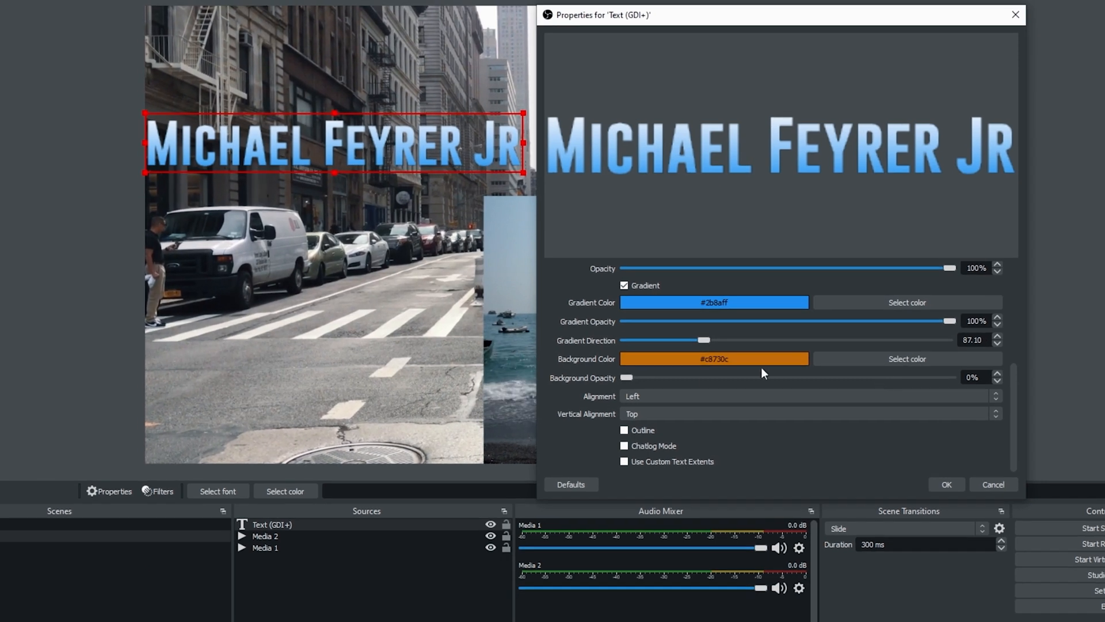
Set Background Opacity to about 54%
left_click_drag(626, 377, 671, 377)
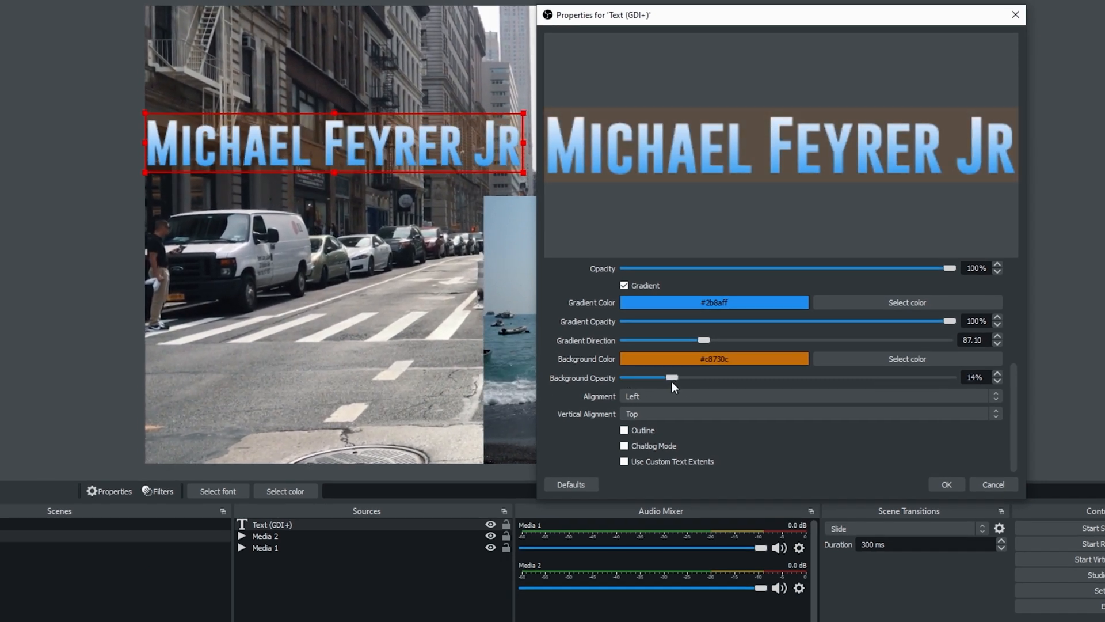
left_click_drag(672, 377, 931, 377)
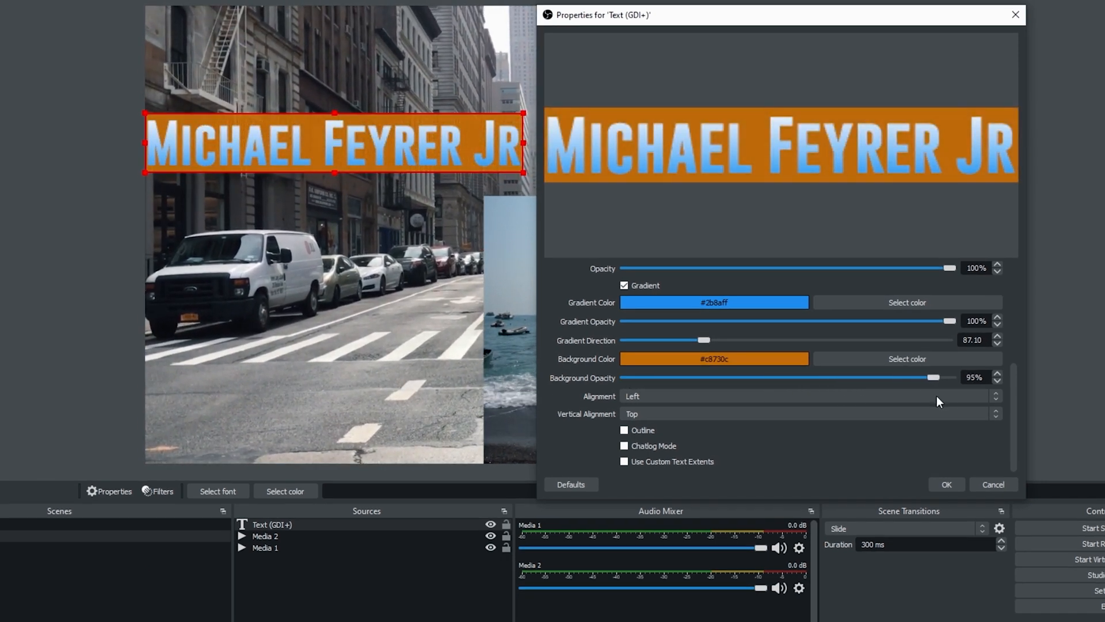
left_click_drag(934, 377, 839, 377)
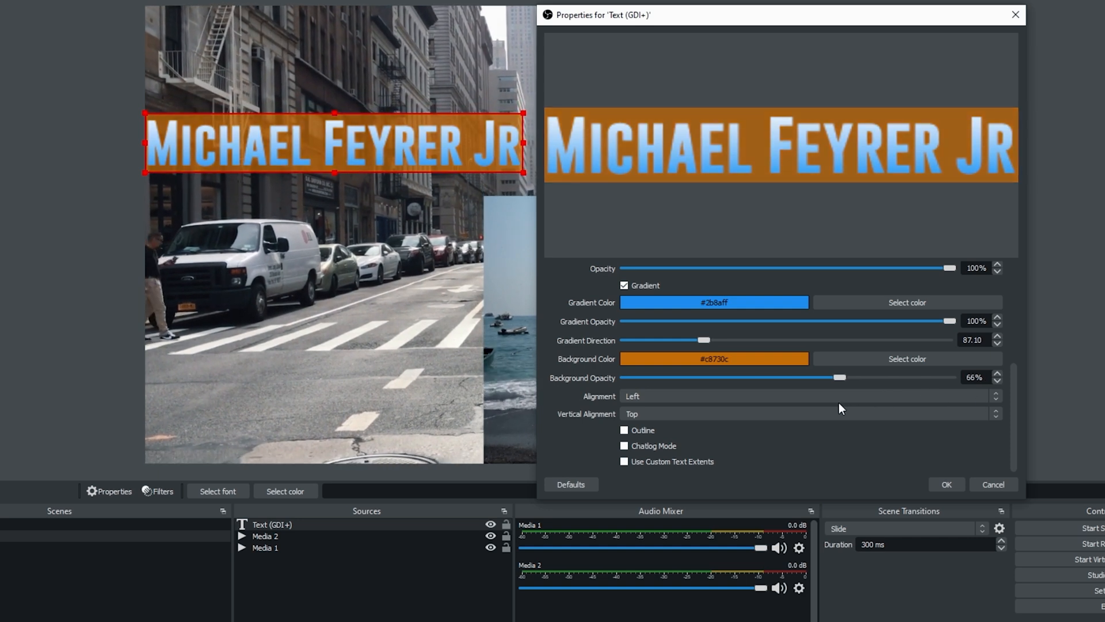
left_click_drag(838, 377, 800, 377)
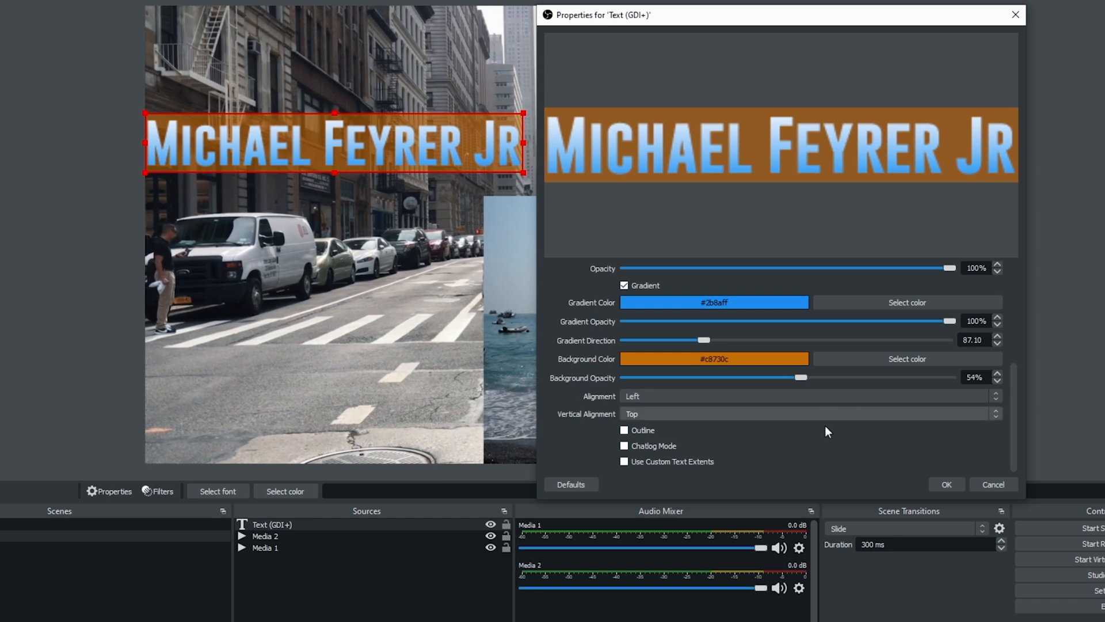
Enable a black outline at size 2, testing opacity before leaving it at 100%
left_click(624, 430)
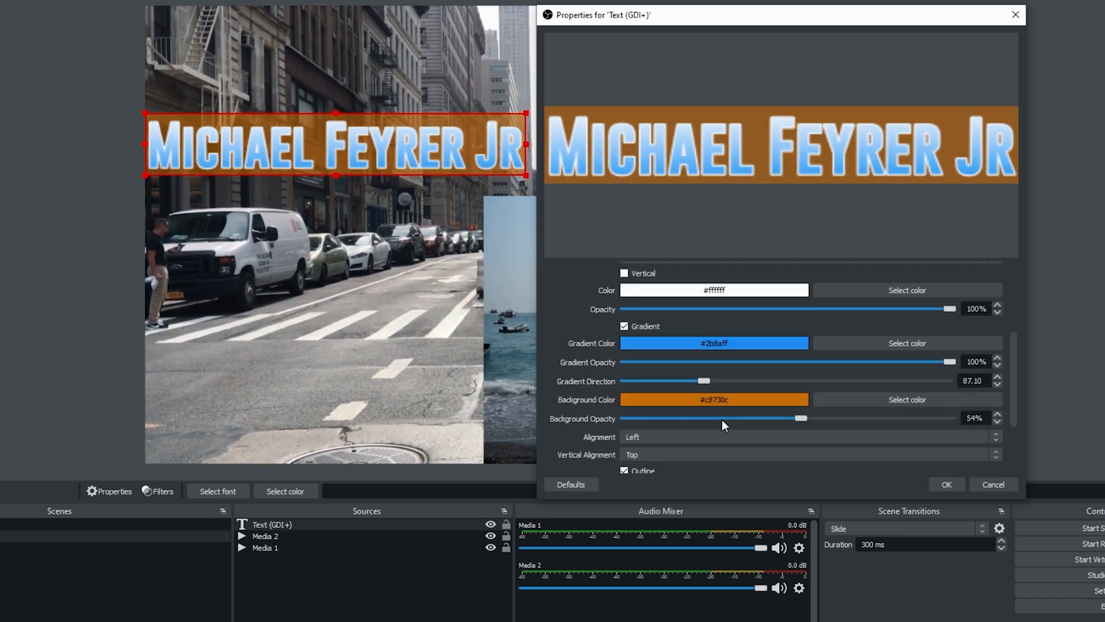
scroll("down", 3)
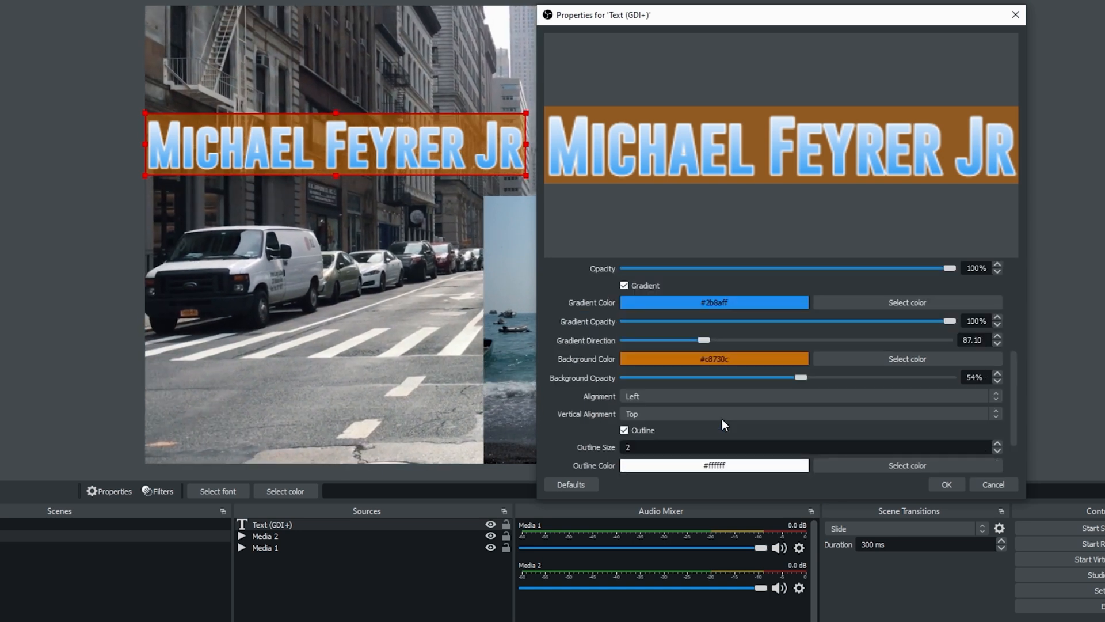
scroll("down", 3)
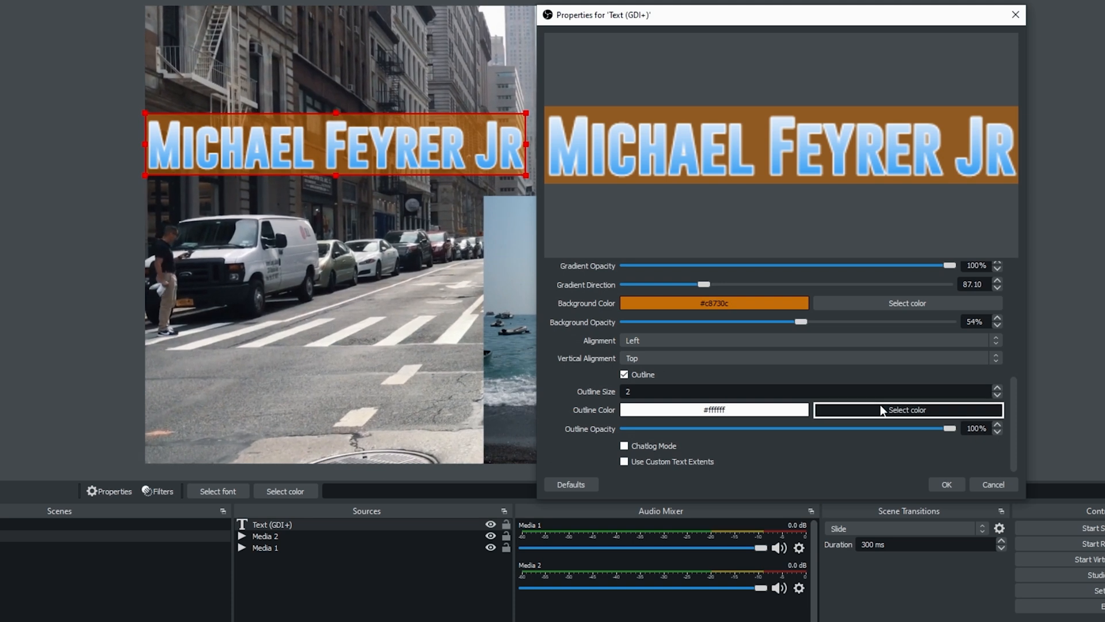
left_click(907, 409)
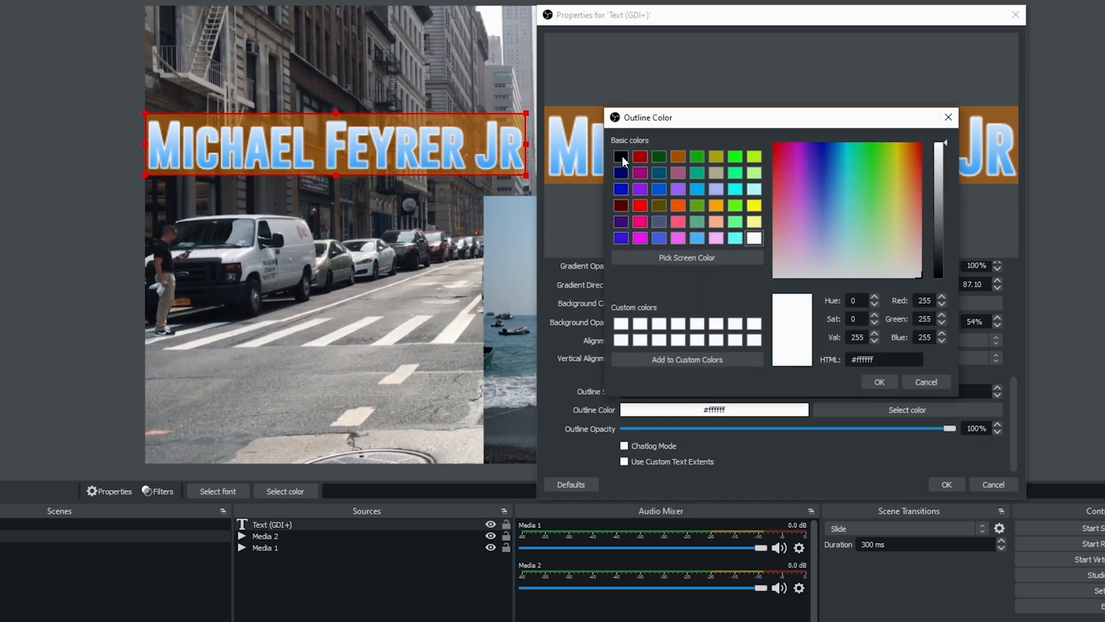
left_click(879, 381)
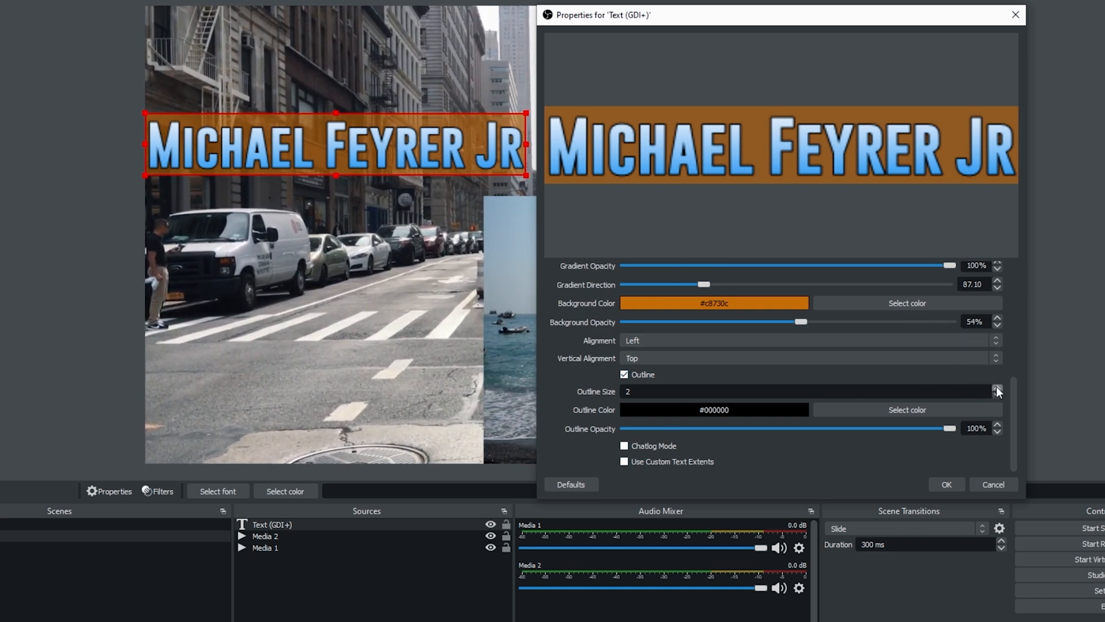
left_click(996, 389)
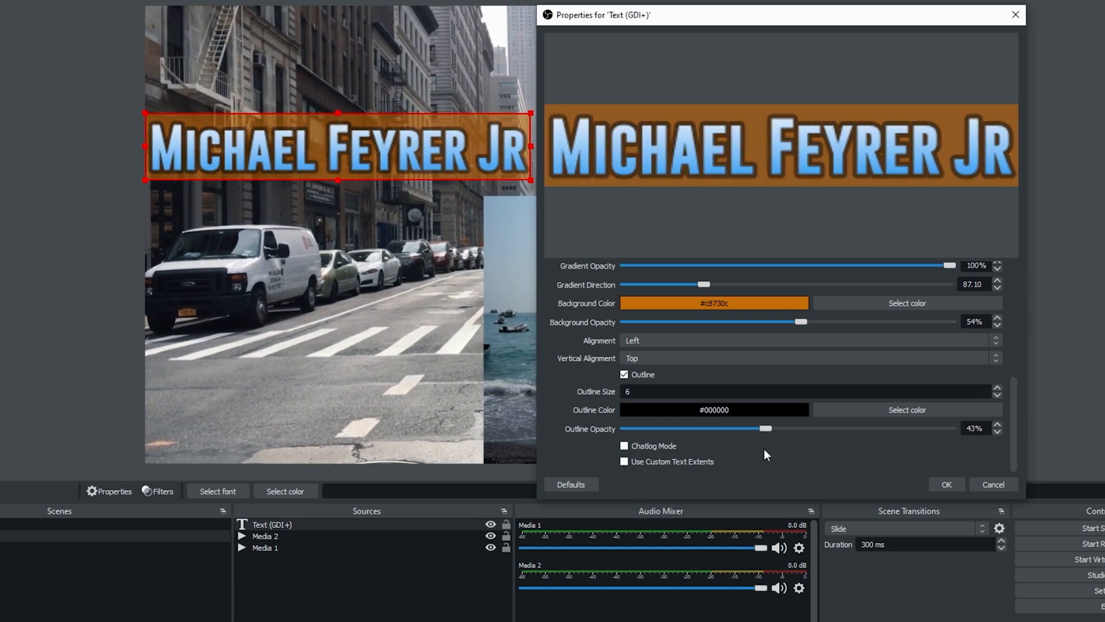
left_click_drag(767, 428, 724, 427)
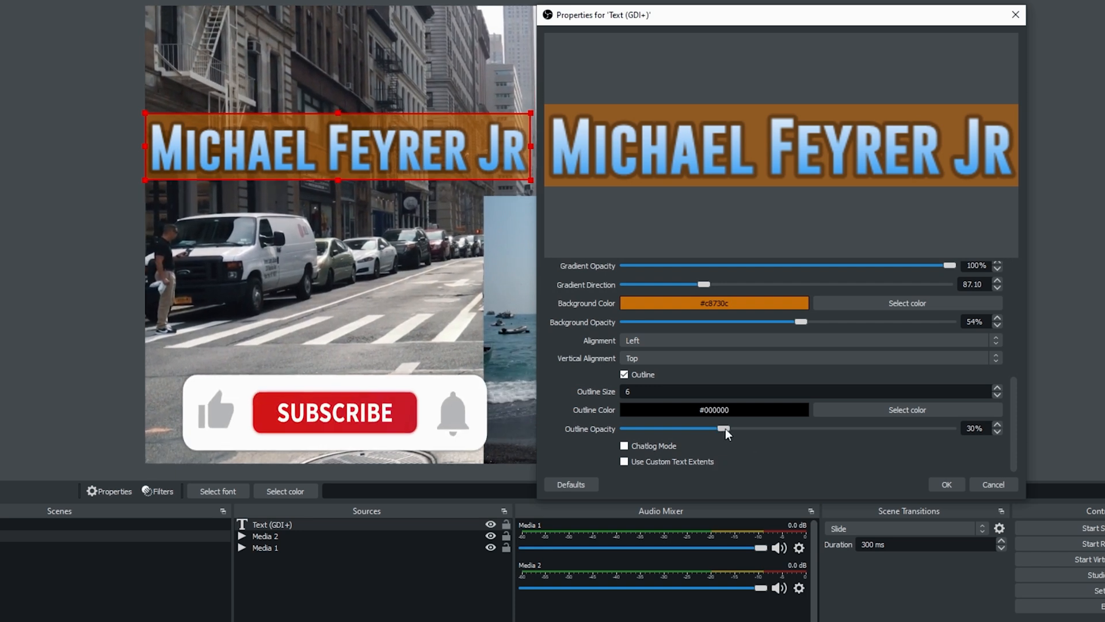
left_click_drag(722, 428, 944, 427)
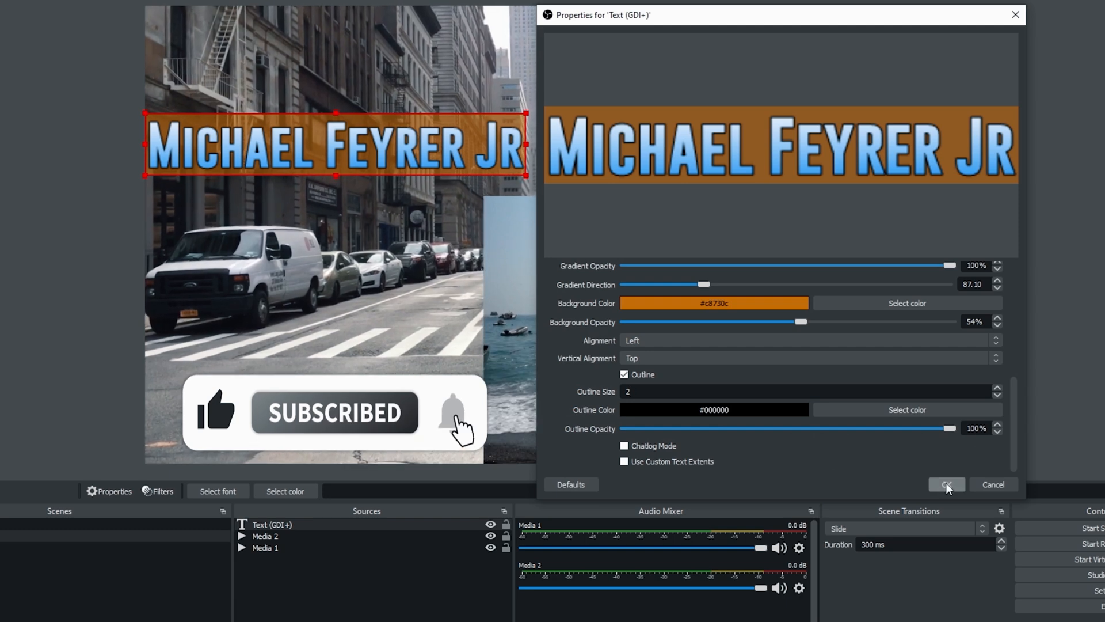
Apply the text properties and stretch the caption across the beach clip's bottom edge
left_click(946, 484)
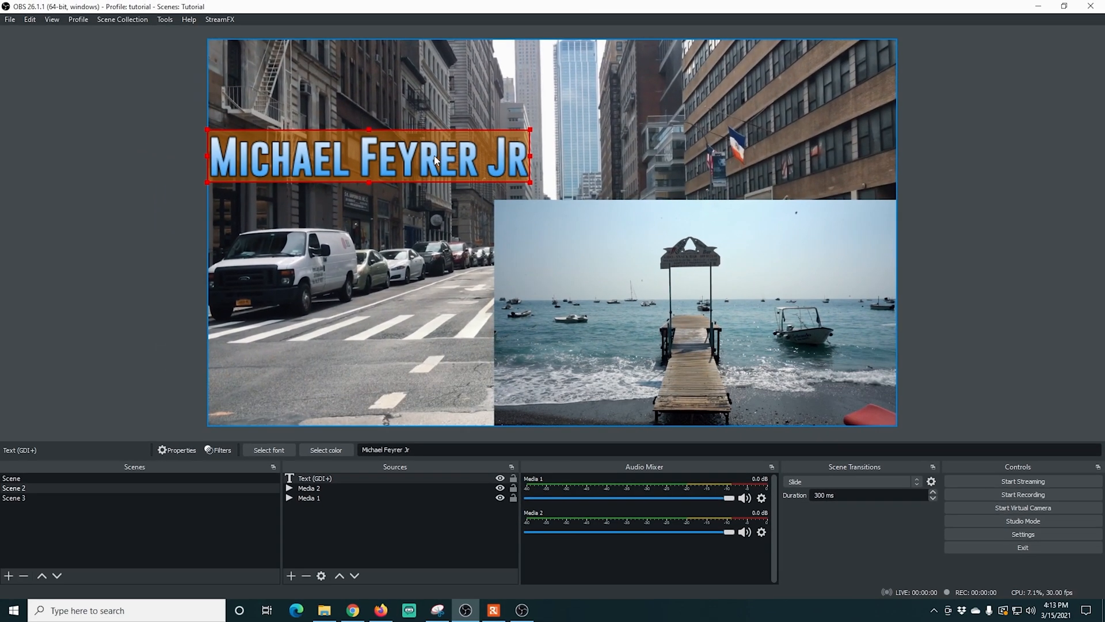
left_click_drag(367, 157, 649, 233)
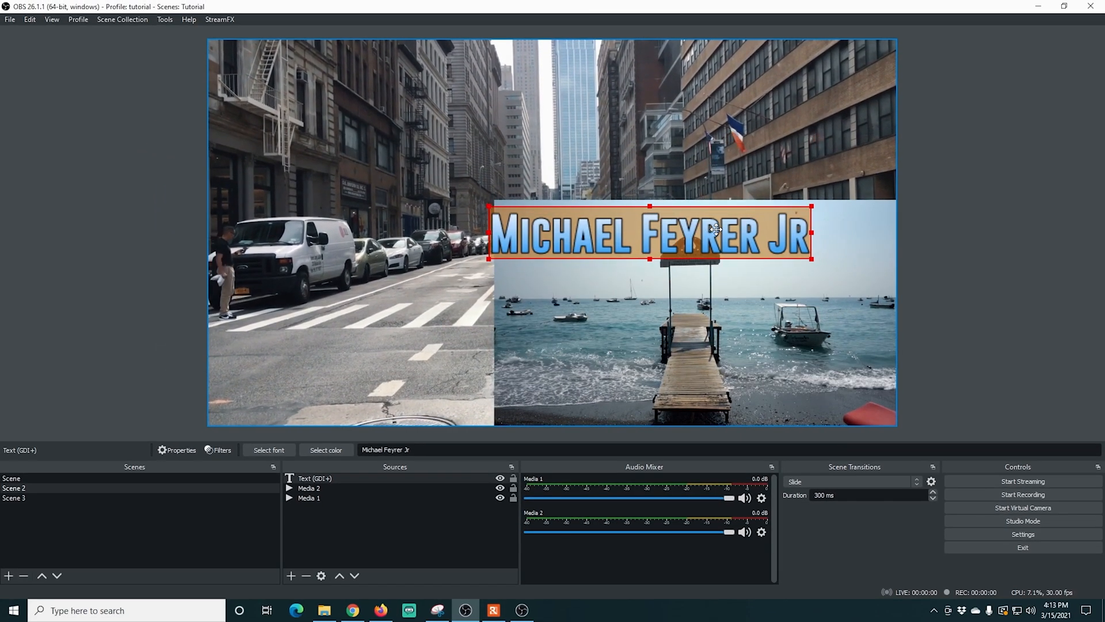
left_click_drag(649, 233, 652, 399)
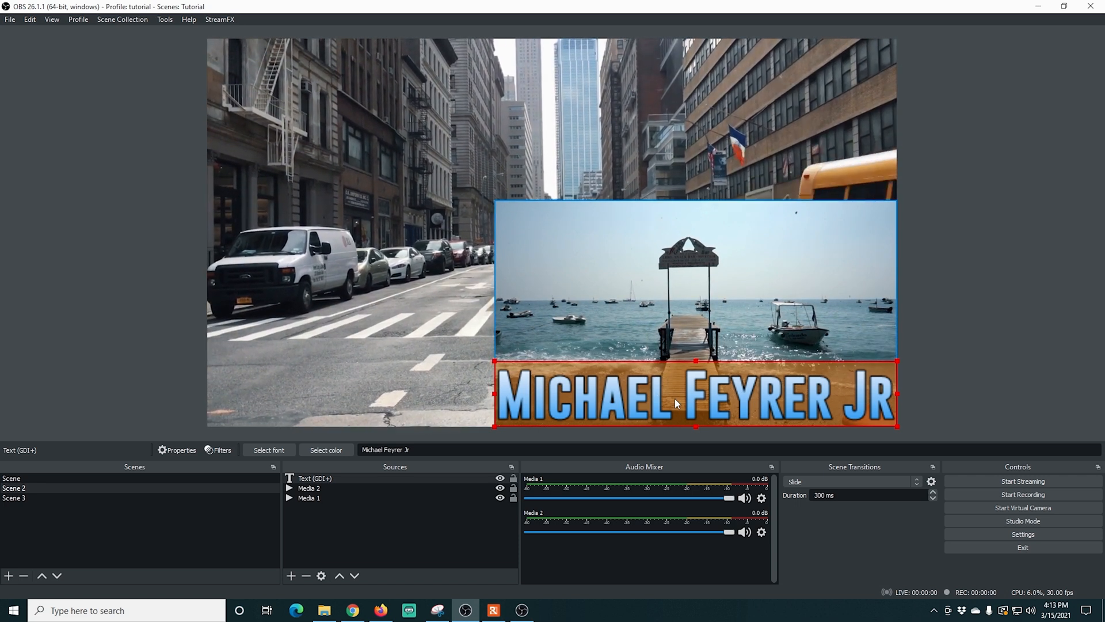
Set the text source to read from 'OBS text type.txt' and apply it
right_click(675, 403)
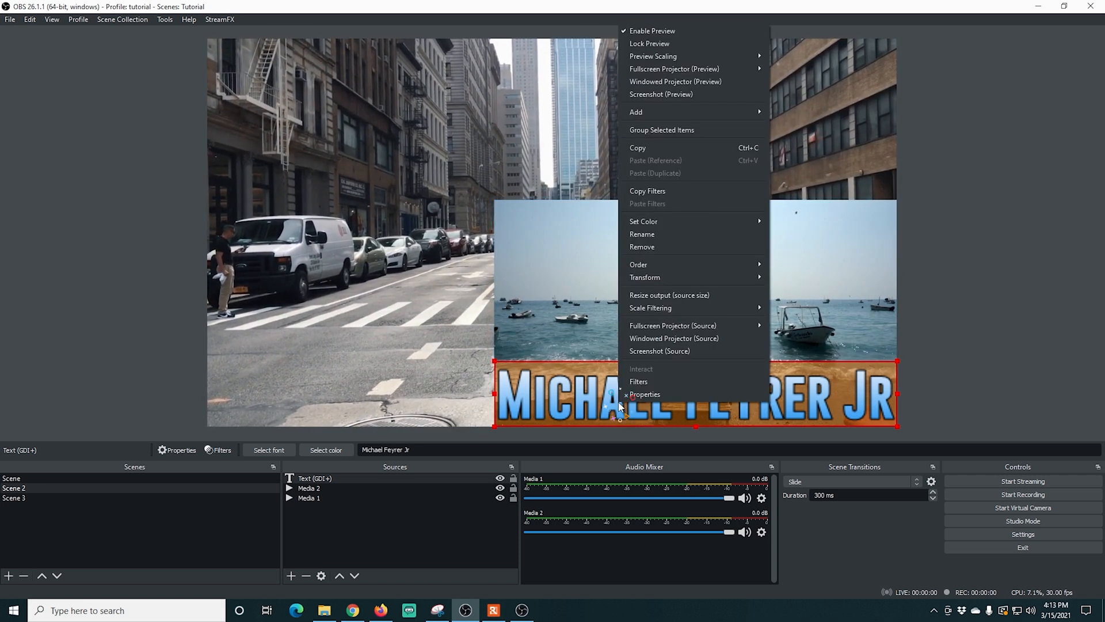
left_click(643, 394)
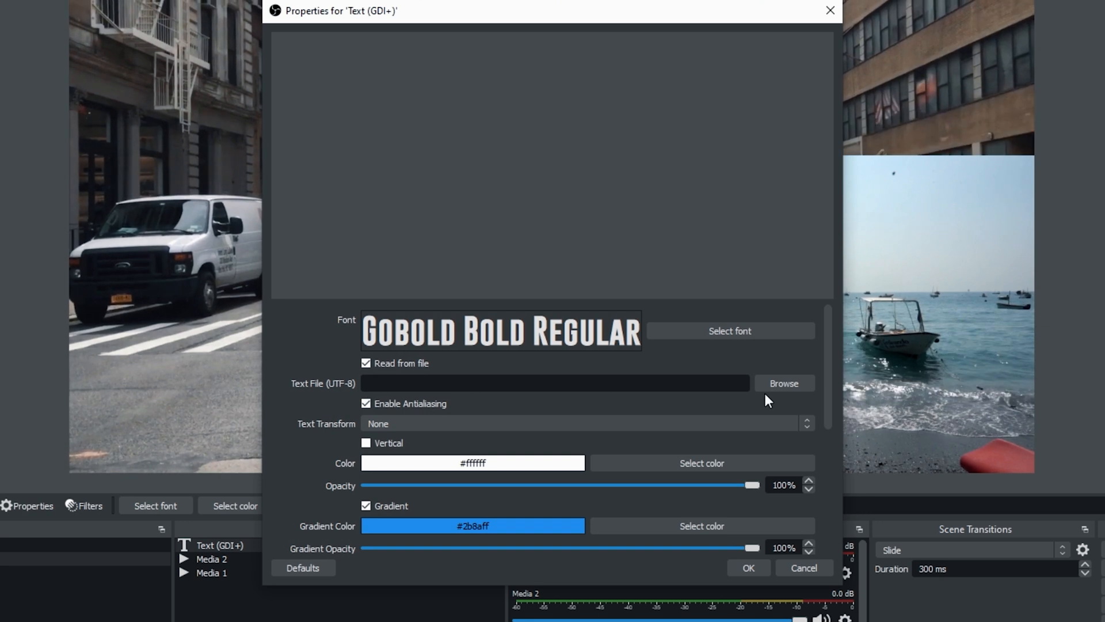
left_click(782, 383)
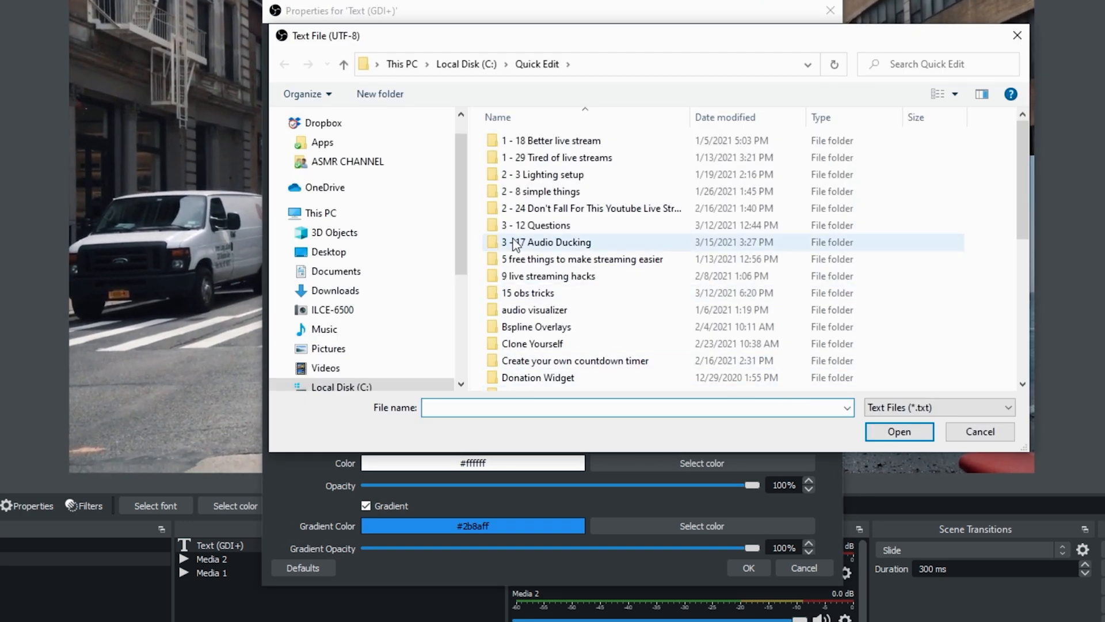
scroll("down", 3)
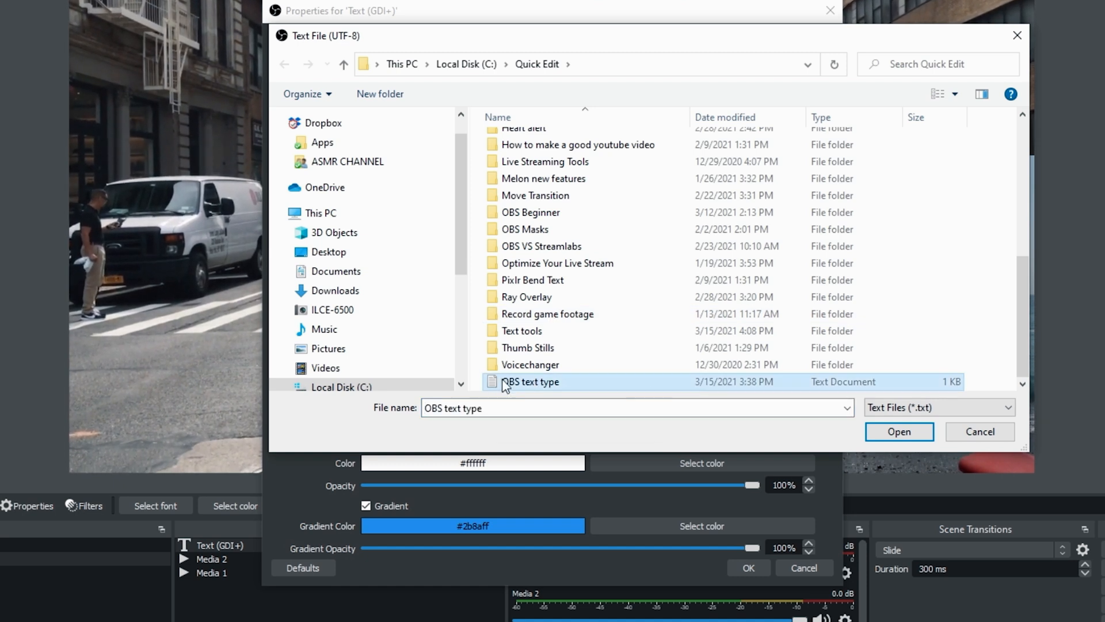
left_click(898, 431)
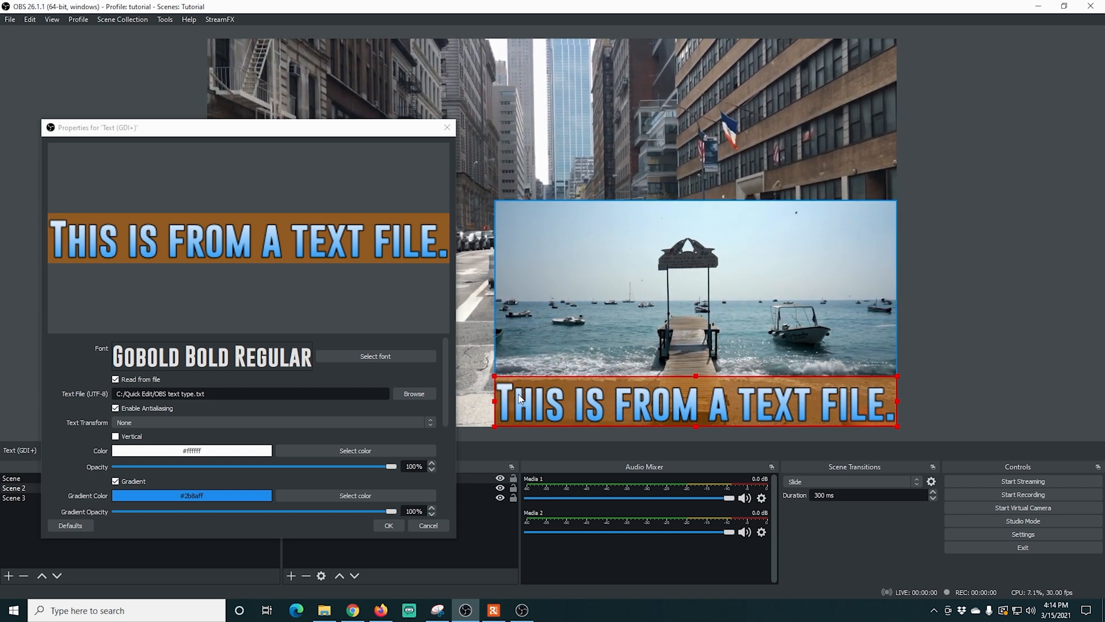
left_click(387, 525)
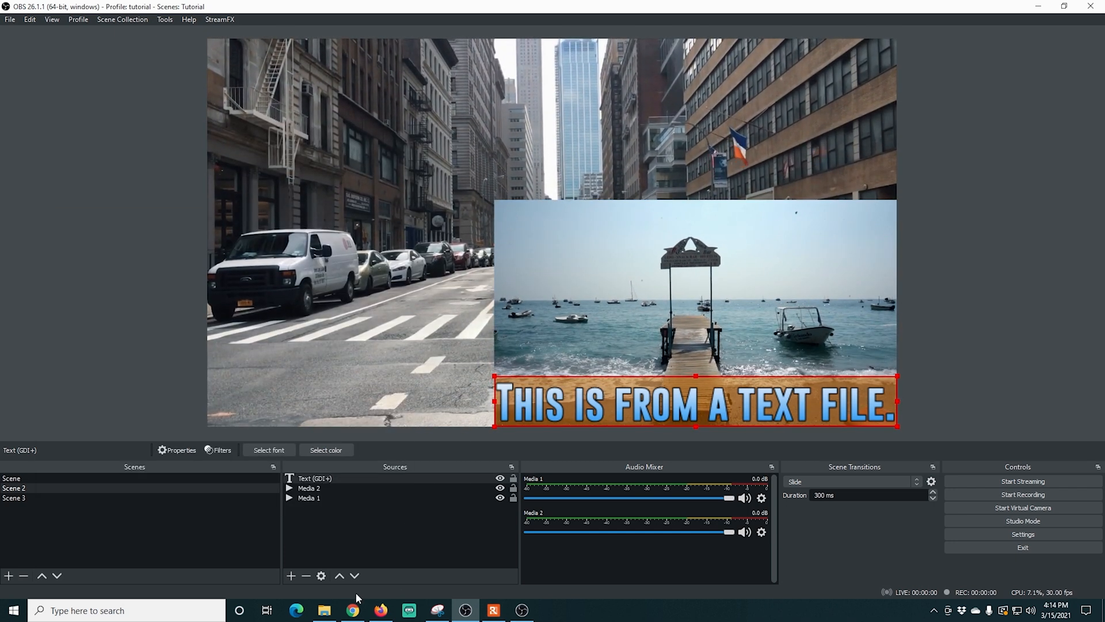
Open 'OBS text type' in Notepad beside OBS and replace its line with 'Another Text.'
left_click(323, 610)
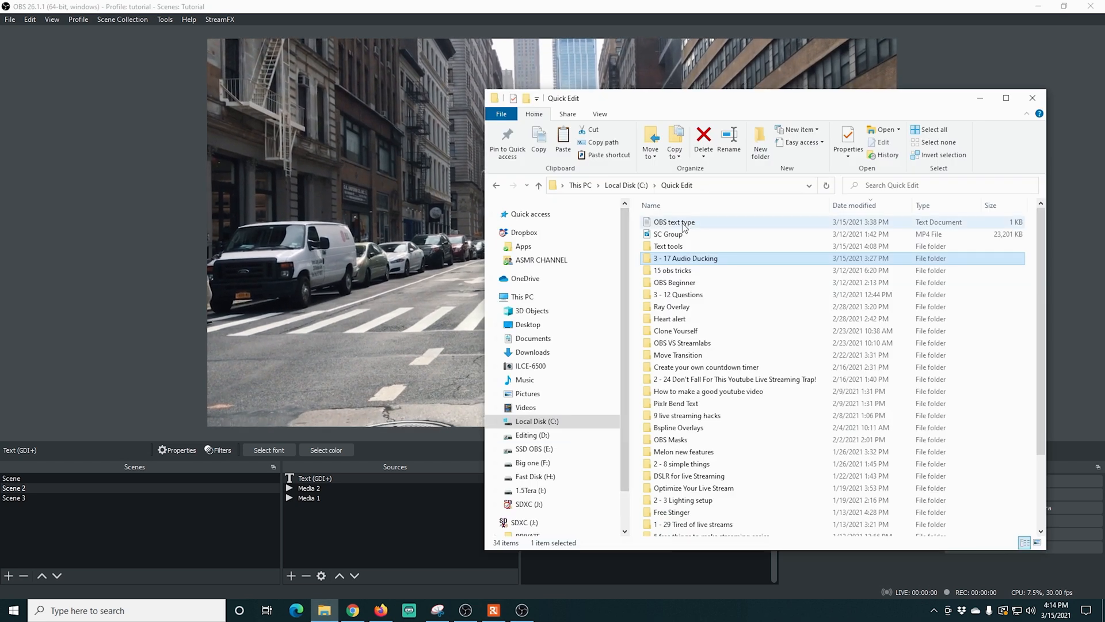
double_click(673, 222)
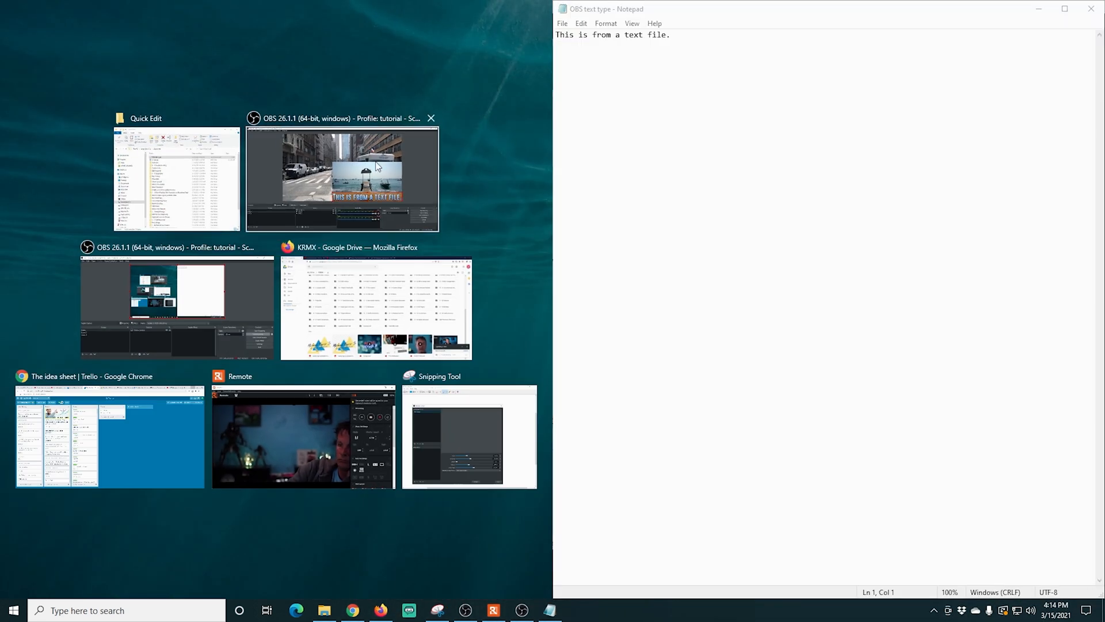
left_click(342, 179)
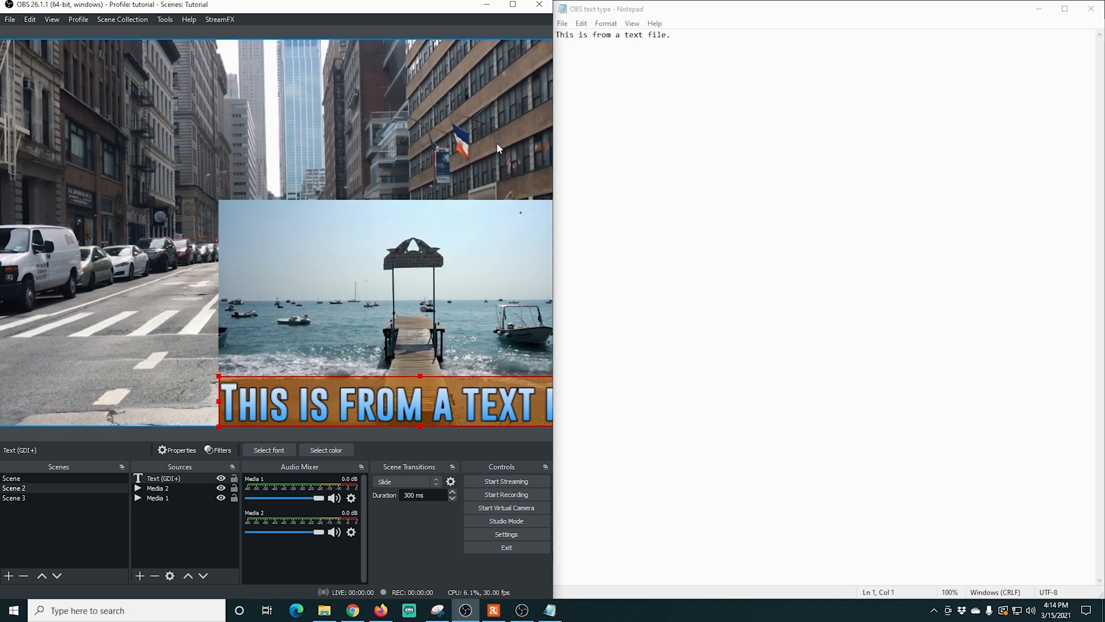
type("Another Text")
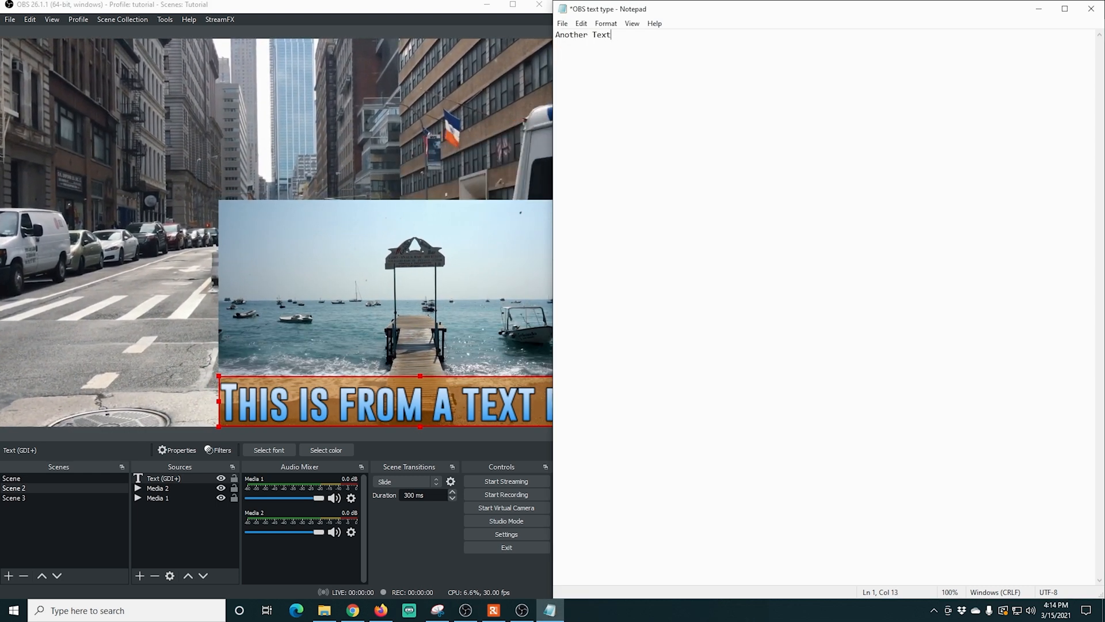
type(".")
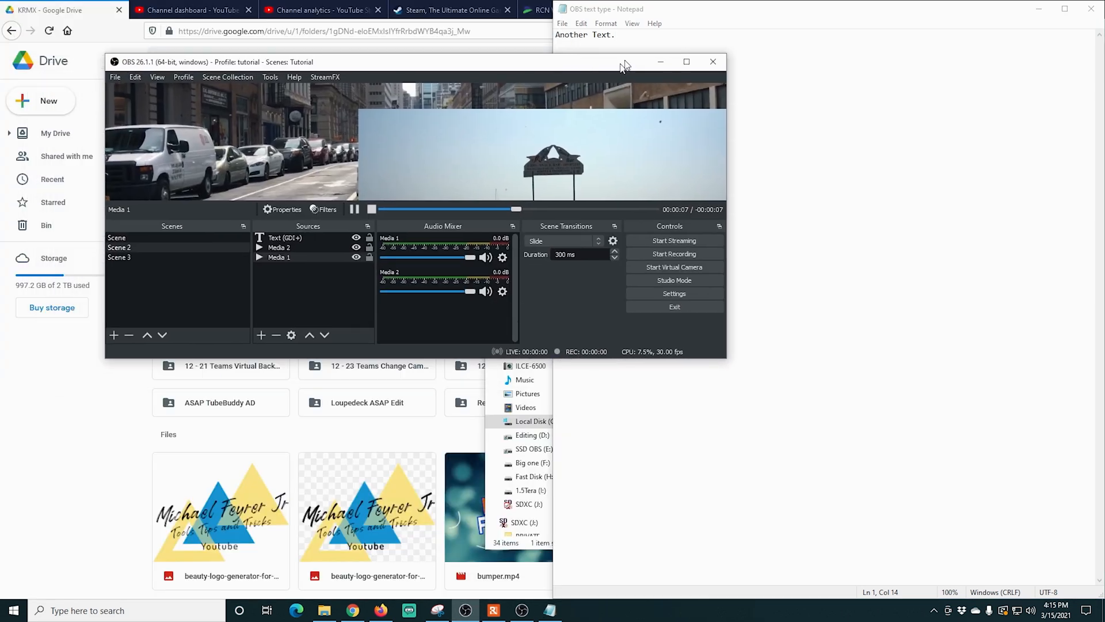
Set the caption's bounding box type to Scale to inner bounds at 1121x247
left_click(686, 62)
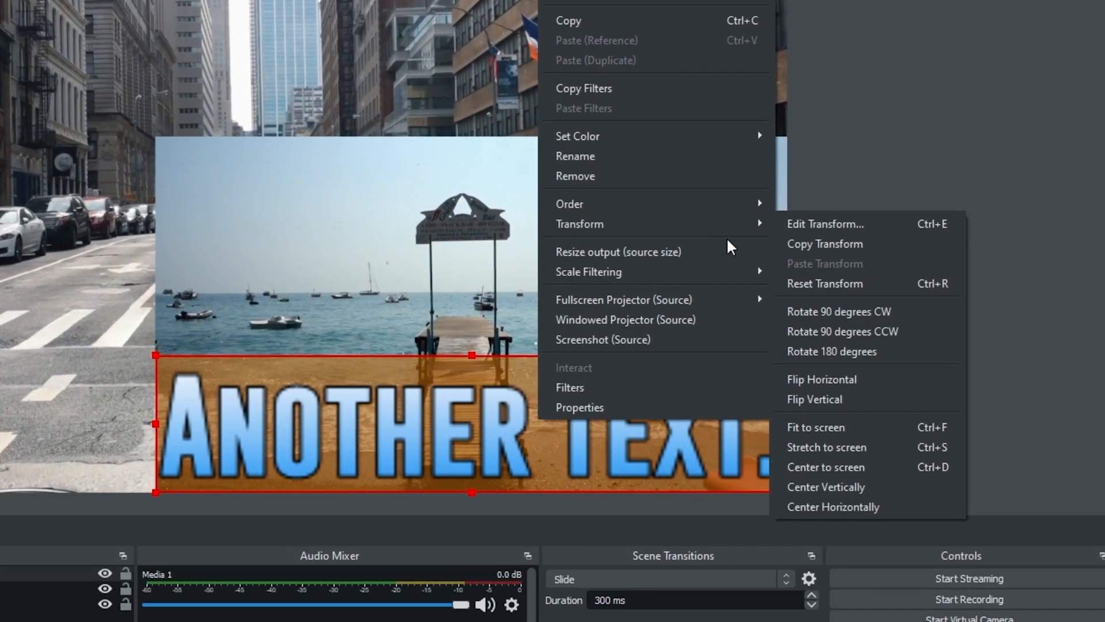
left_click(825, 223)
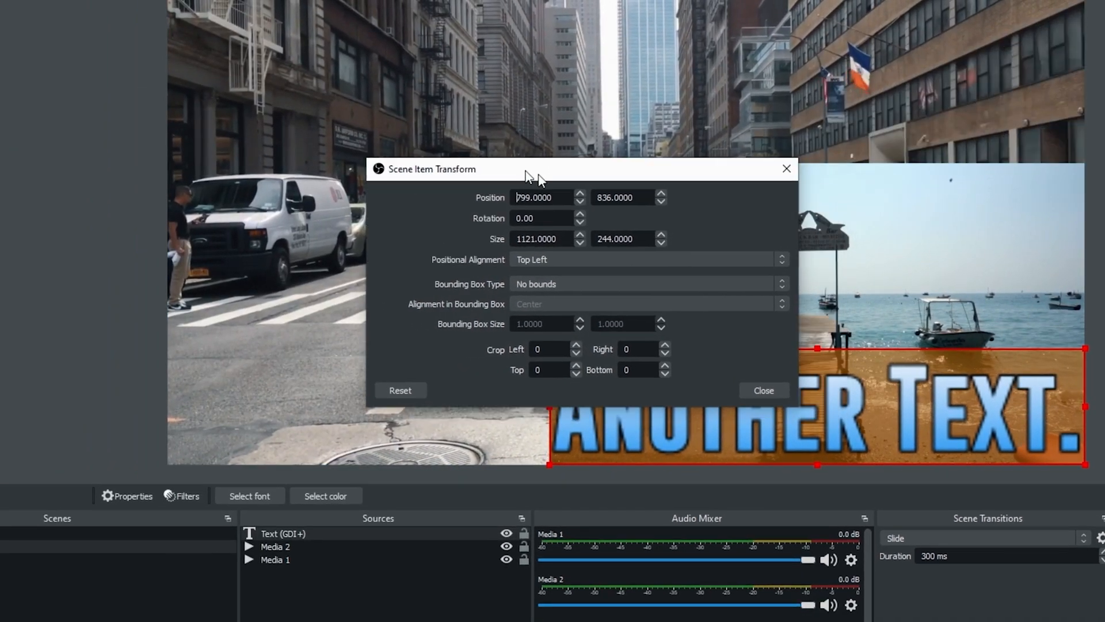
left_click_drag(539, 168, 80, 125)
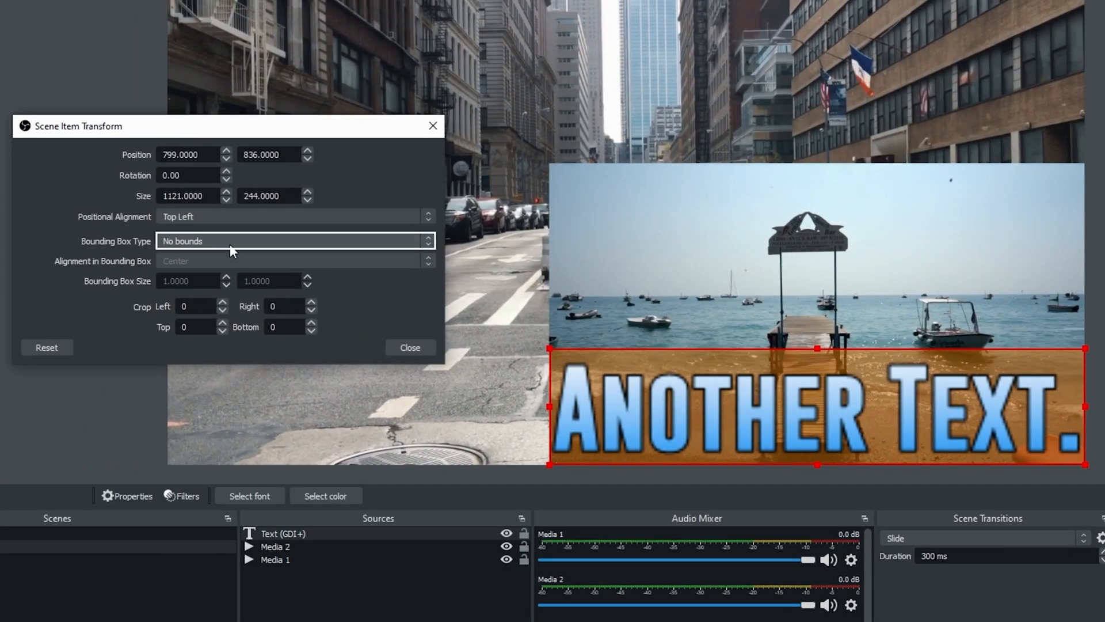
left_click(294, 241)
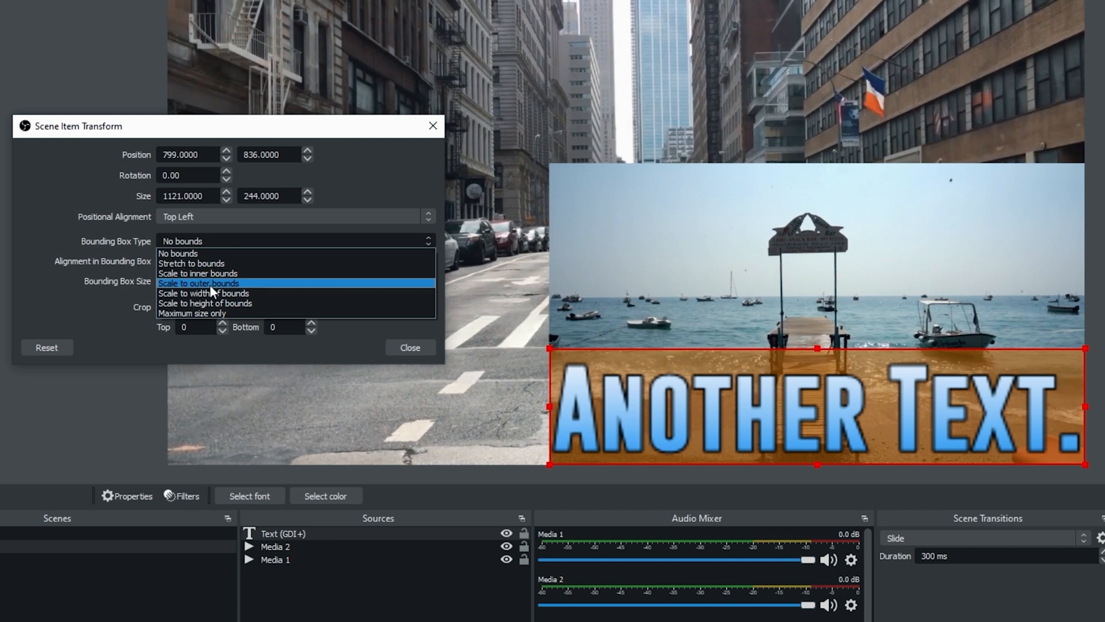
left_click(198, 273)
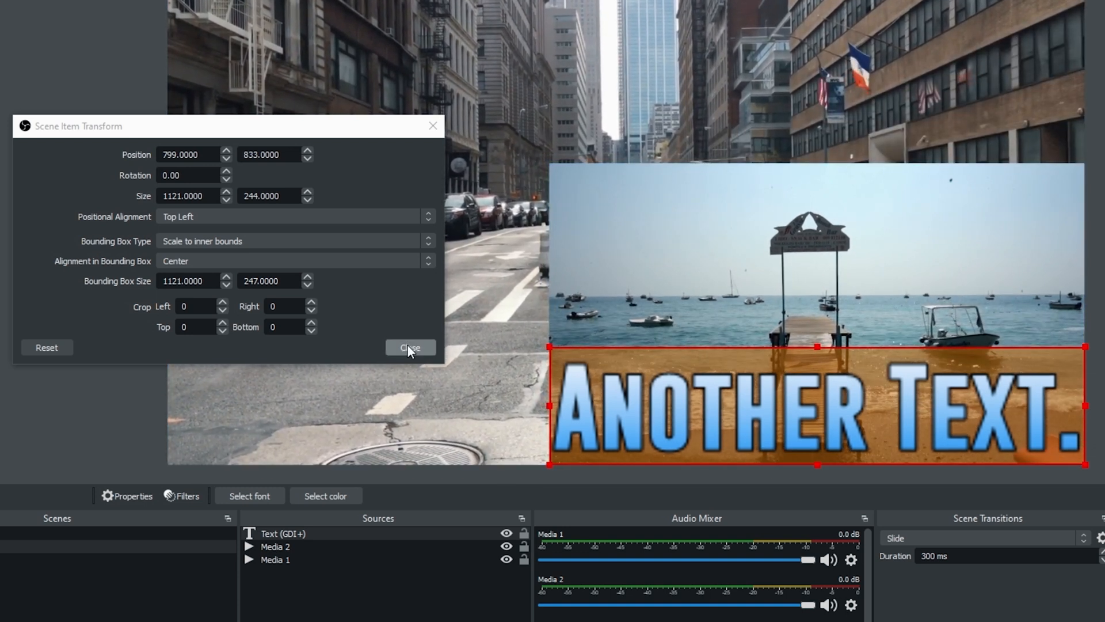
left_click(409, 347)
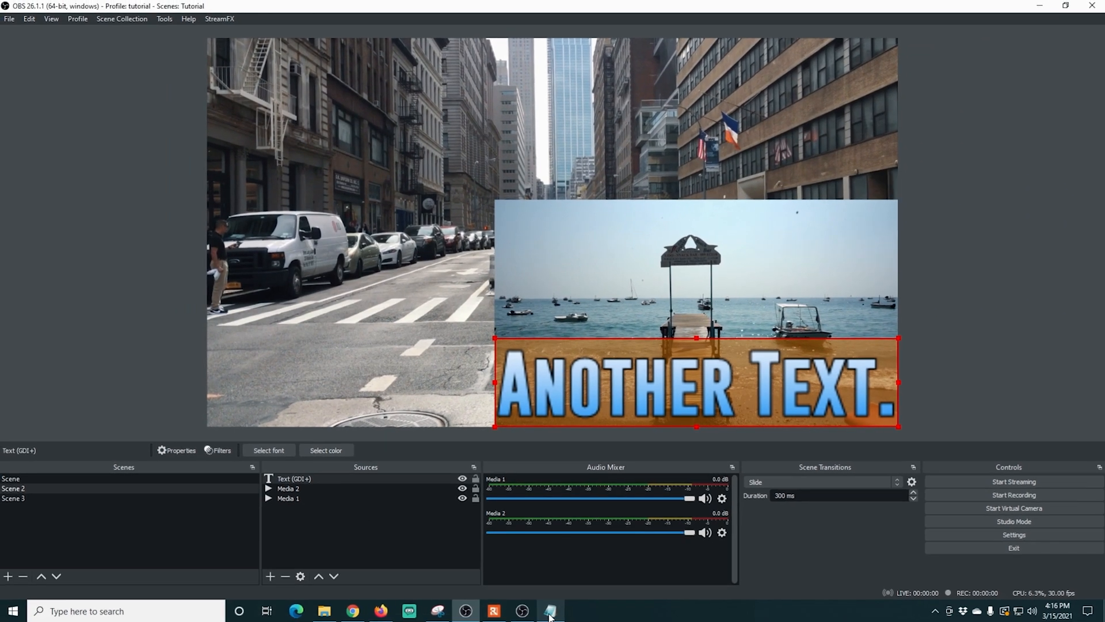
Bring the text file up in Notepad and select its existing line
left_click(549, 610)
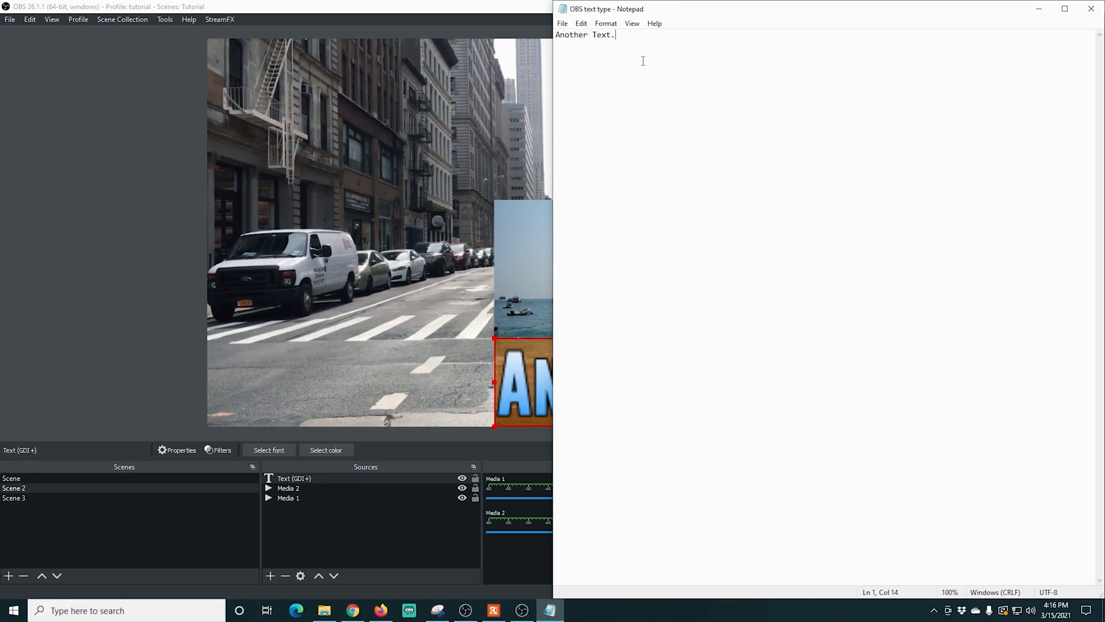
type("Mo")
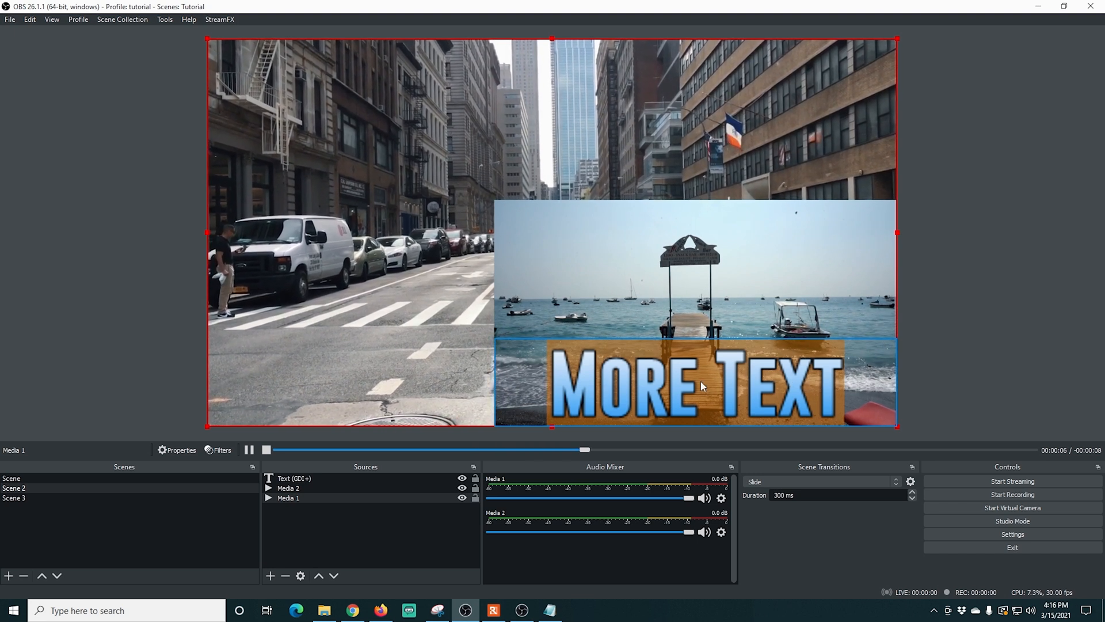
left_click(550, 610)
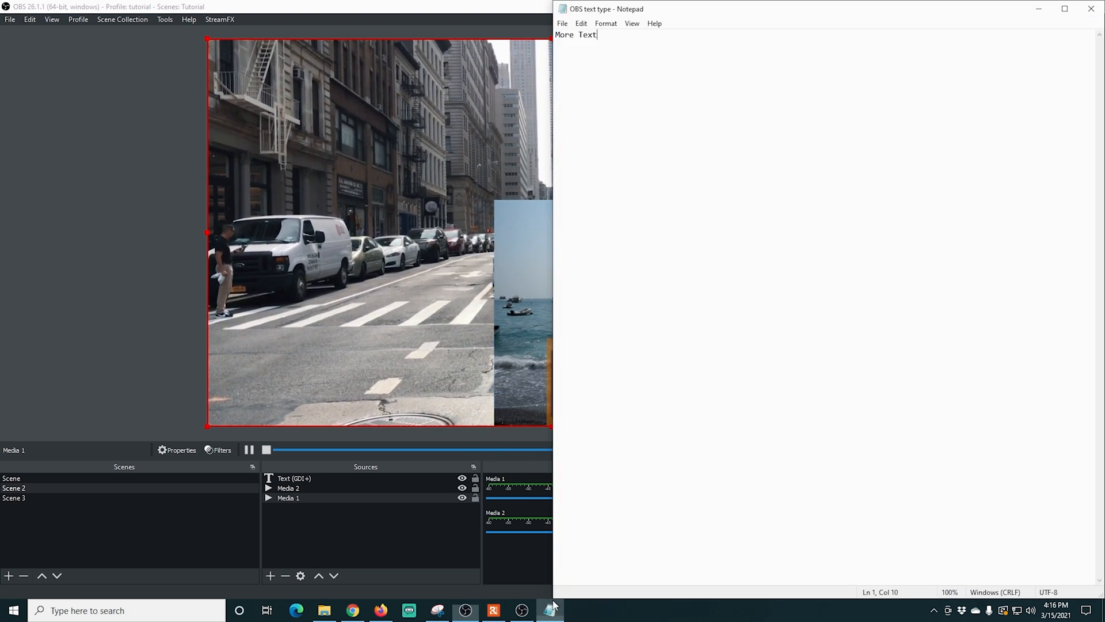
triple_click(575, 34)
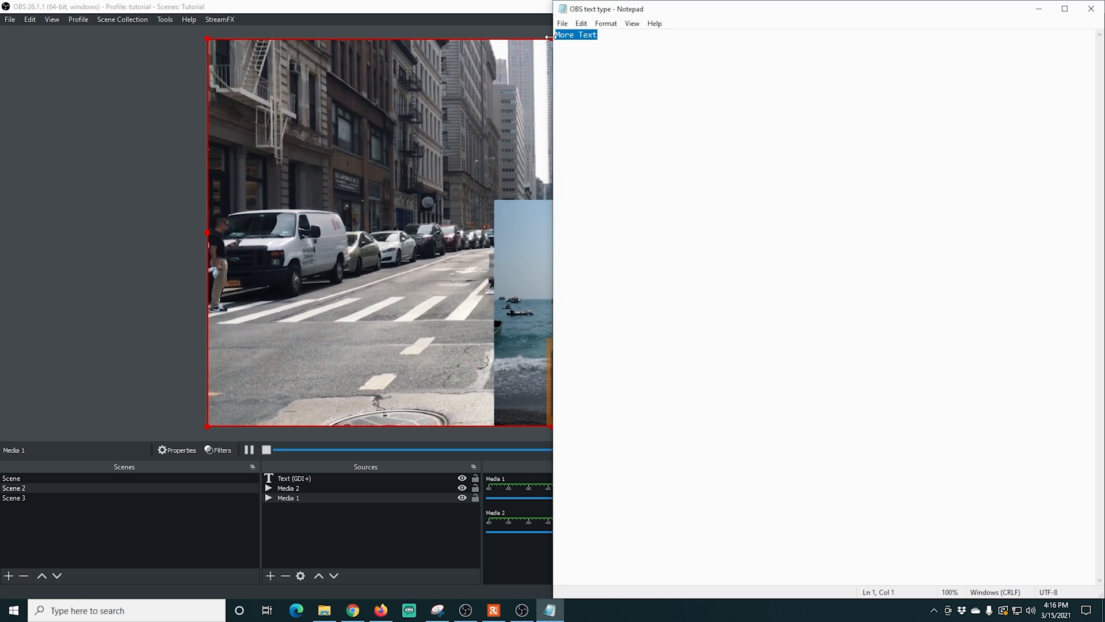
Type 'Even more text for you to see that it will stay in the box.', fixing a typo
type("here")
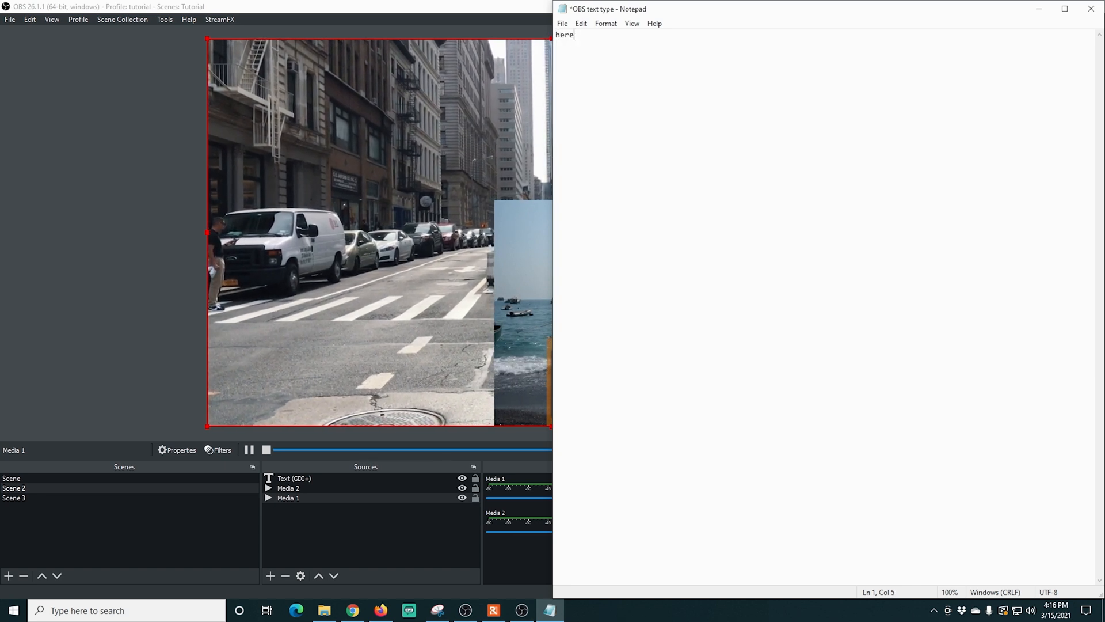
type("is a")
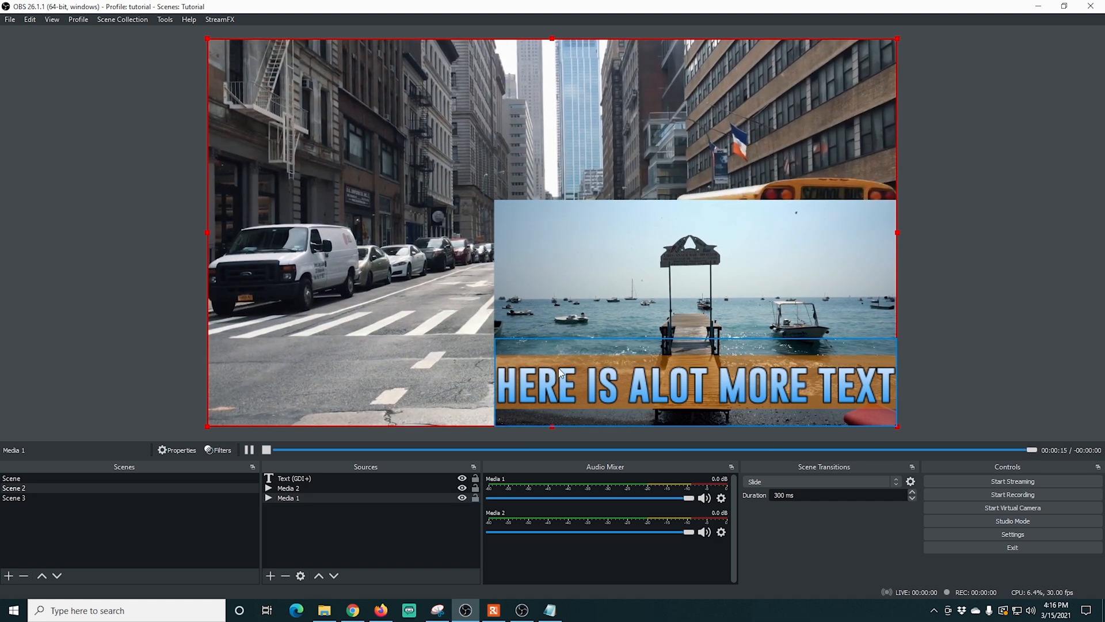
type("even more text for y")
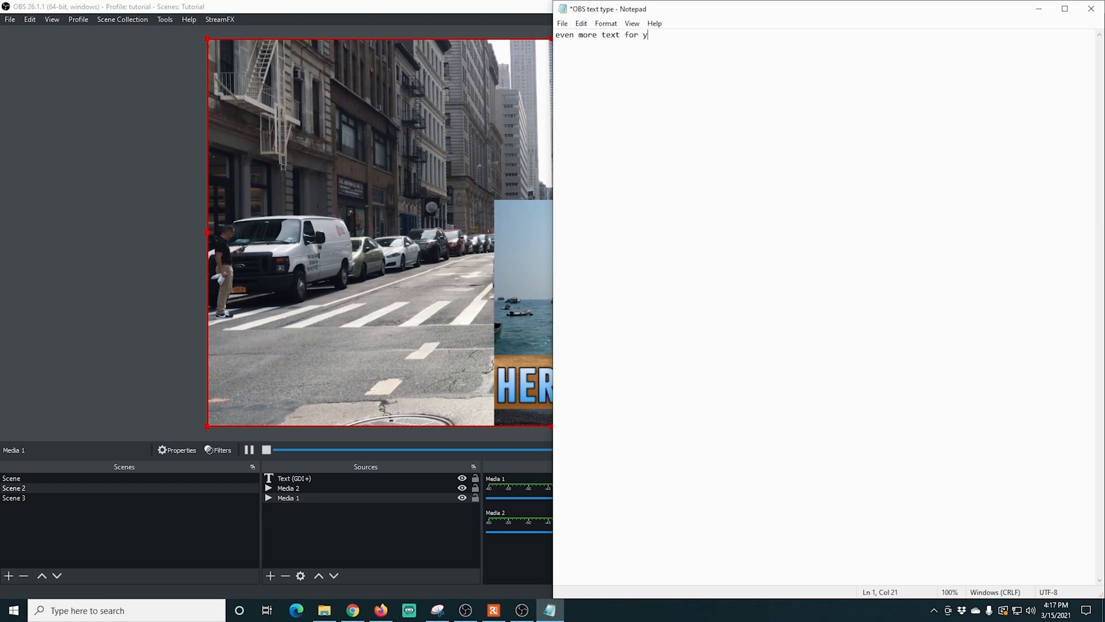
type("ou to see that the b")
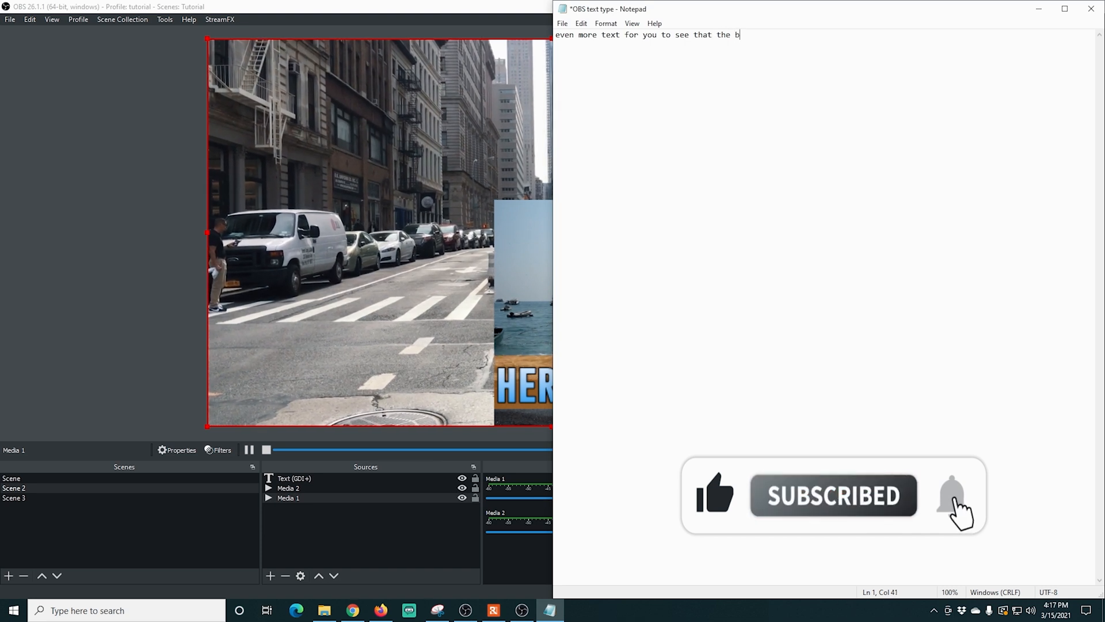
key("Backspace")
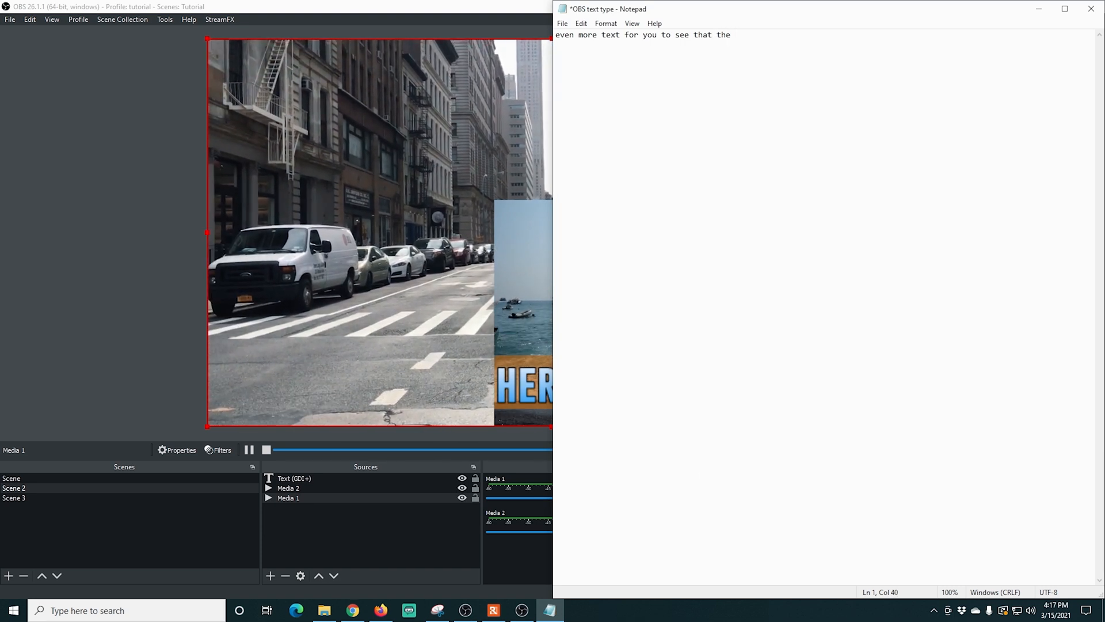
type("it")
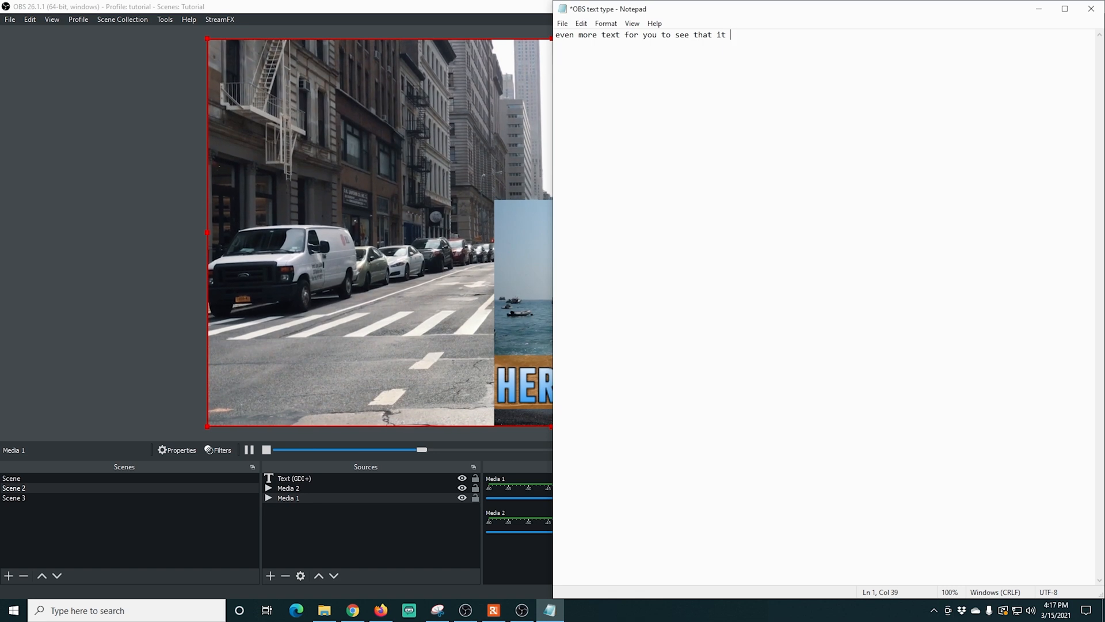
type("will stay in the")
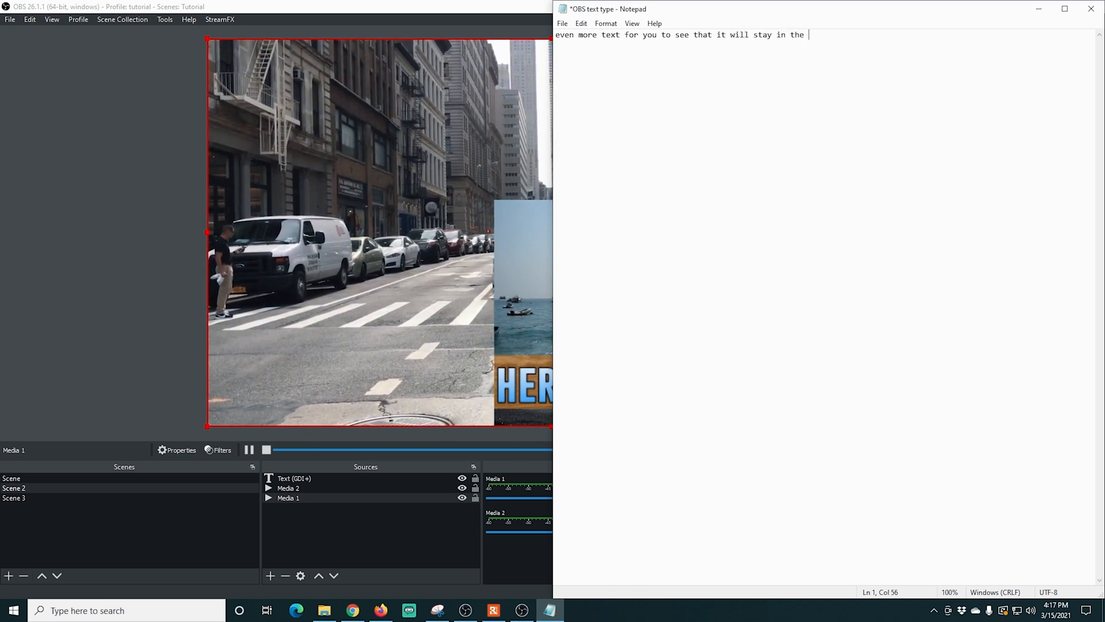
type("box.")
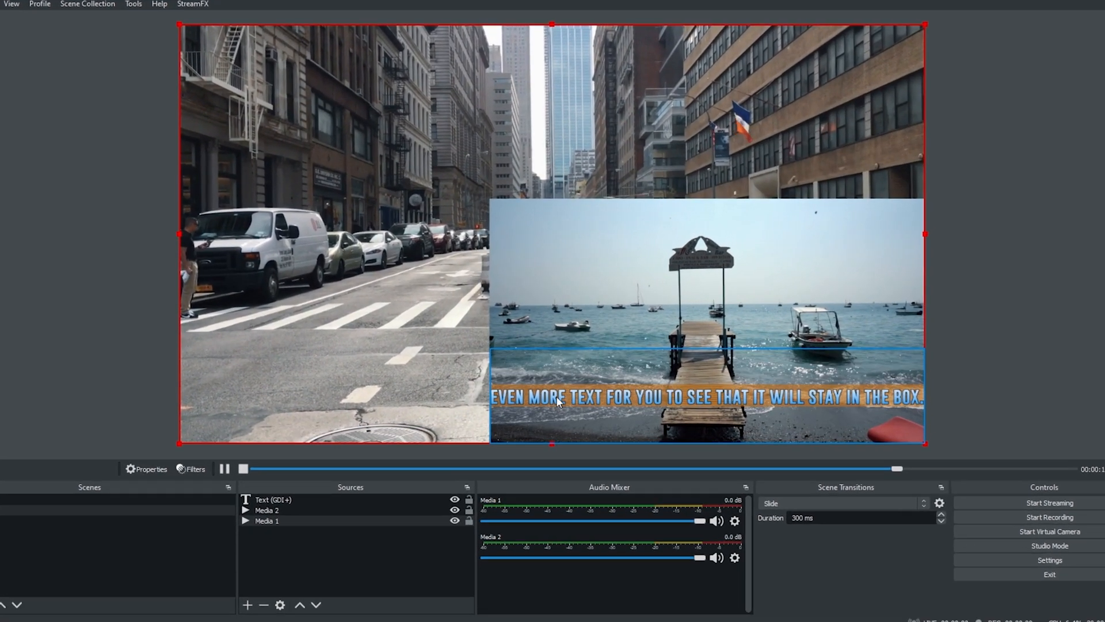
Add a Scroll filter to the Text (GDI+) source, keeping its default name
right_click(273, 498)
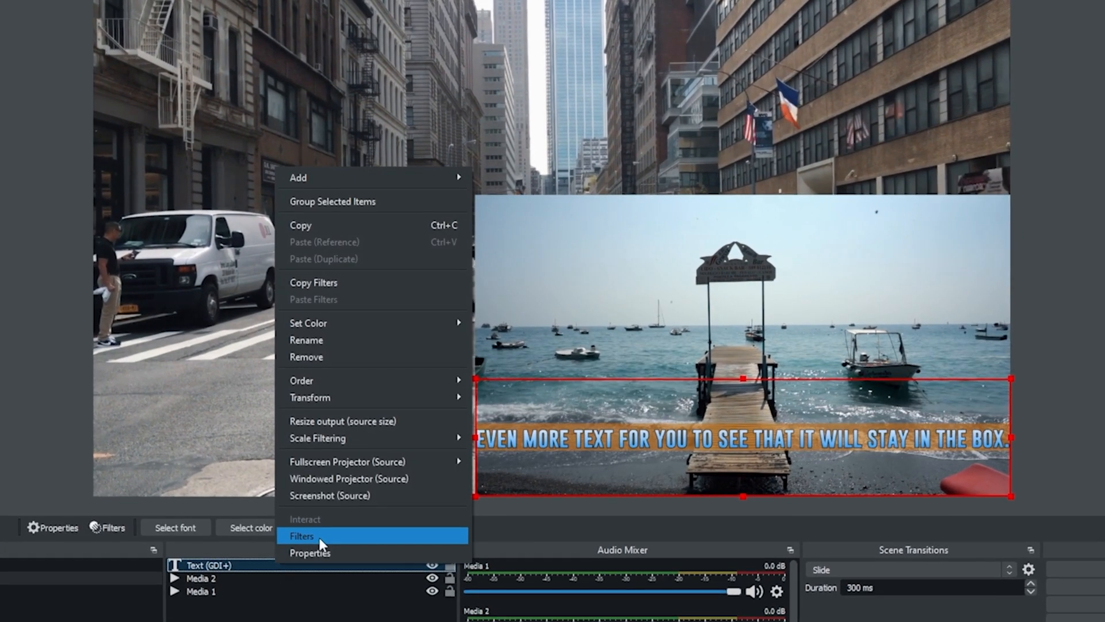
left_click(302, 536)
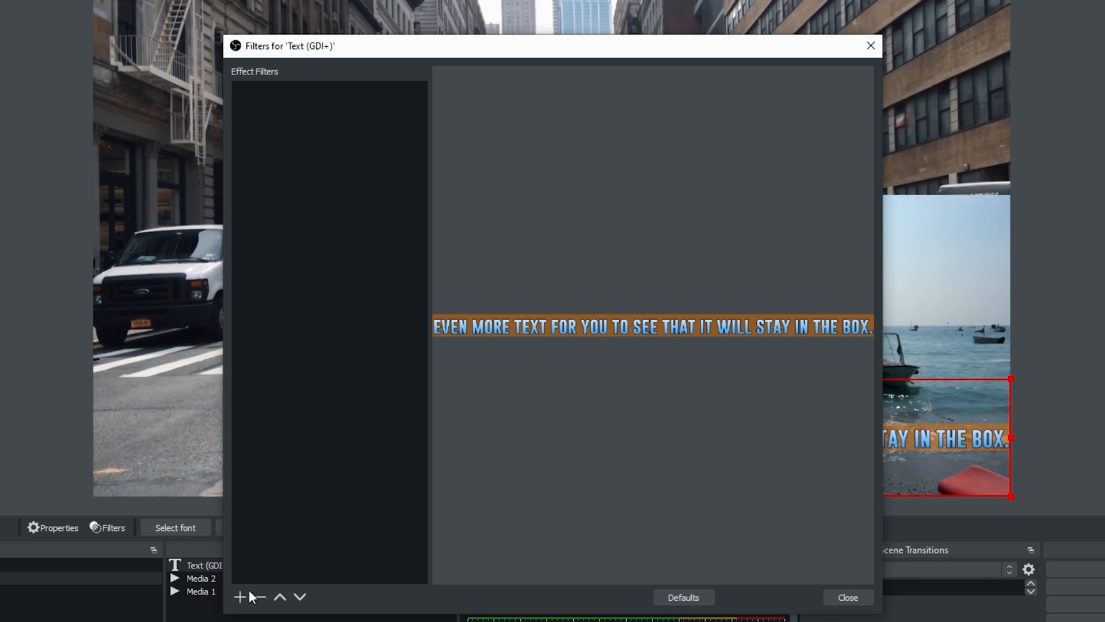
left_click(239, 597)
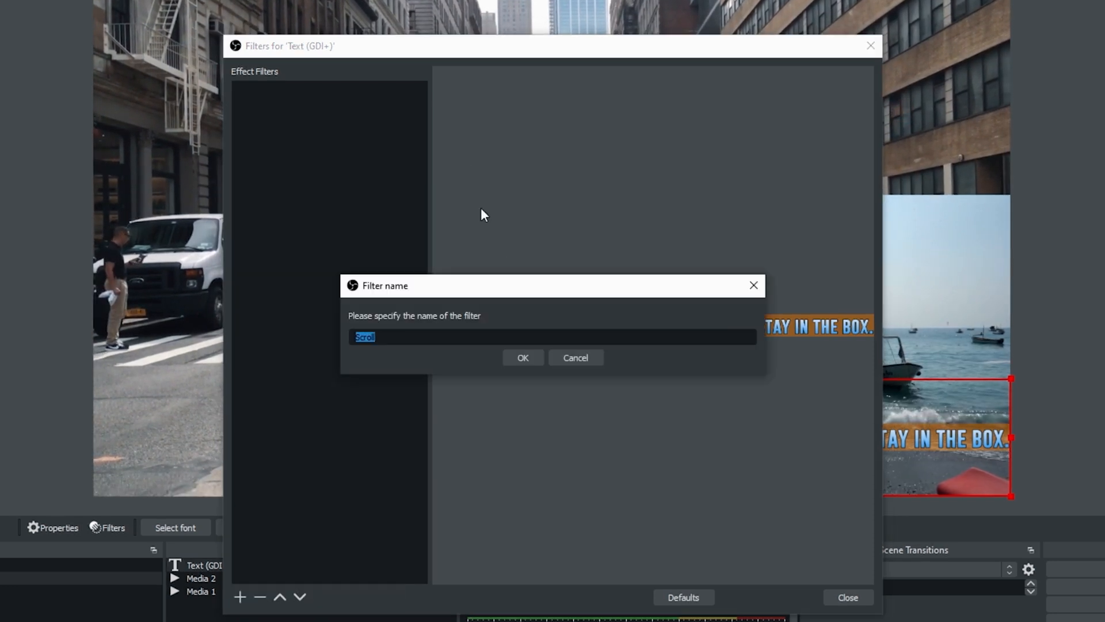
left_click(522, 357)
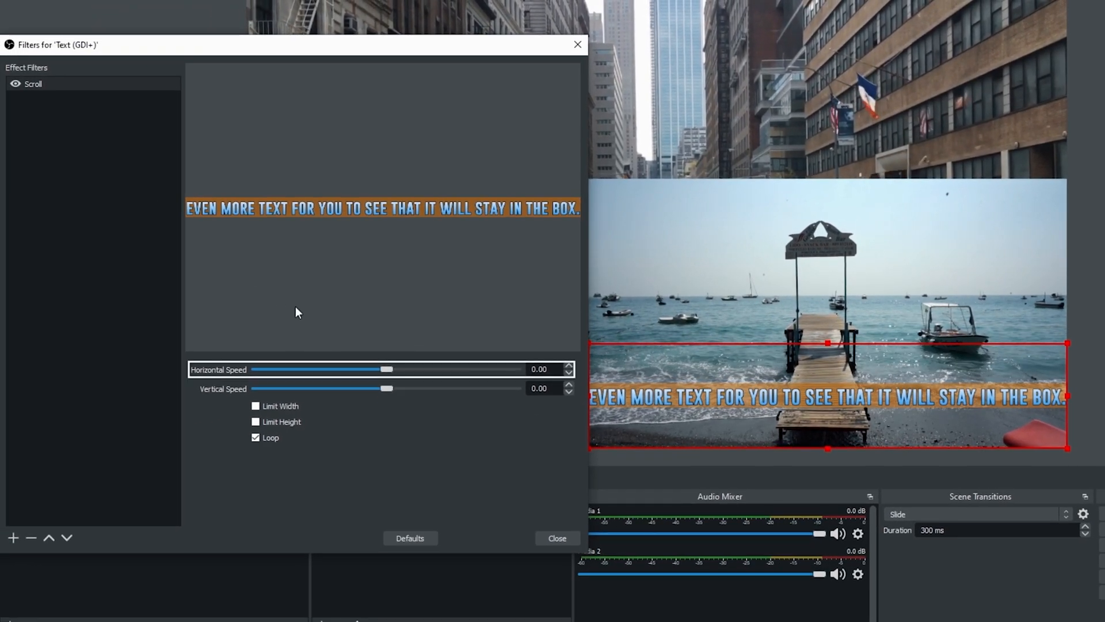
left_click_drag(386, 369, 420, 369)
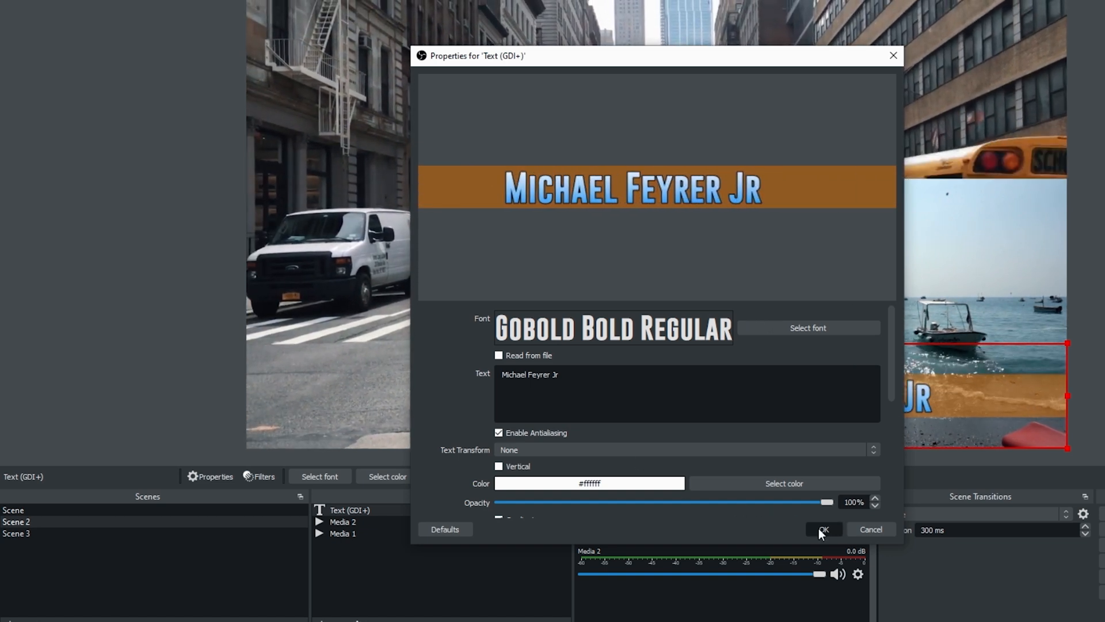
Try Scroll filter speeds: horizontal back to zero, vertical speed raised and adjusted
left_click(823, 530)
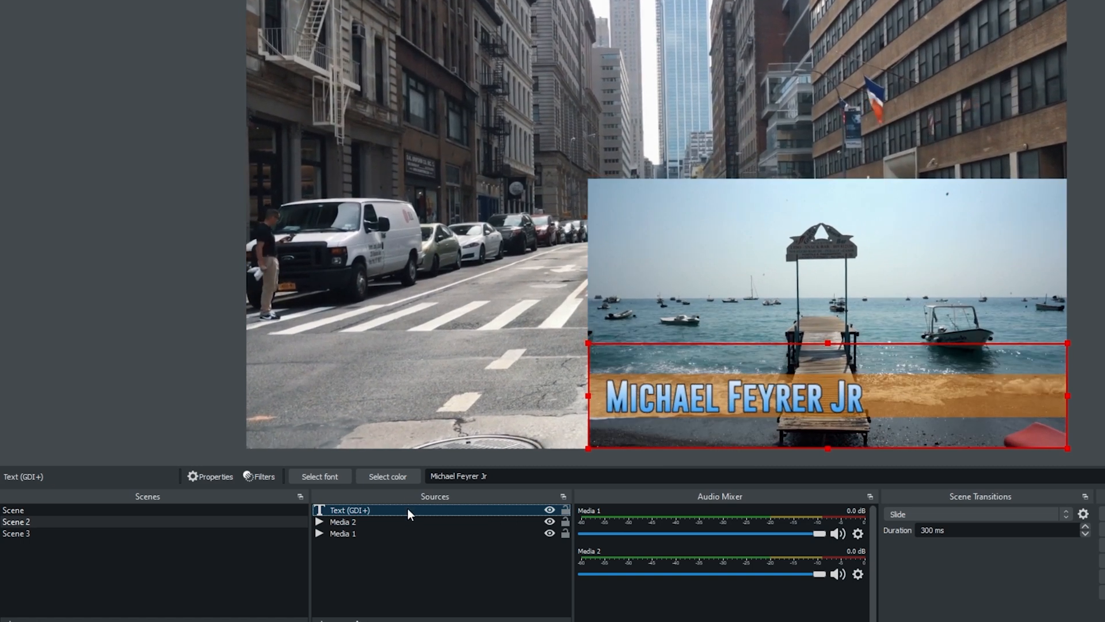
left_click(264, 476)
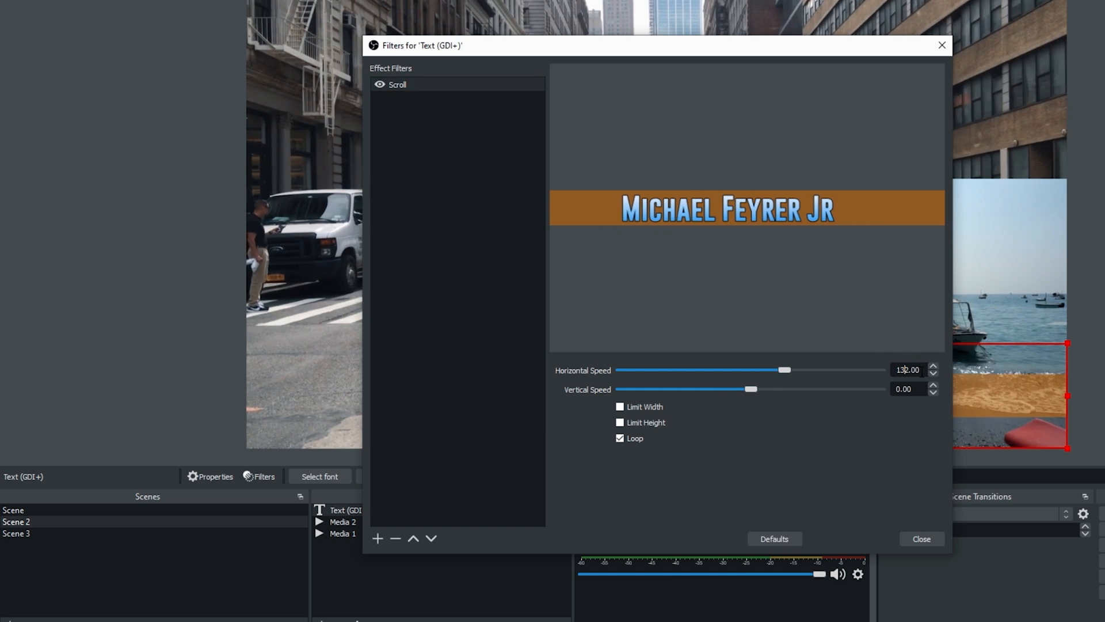
left_click_drag(787, 369, 750, 369)
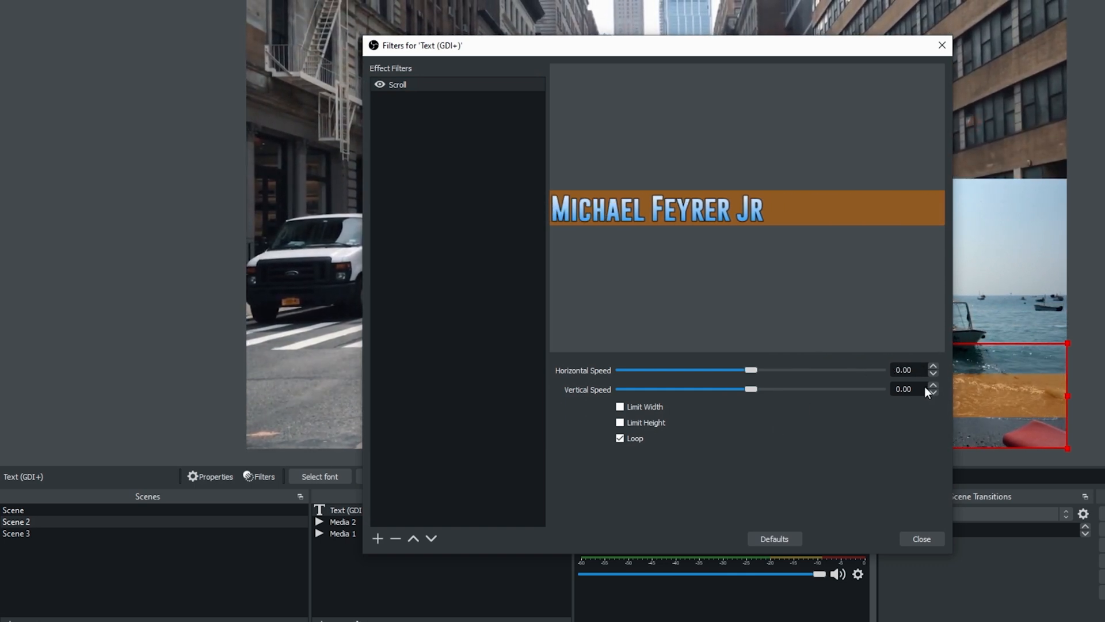
left_click_drag(750, 389, 756, 389)
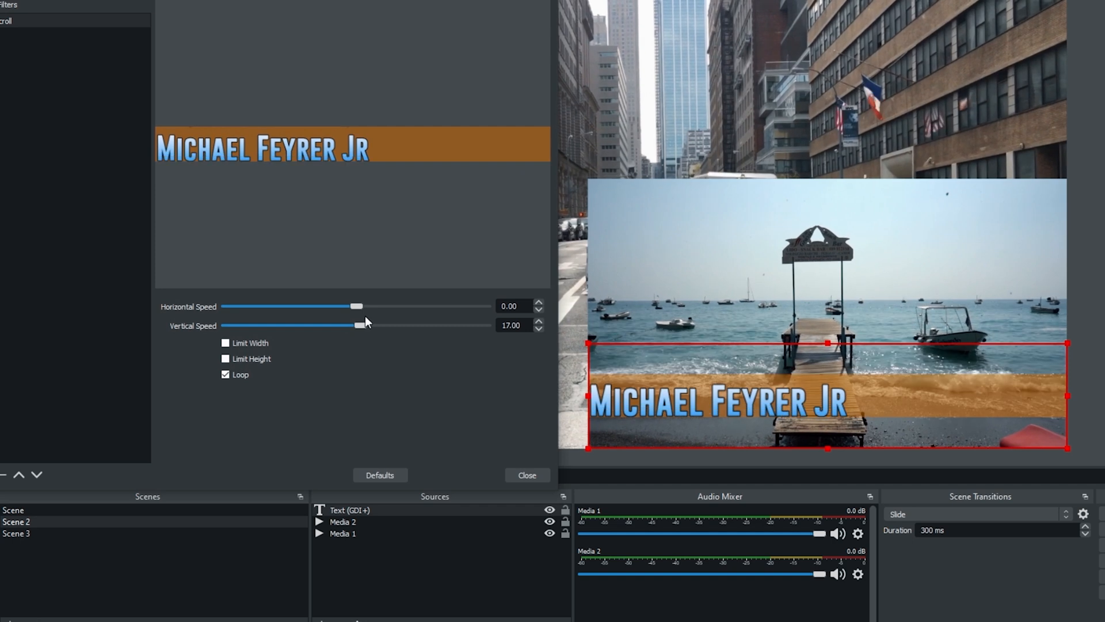
left_click_drag(358, 325, 363, 325)
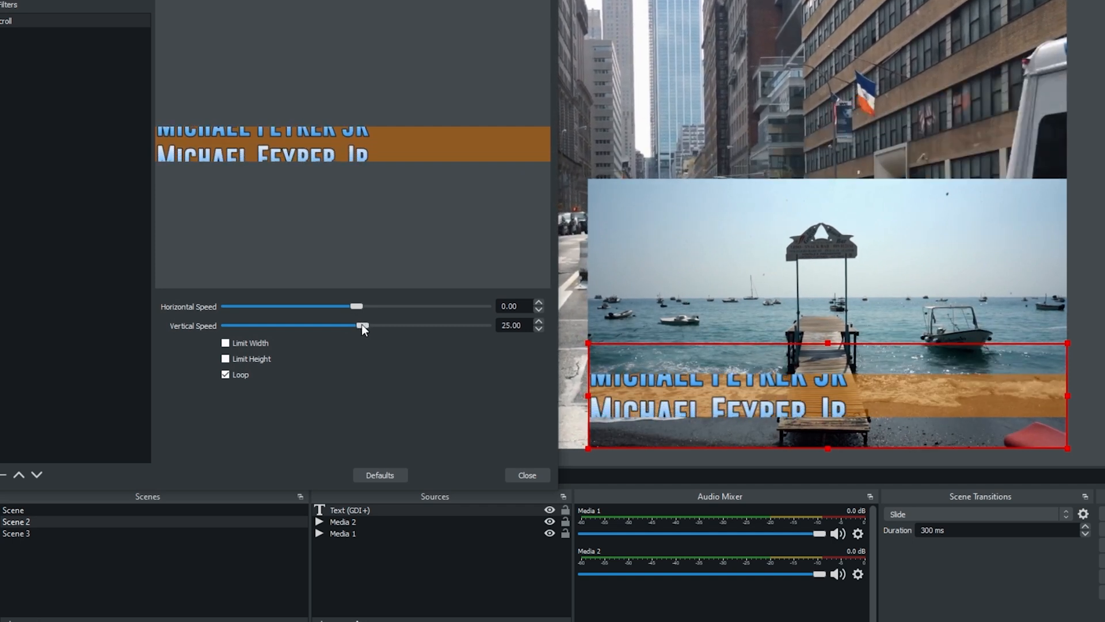
left_click_drag(363, 325, 360, 324)
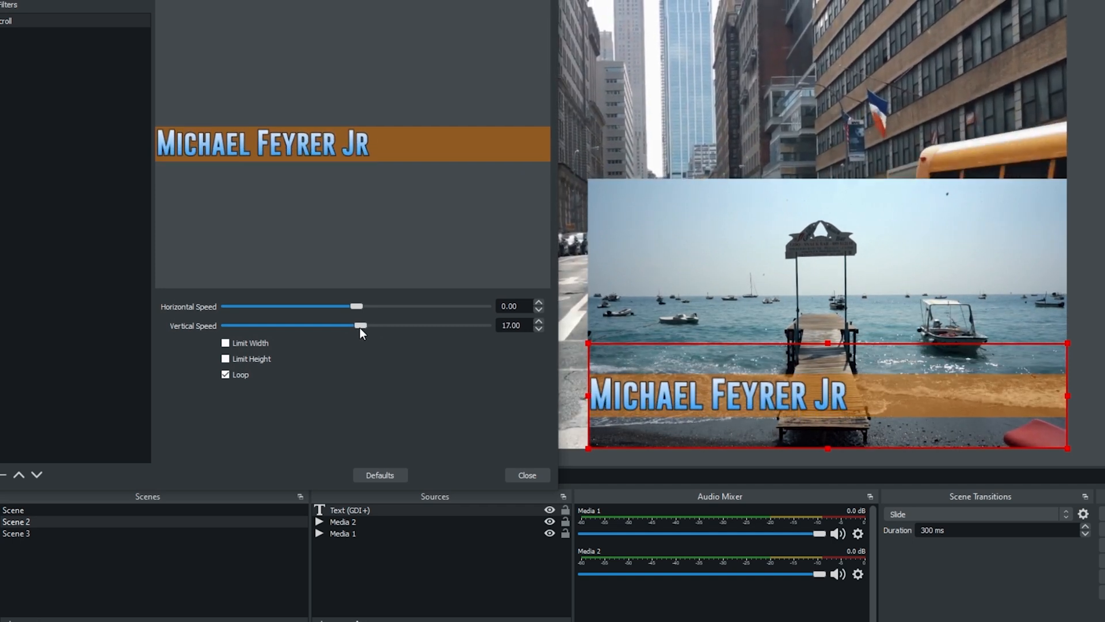
left_click_drag(359, 324, 365, 324)
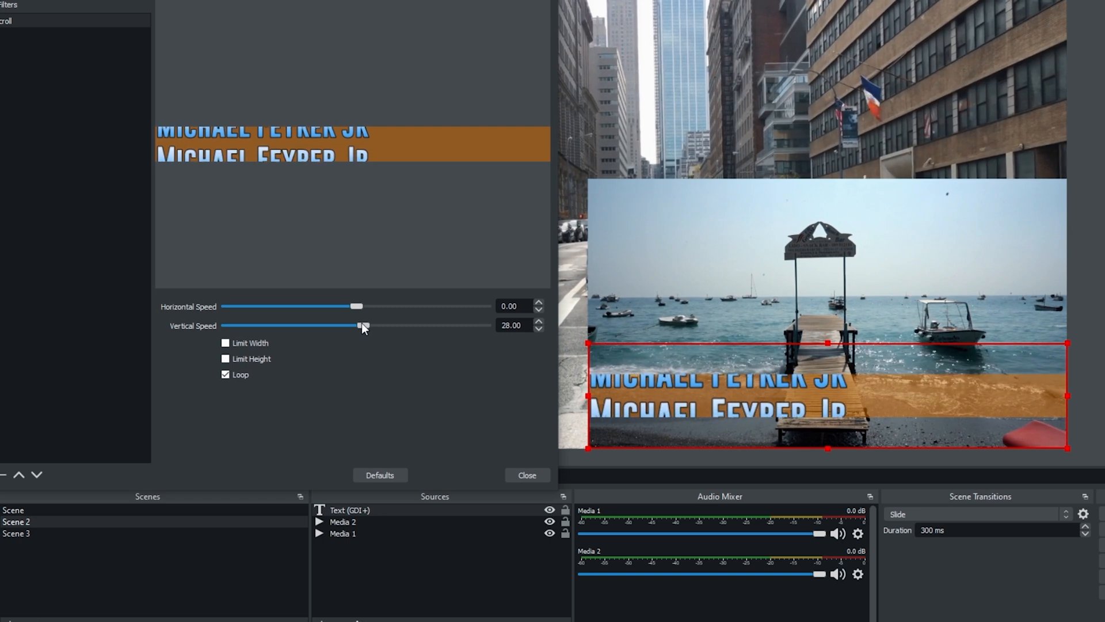
left_click(526, 474)
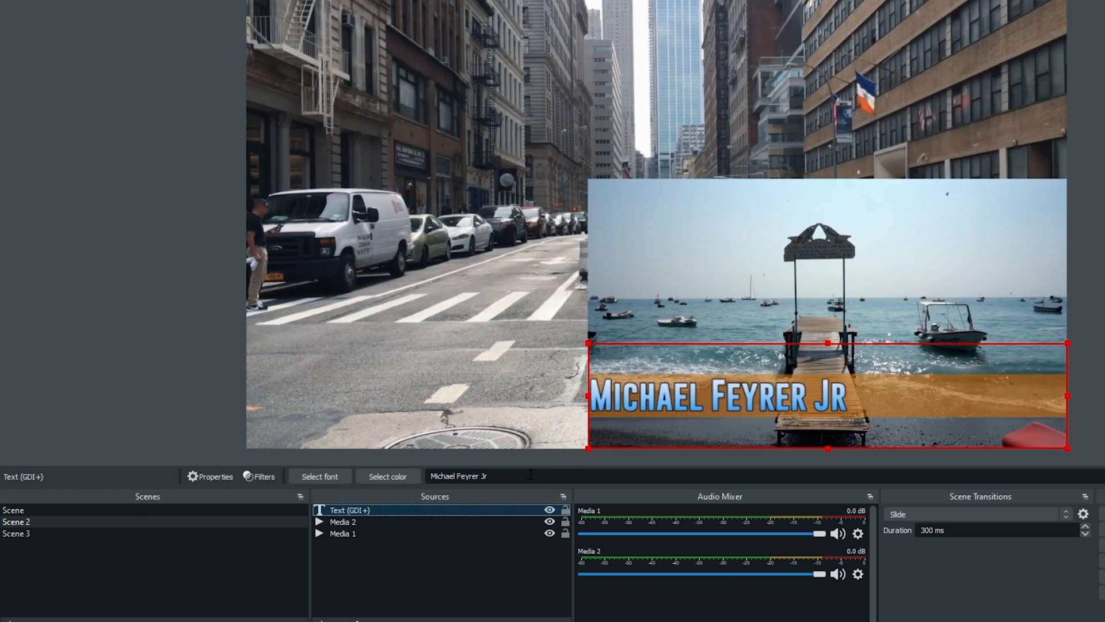
Add the line 'And another Line.' to the text file and save it
right_click(350, 509)
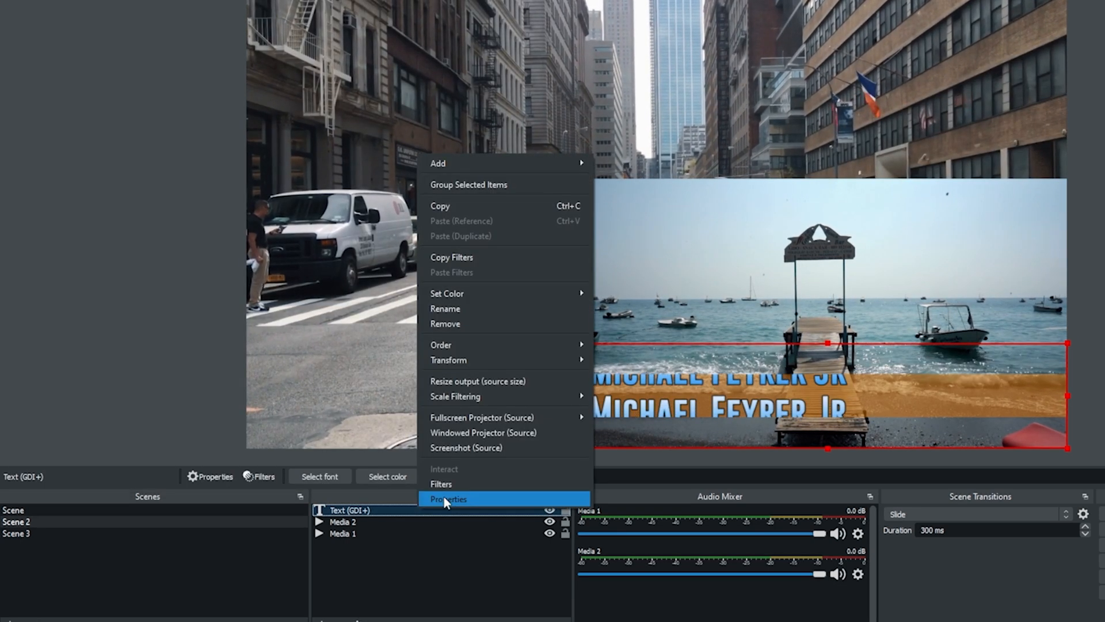
left_click(449, 498)
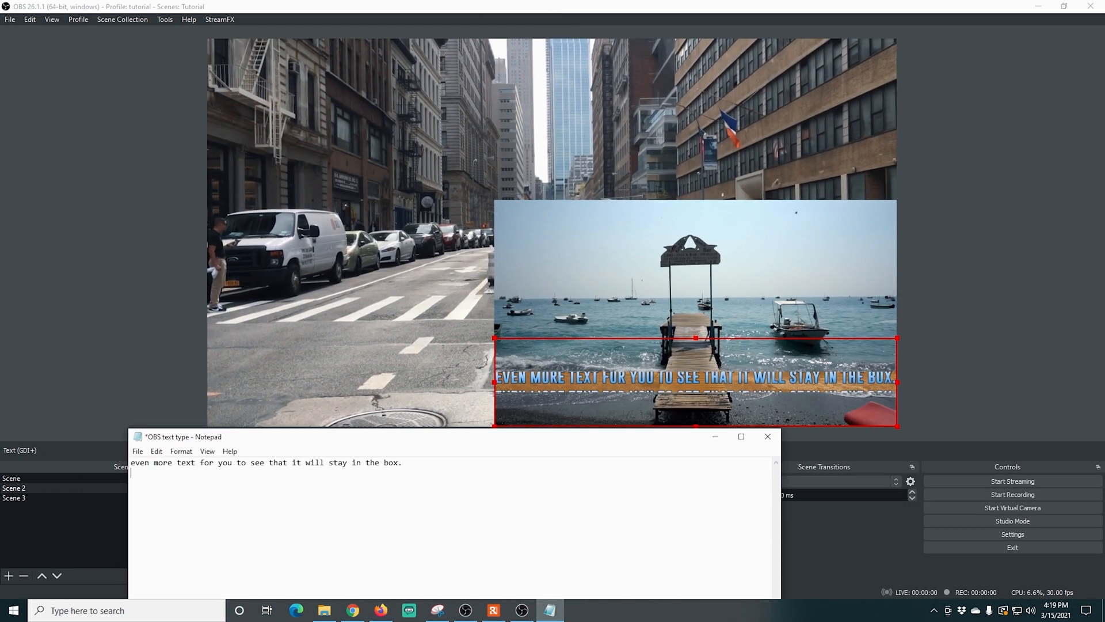
type("And another Line.")
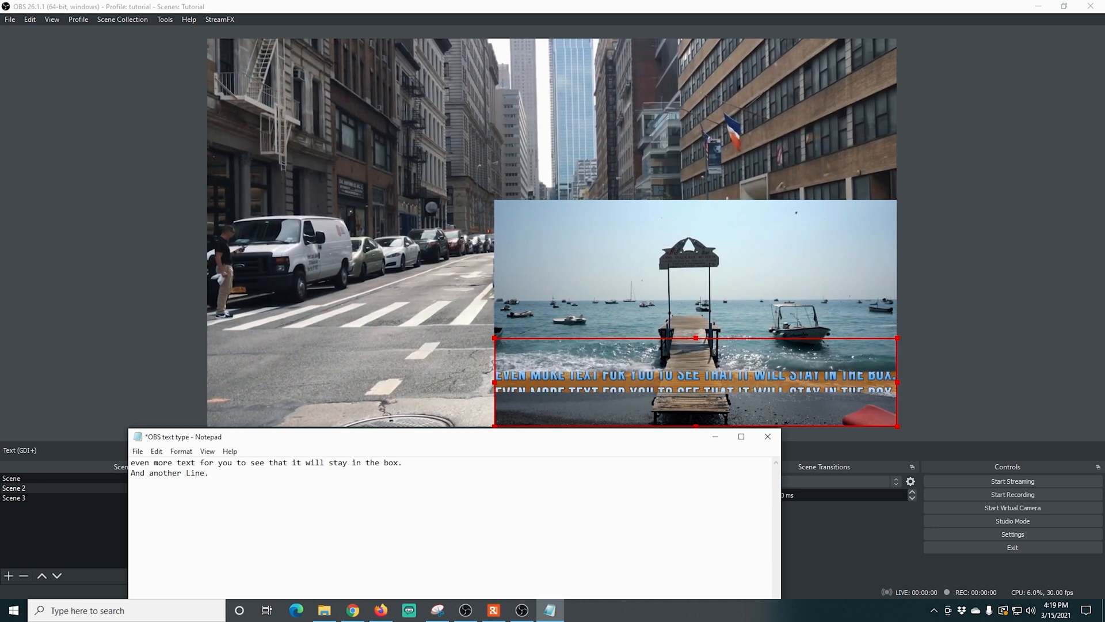
left_click(138, 451)
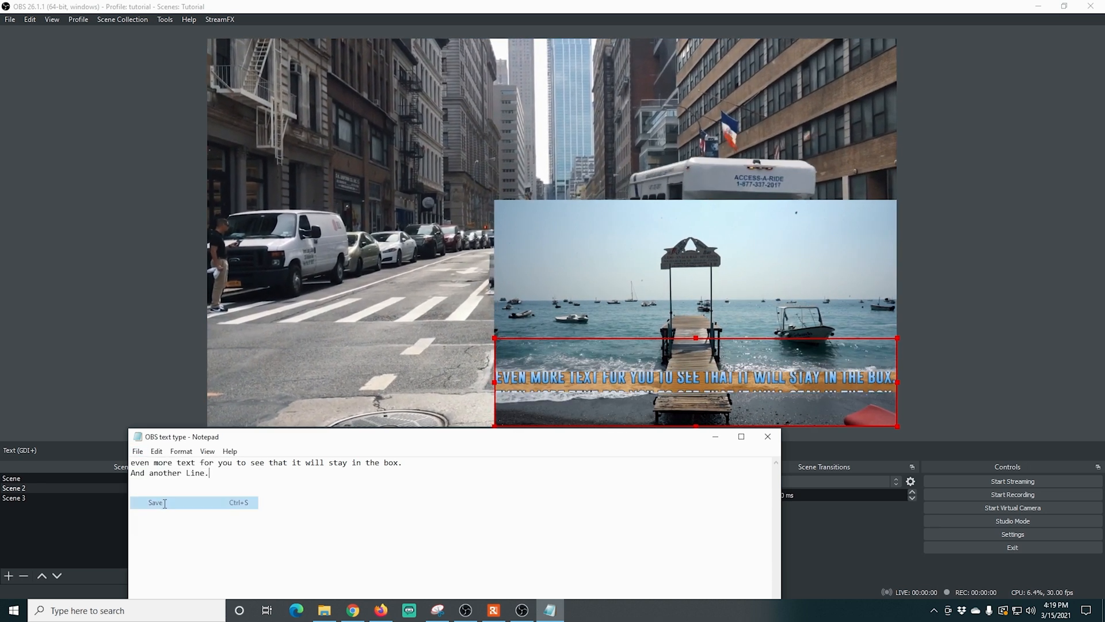
left_click(155, 502)
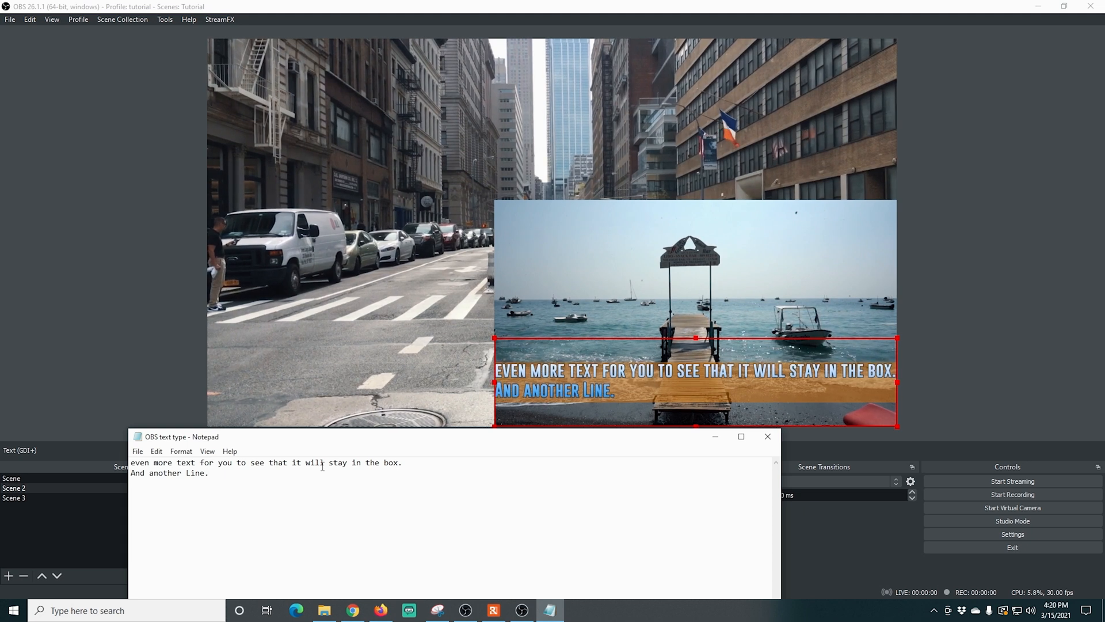
Add 'Here is another Line as well.' as a third line and save again
type("Here is")
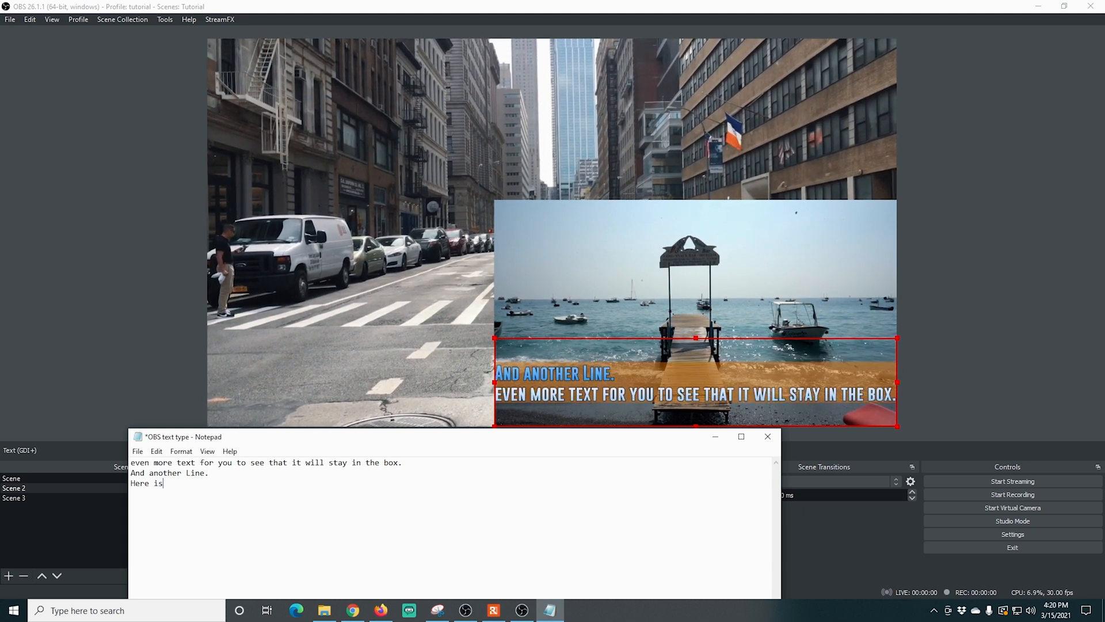
type("another Line as well.")
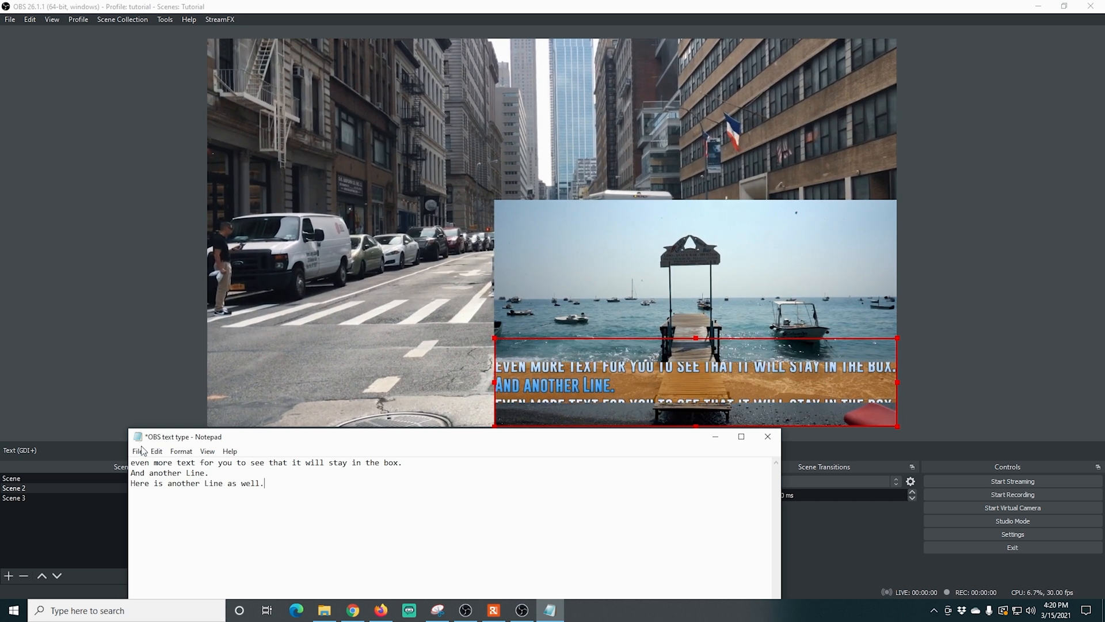
left_click(137, 451)
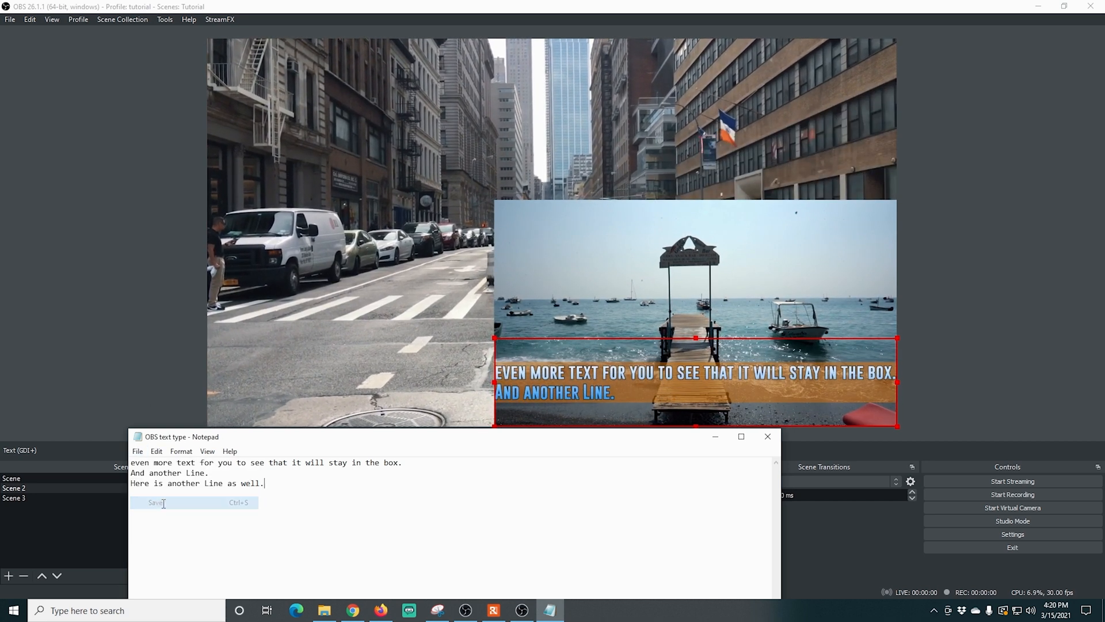
left_click(154, 502)
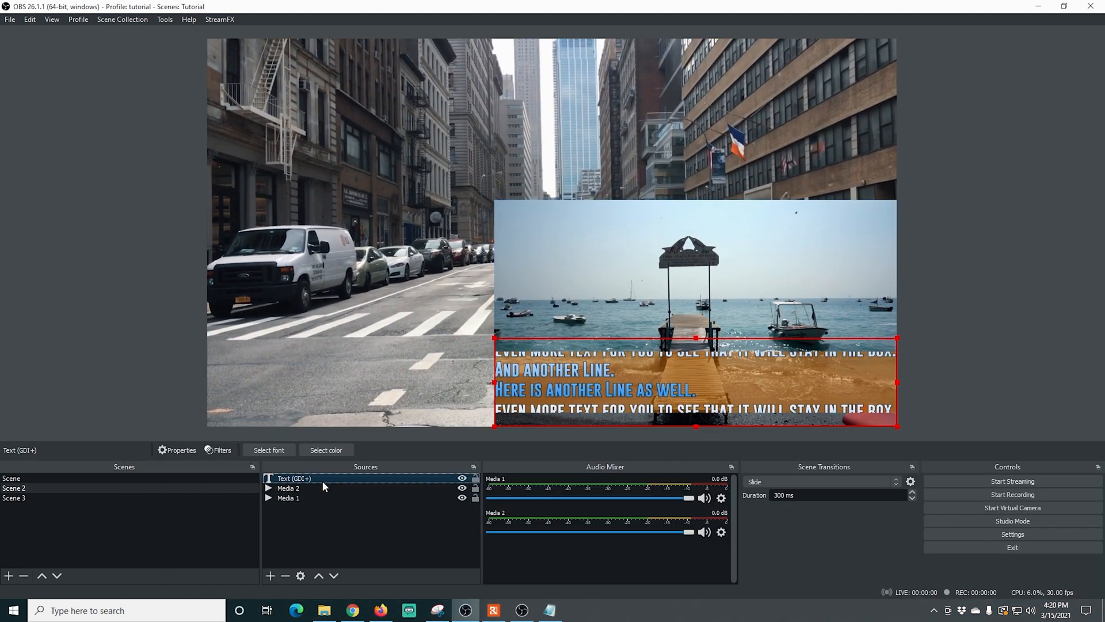
Raise the Scroll filter's horizontal speed in two slider drags for a sideways ticker
right_click(293, 478)
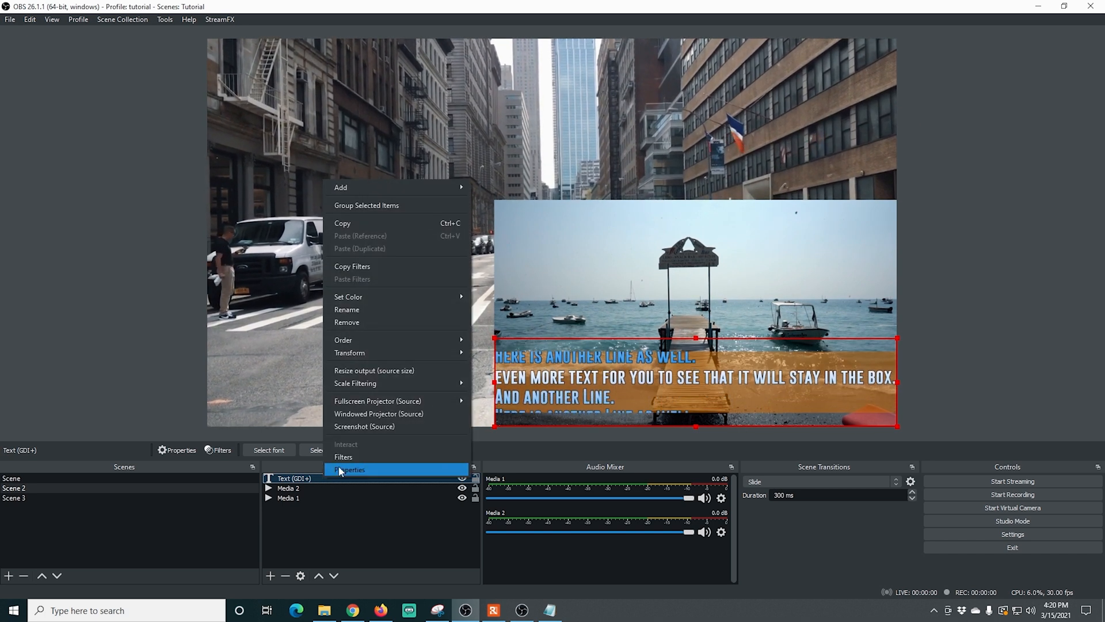
left_click(343, 456)
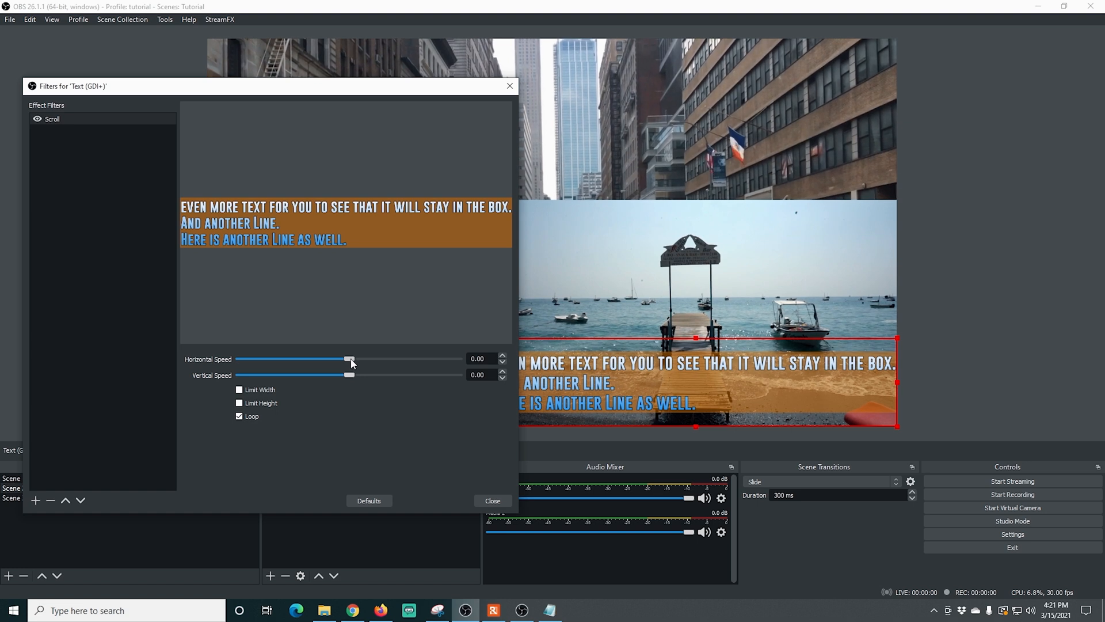
left_click_drag(349, 359, 358, 359)
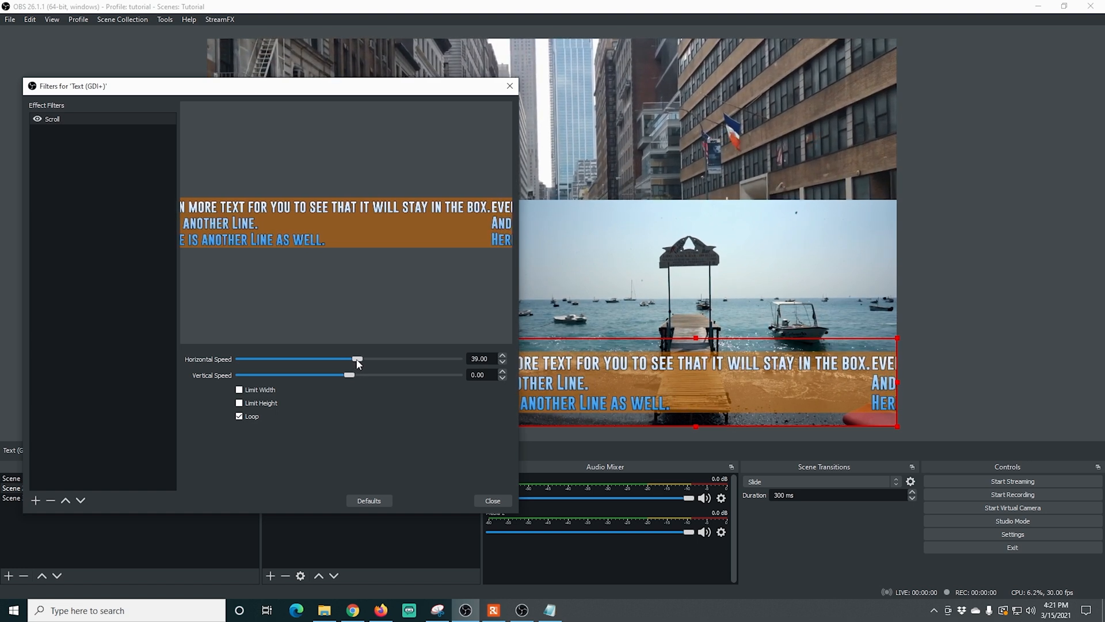
left_click_drag(358, 359, 366, 359)
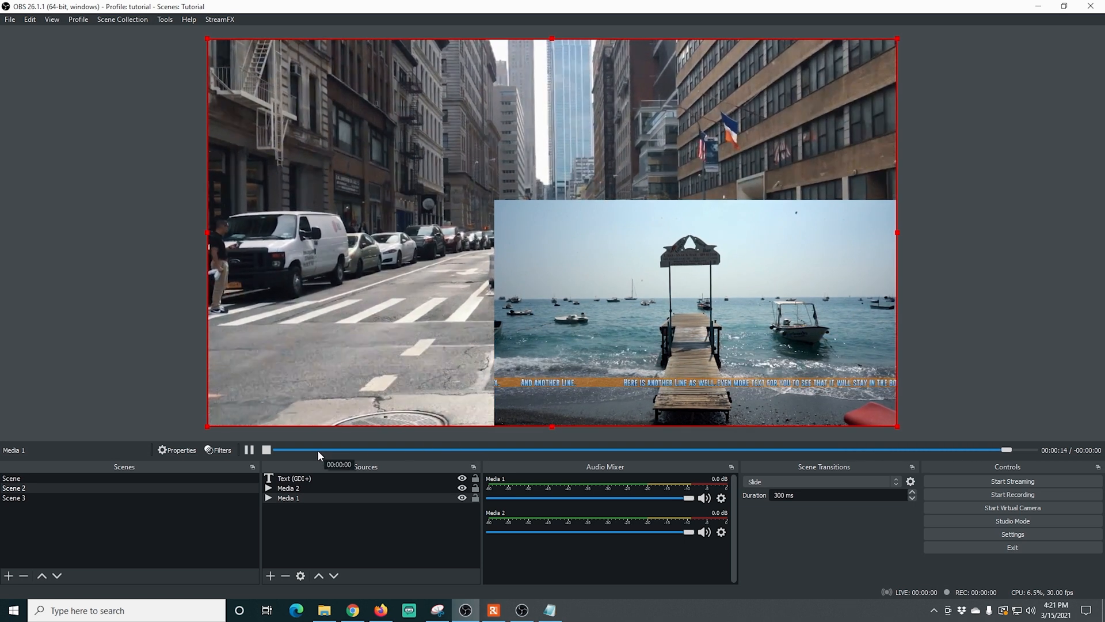
Delete the Scroll filter from the text source's Filters window and confirm with Yes
right_click(293, 478)
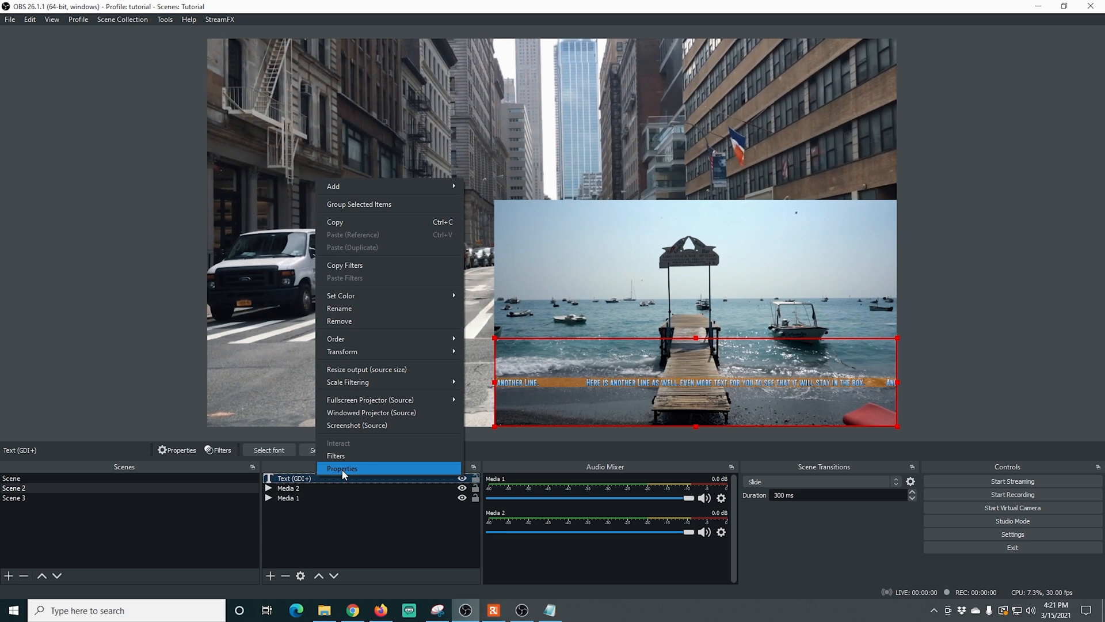
left_click(335, 455)
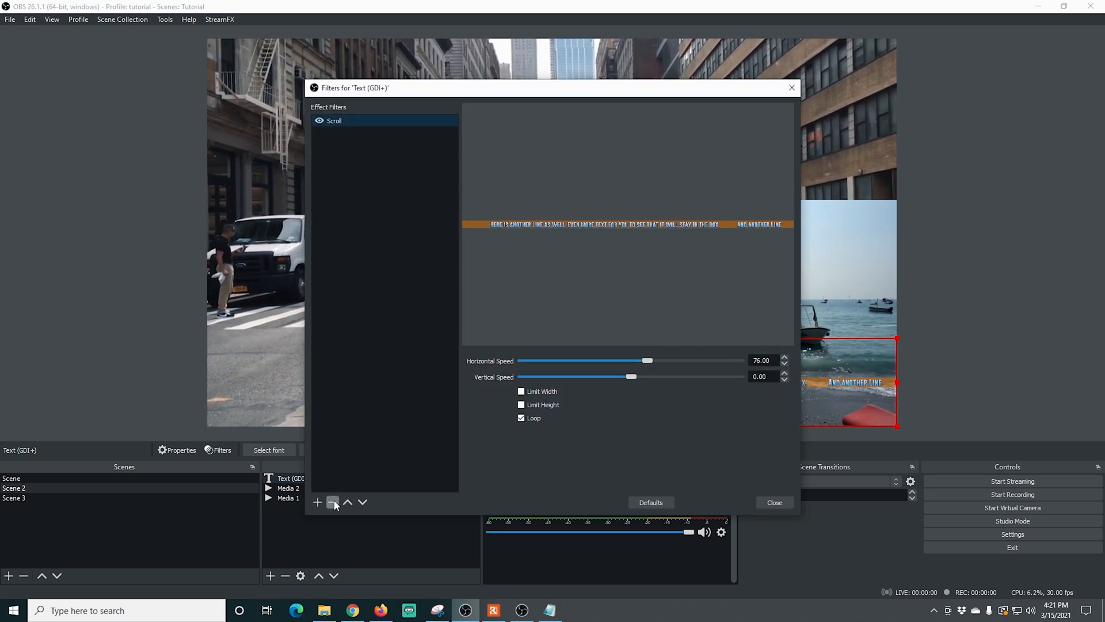
left_click(332, 502)
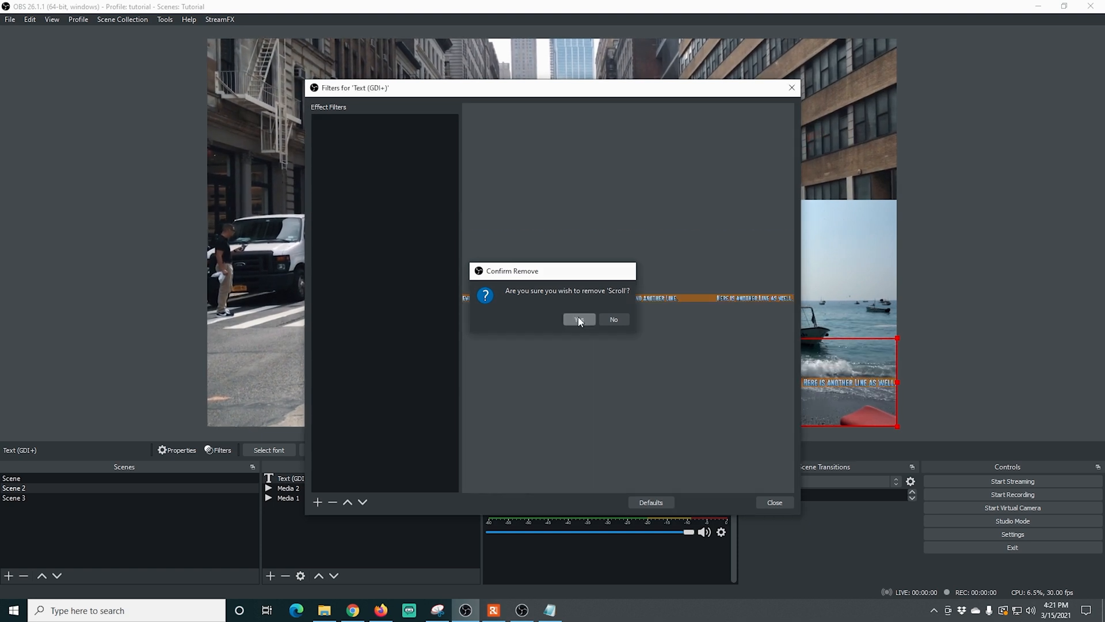
left_click(578, 320)
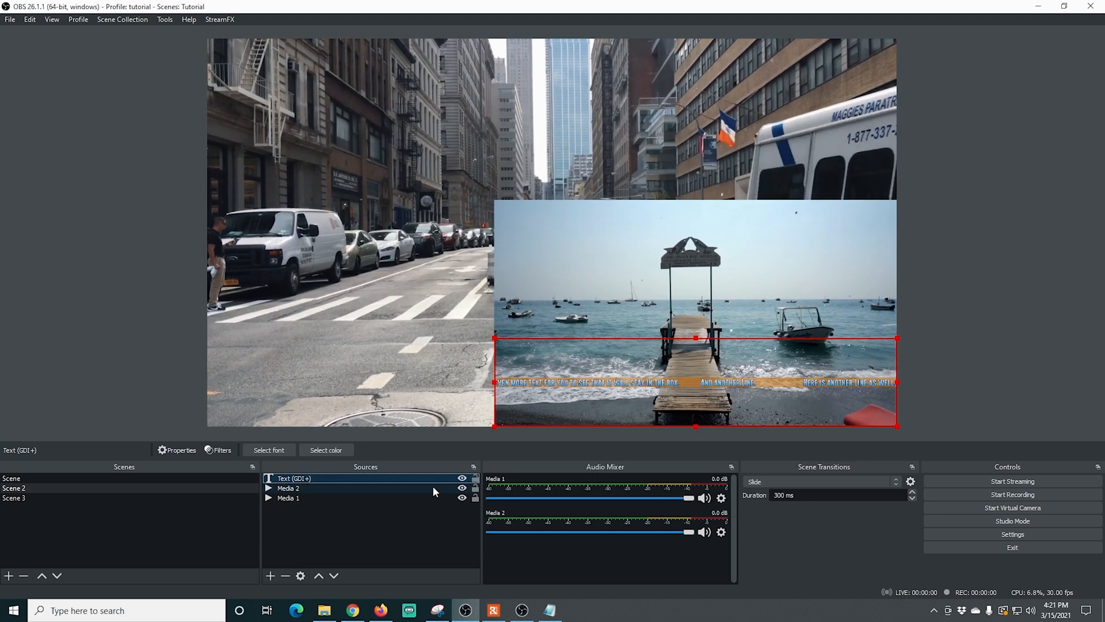
Turn off Read from file and type 'On the same line' after the name
left_click(180, 450)
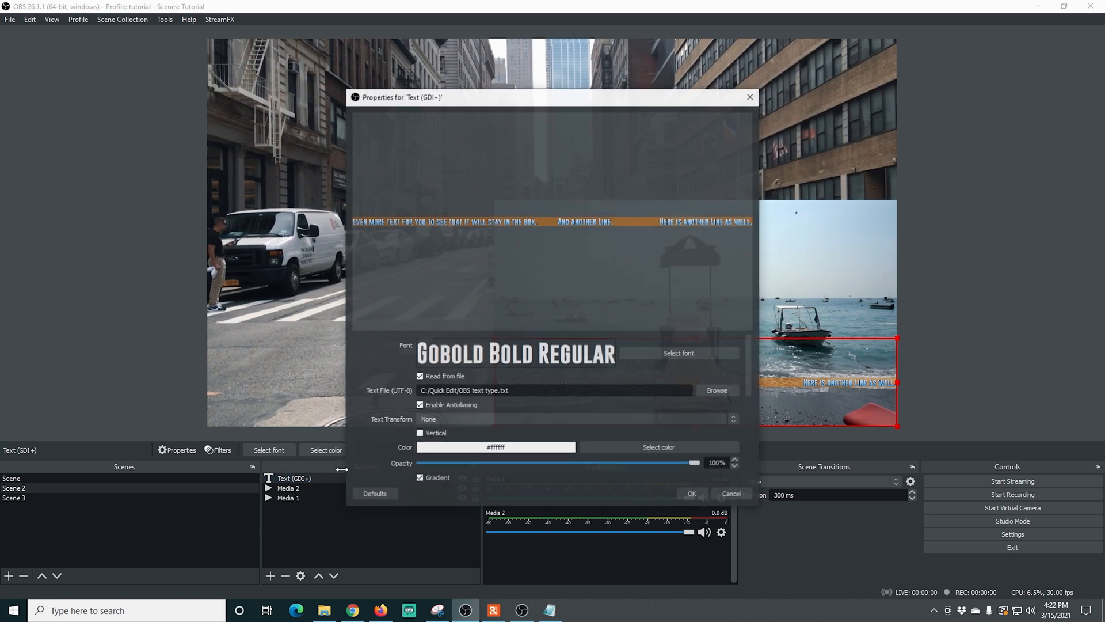
left_click(420, 348)
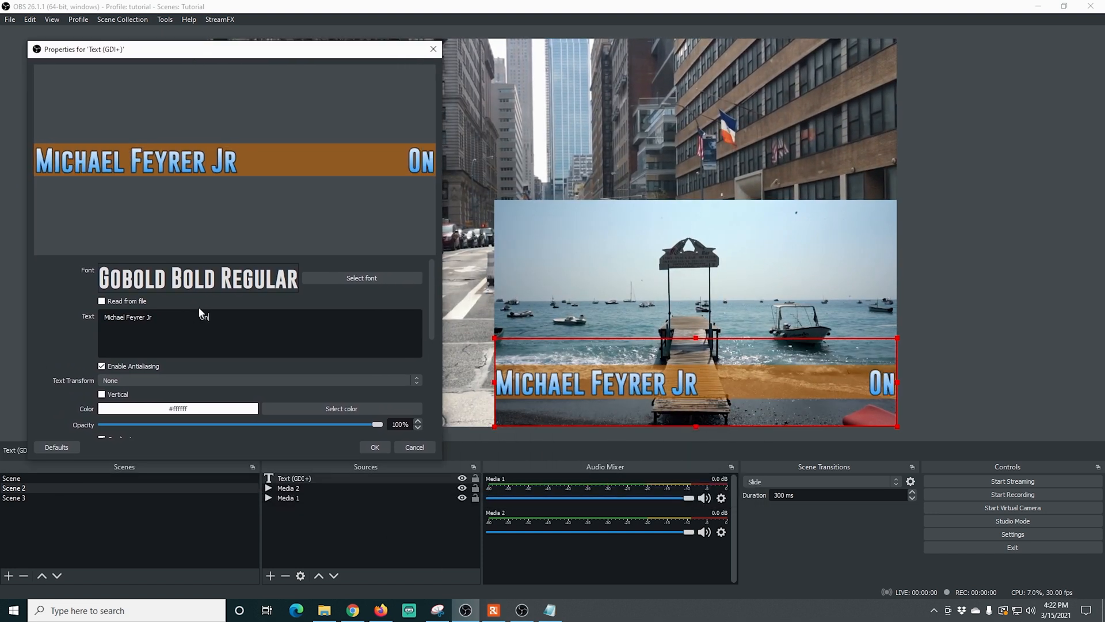
type("thee same line")
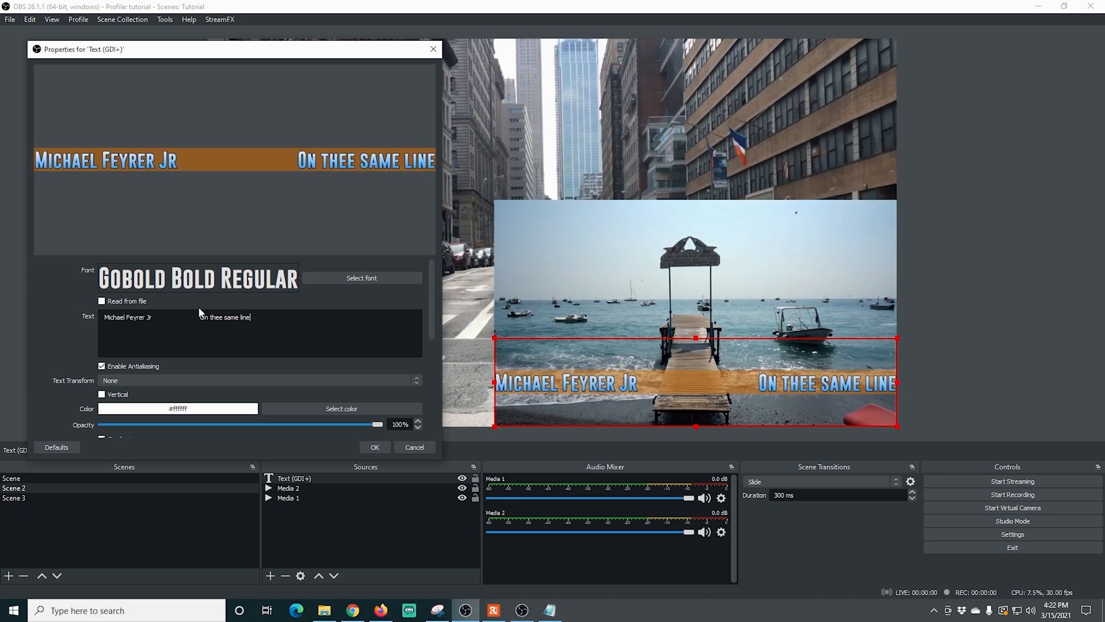
left_click(374, 447)
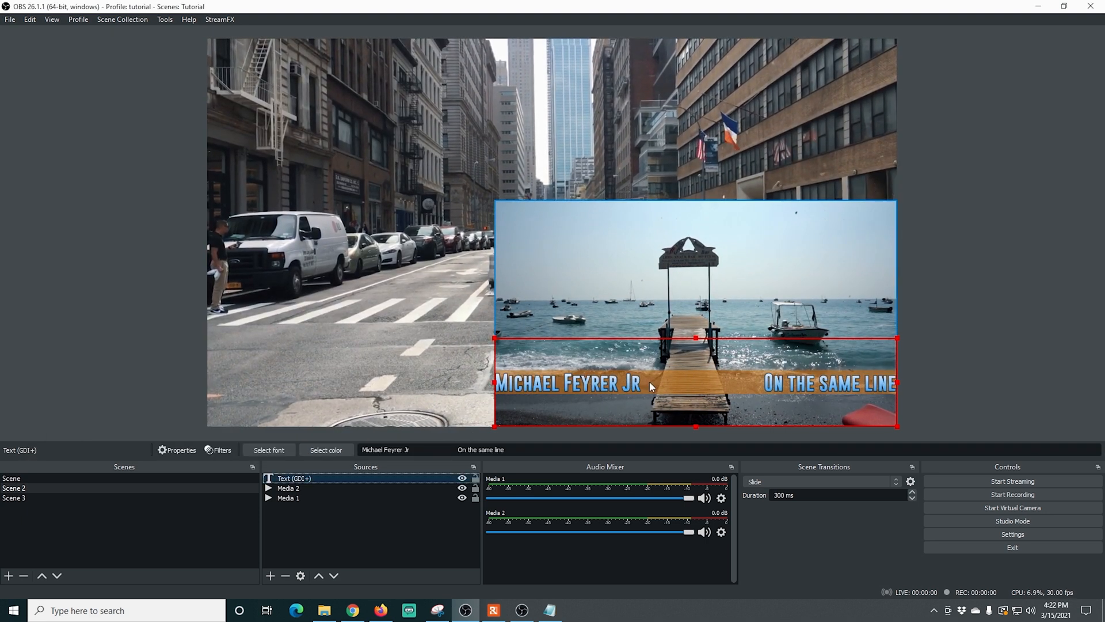
Insert a line break before 'On the same line' to put it on its own line
left_click(180, 450)
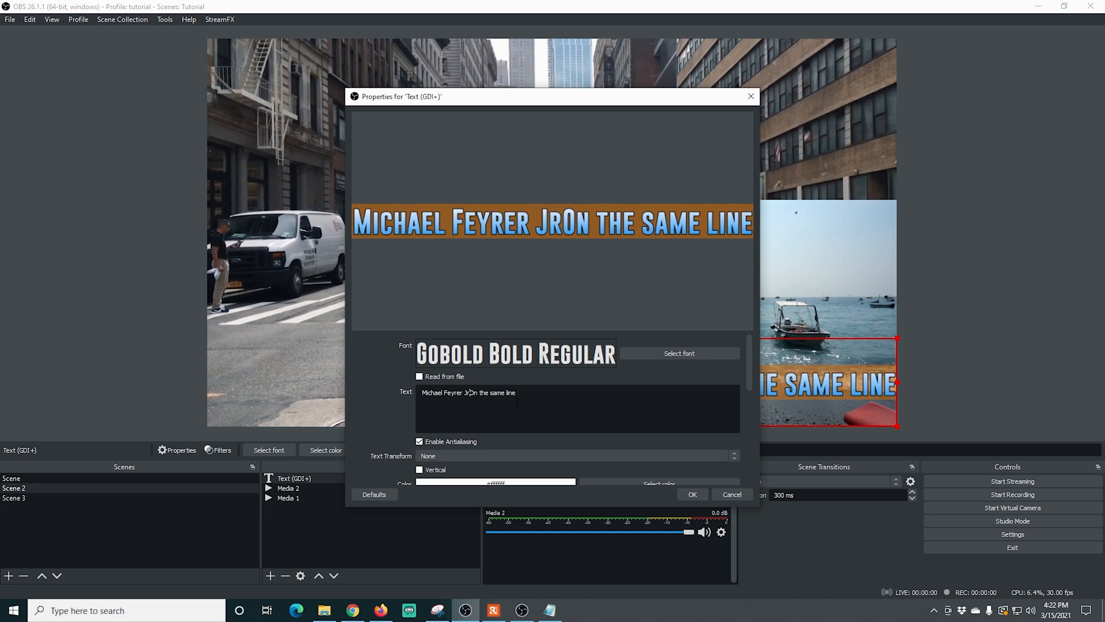
key("Enter")
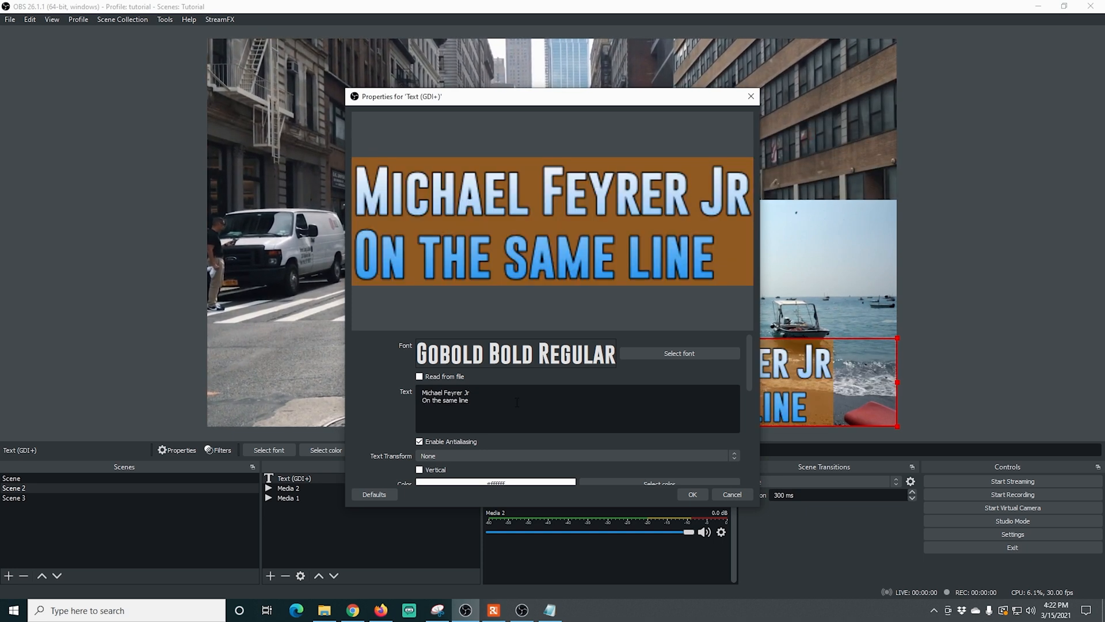
left_click(691, 494)
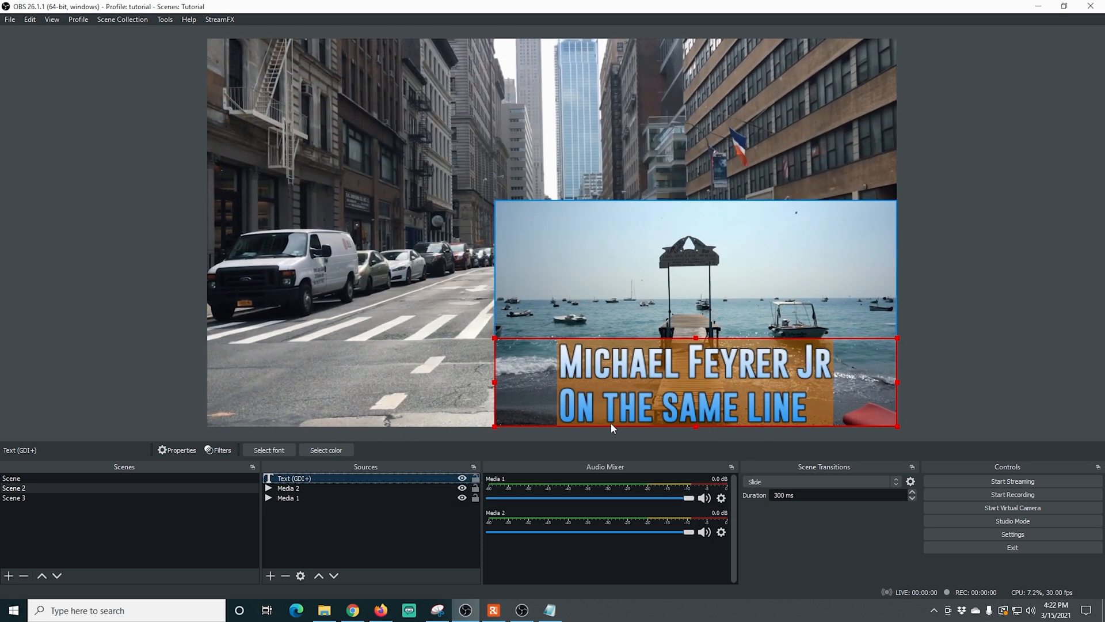